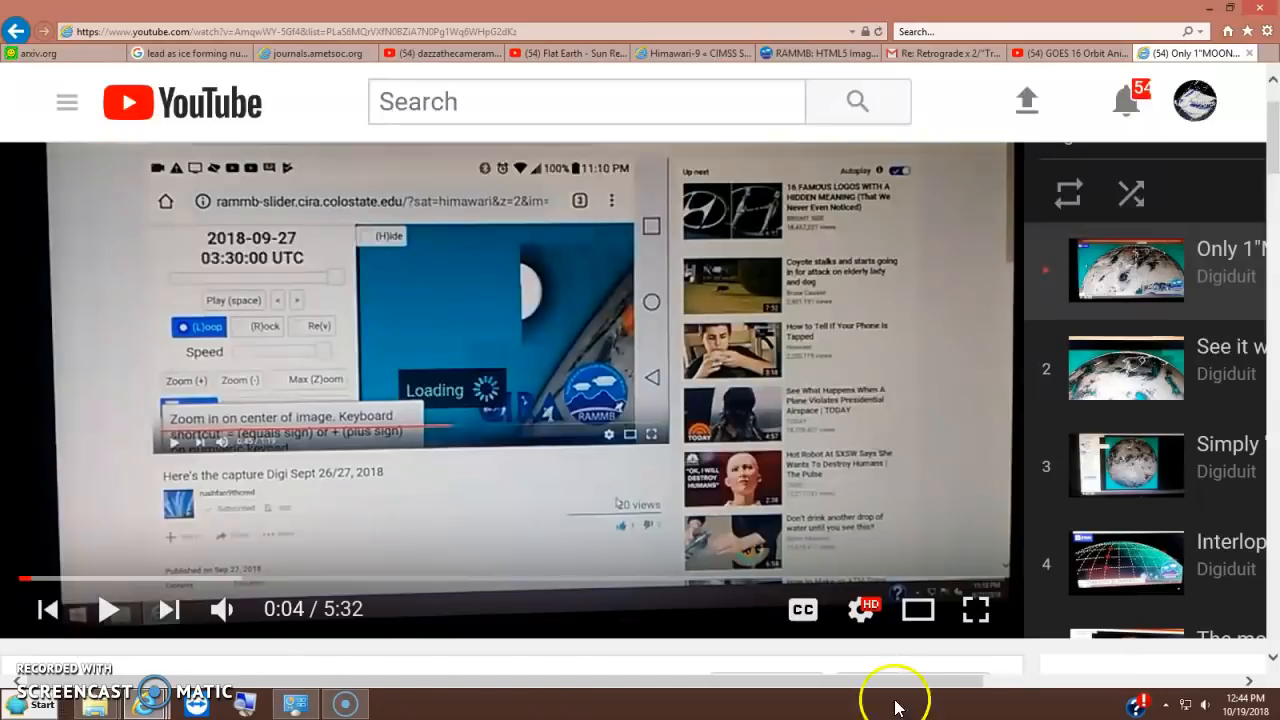
pyautogui.moveTo(268, 670)
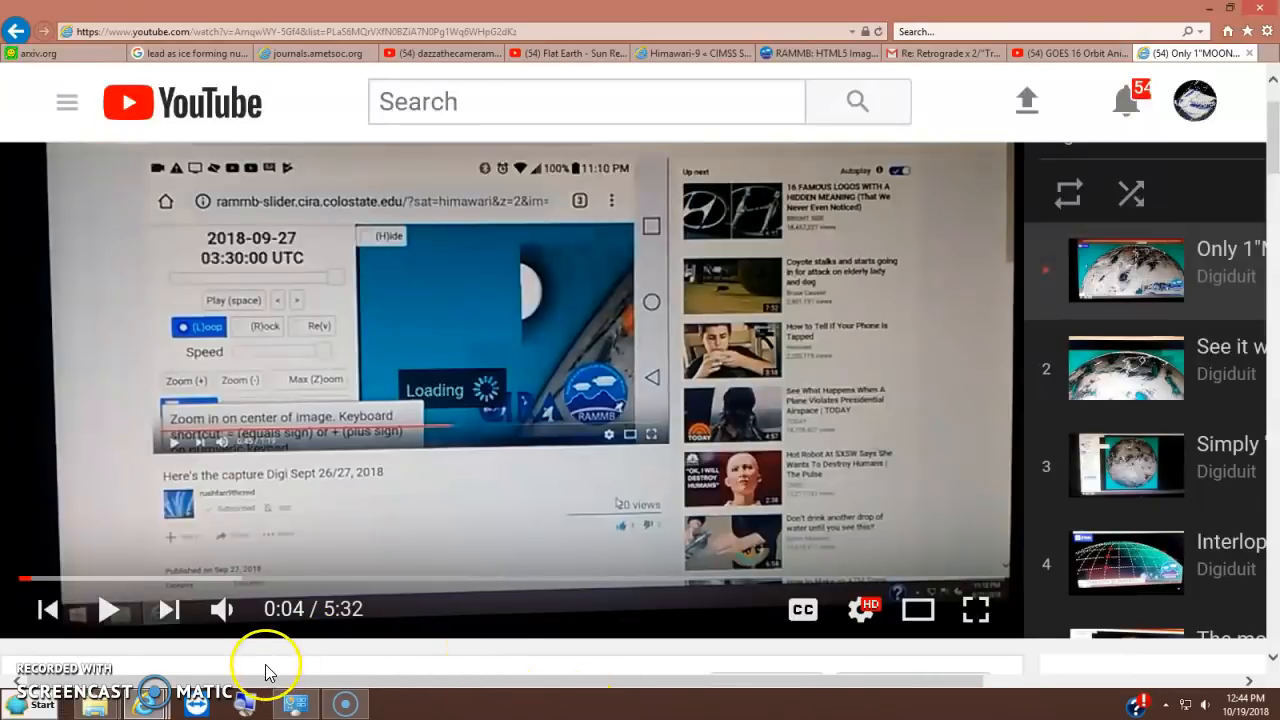
pyautogui.moveTo(176, 668)
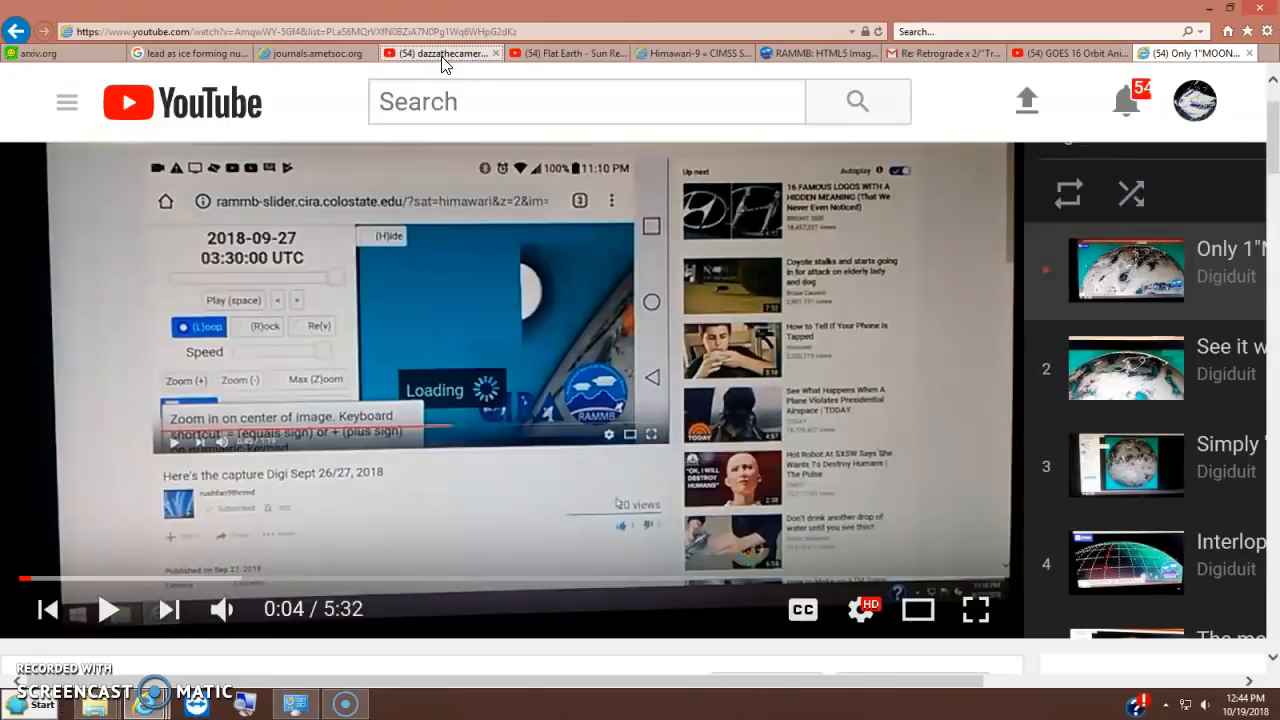
# - Bring the dazzathecameraman channel tab forward and look down its Videos page
pyautogui.click(464, 52)
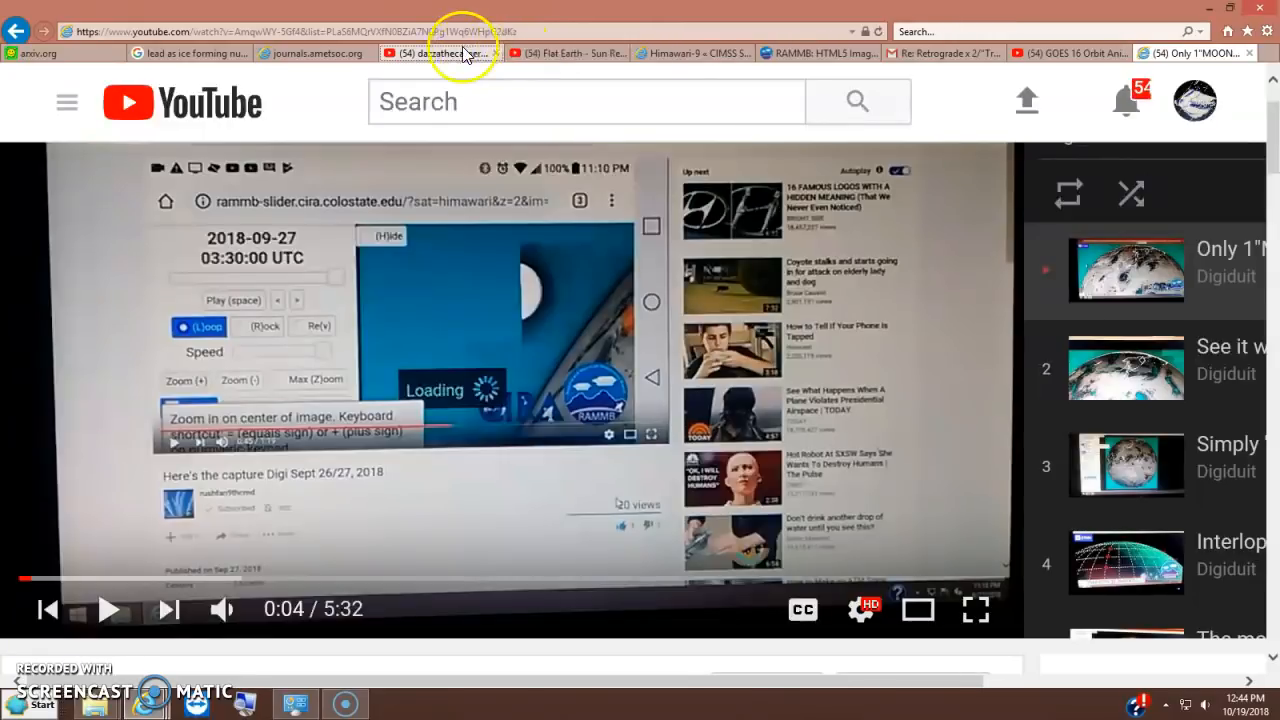
pyautogui.click(442, 52)
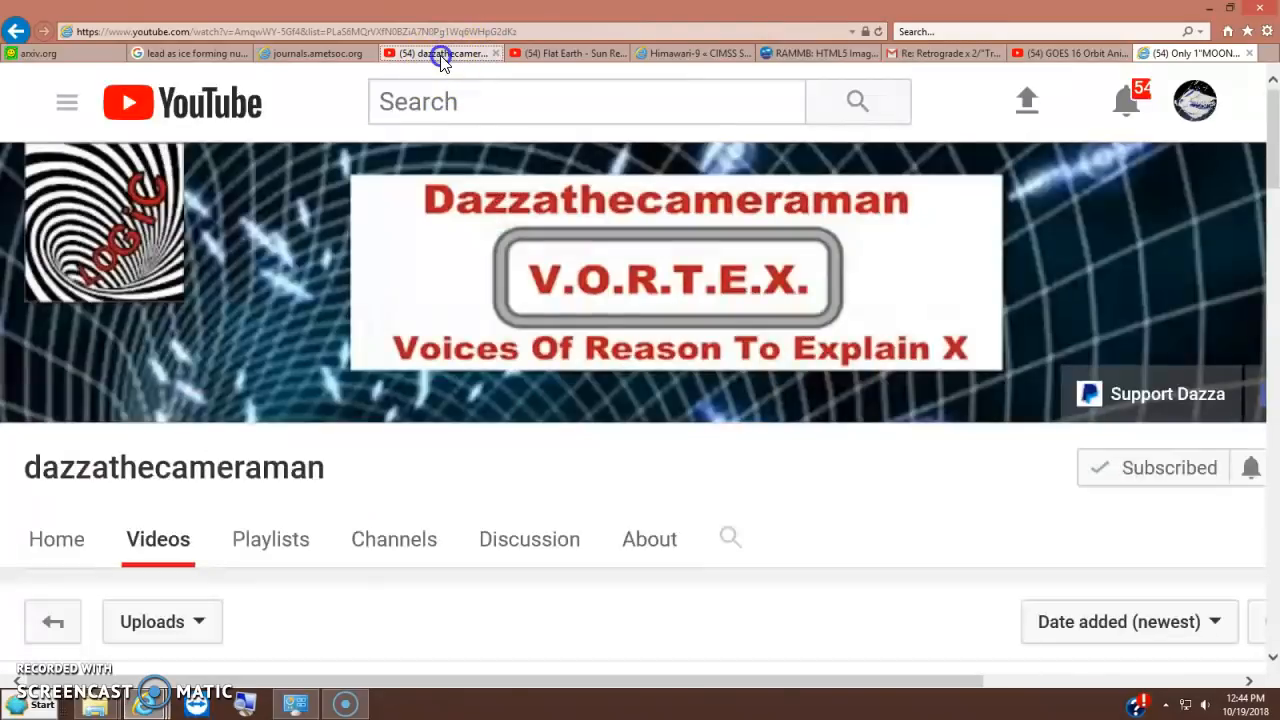
pyautogui.click(440, 52)
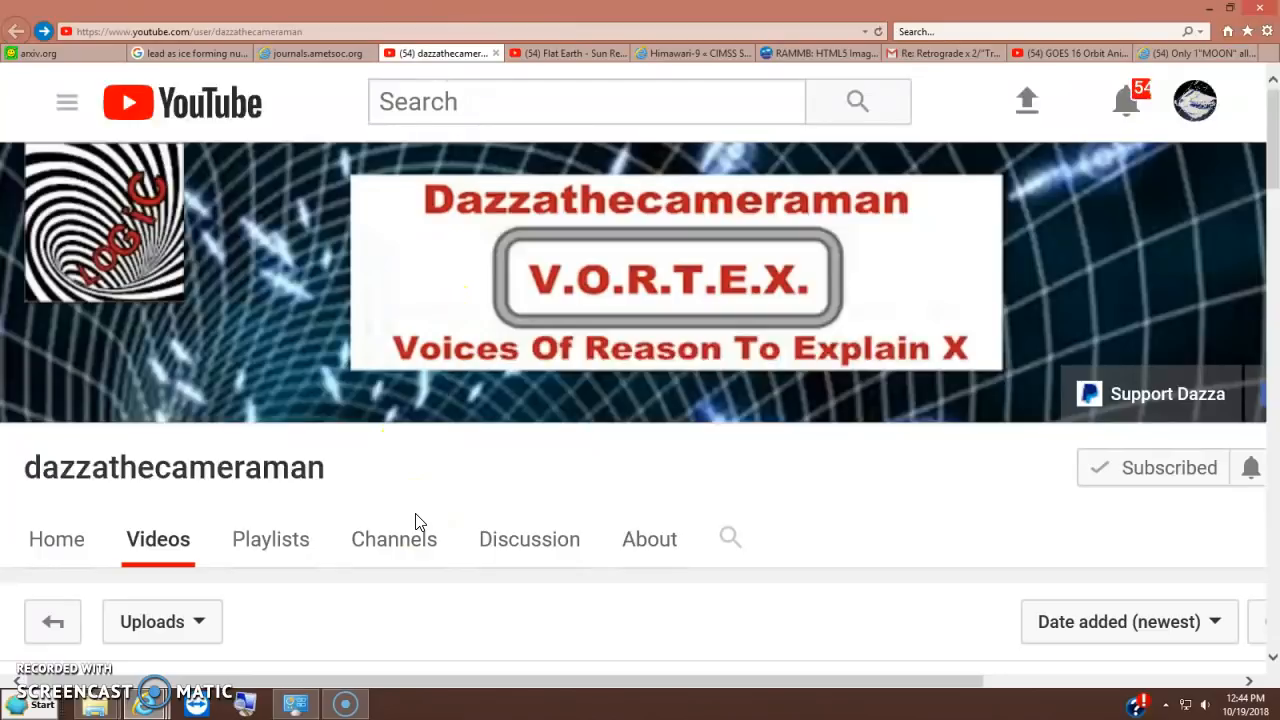
pyautogui.scroll(-3)
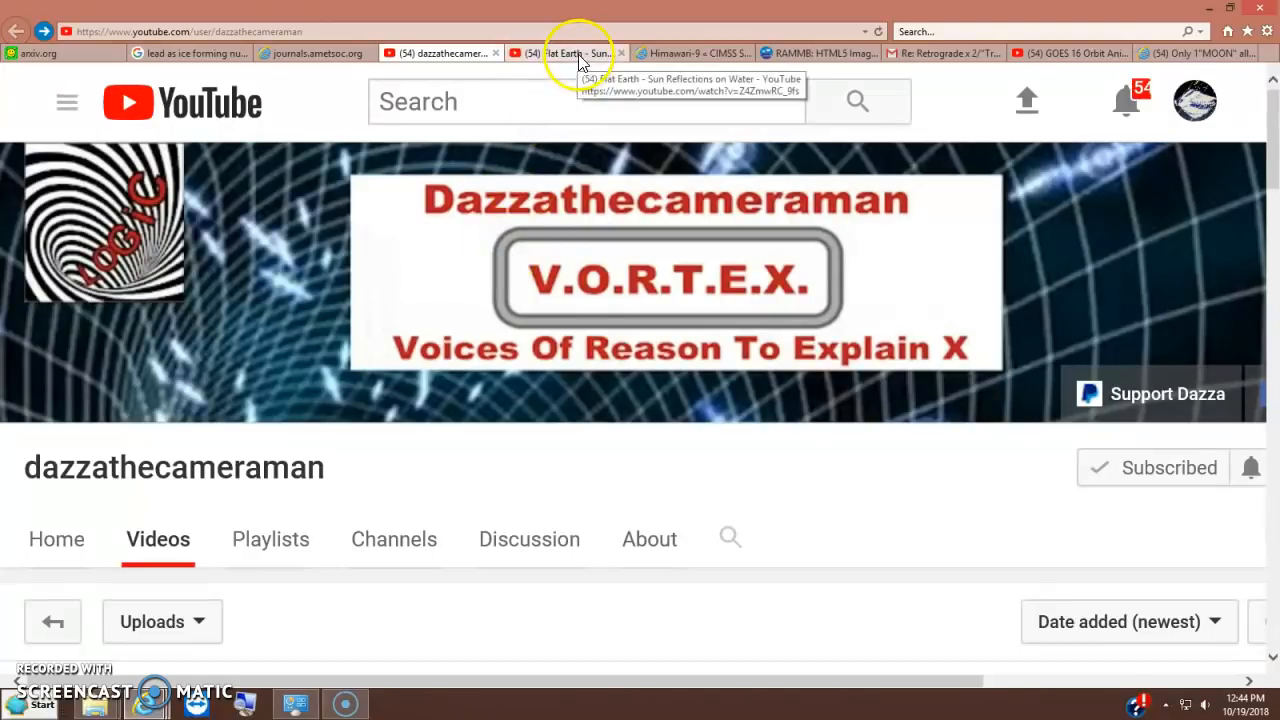
# - Bring up the Flat Earth - Sun Reflections on Water video and seek ahead to the law-of-reflection diagram
pyautogui.click(570, 52)
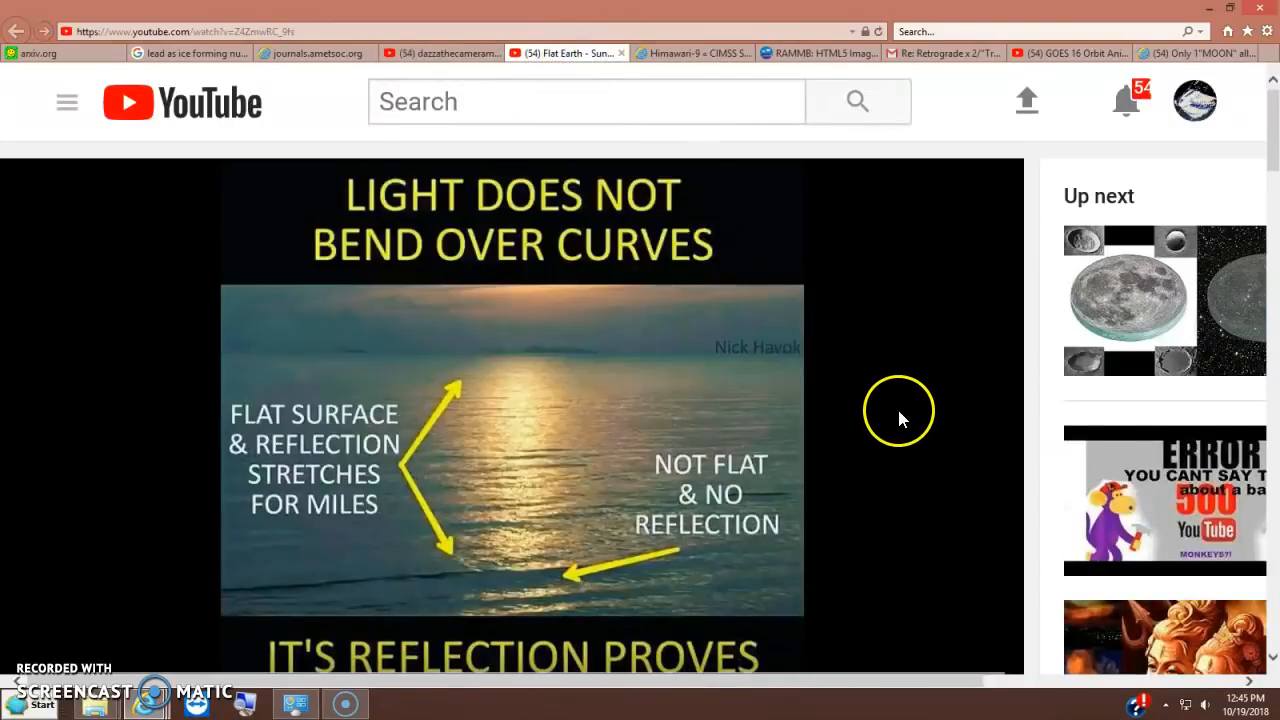
pyautogui.scroll(-3)
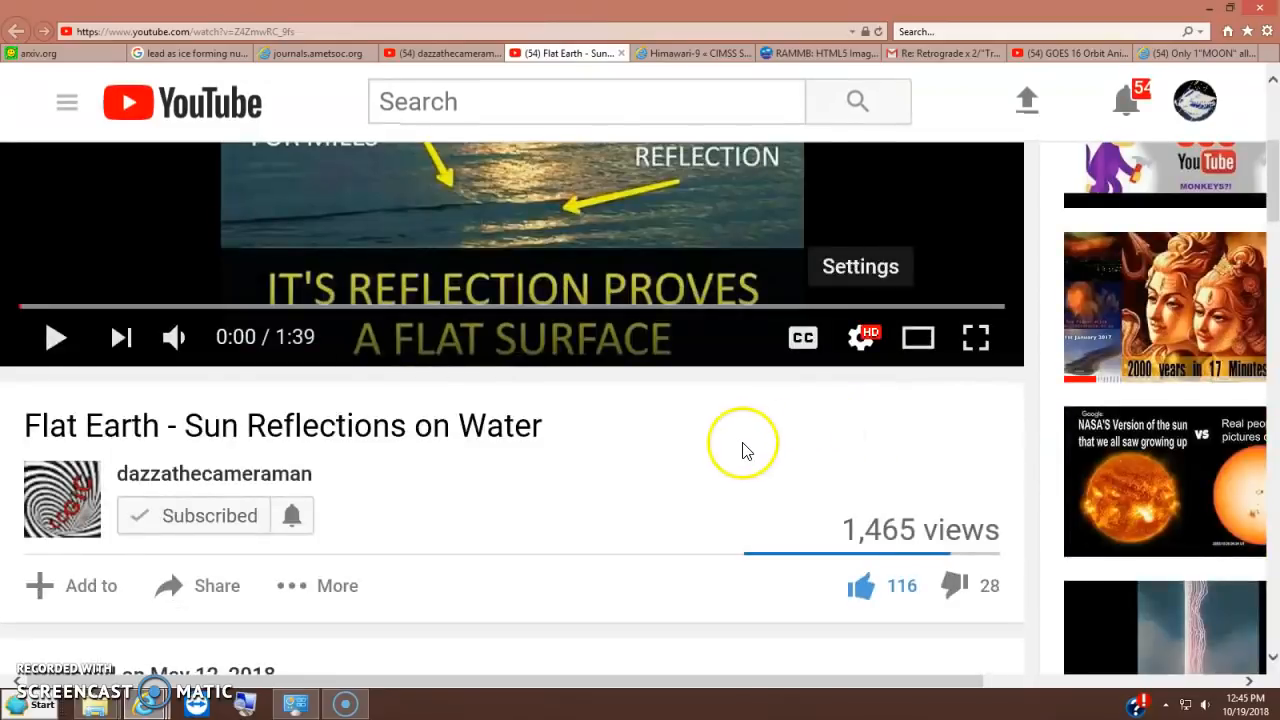
pyautogui.moveTo(624, 470)
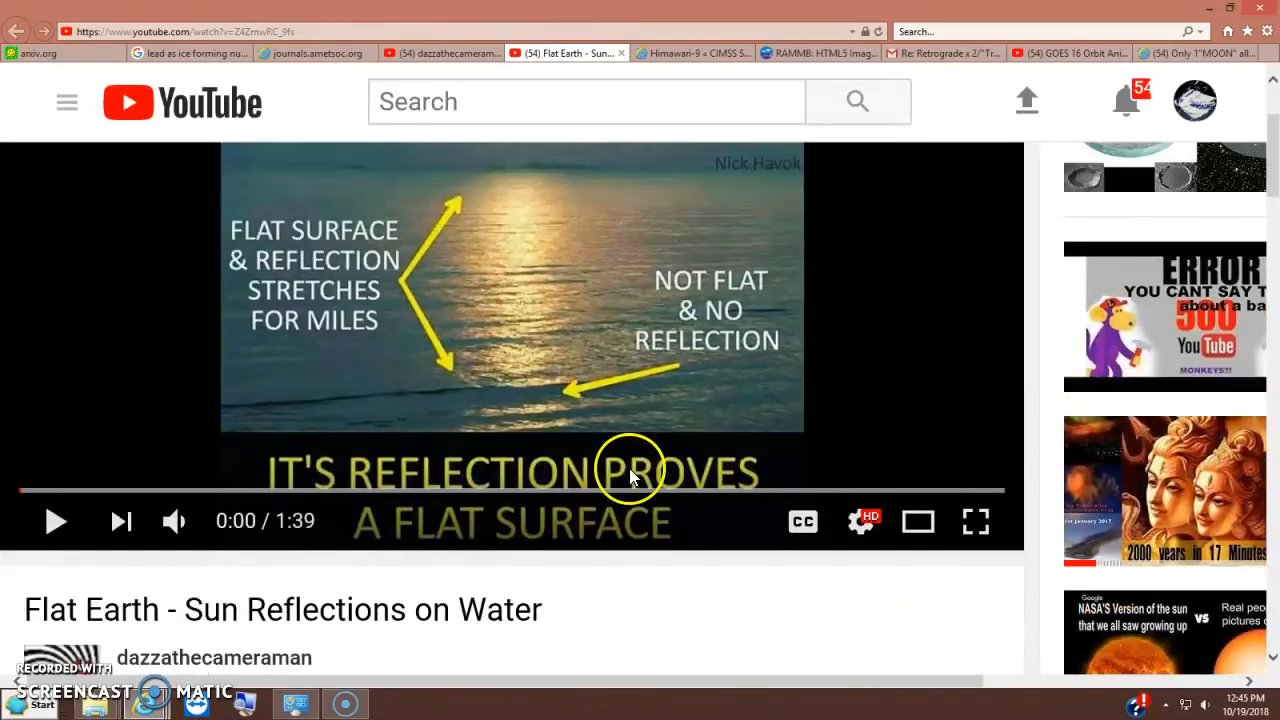
pyautogui.moveTo(136, 490)
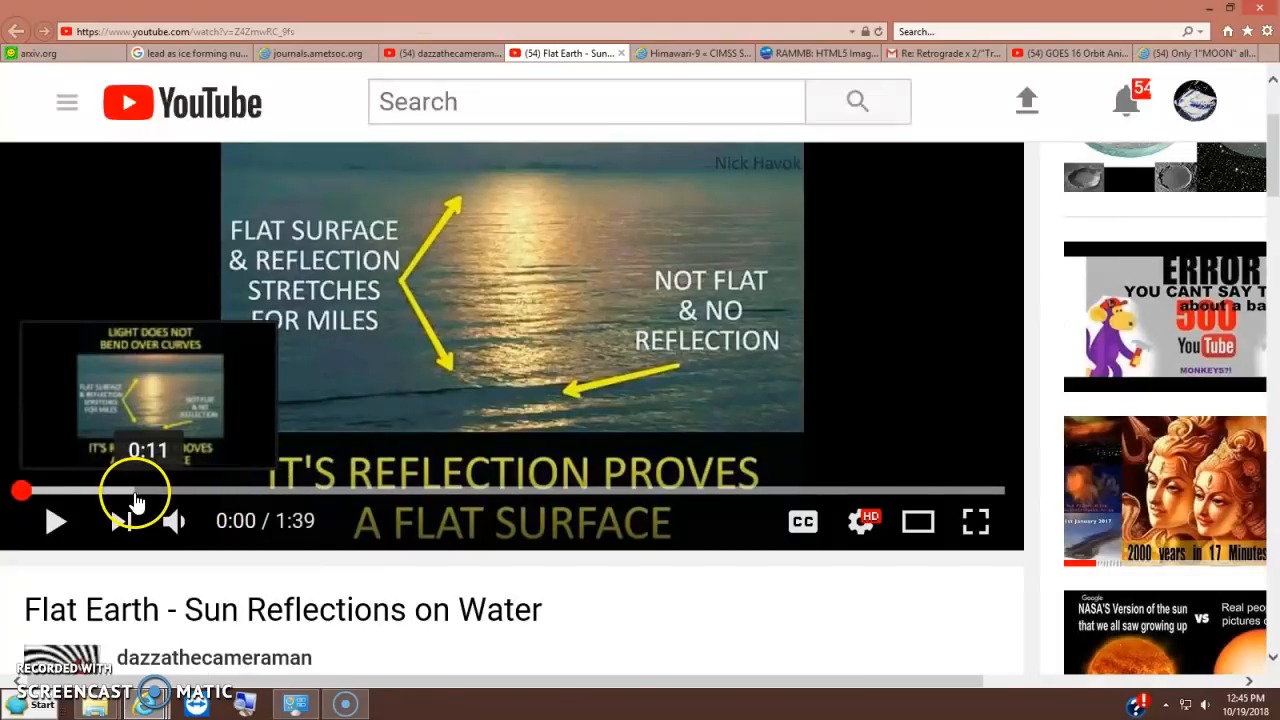
pyautogui.moveTo(22, 490); pyautogui.dragTo(110, 490)
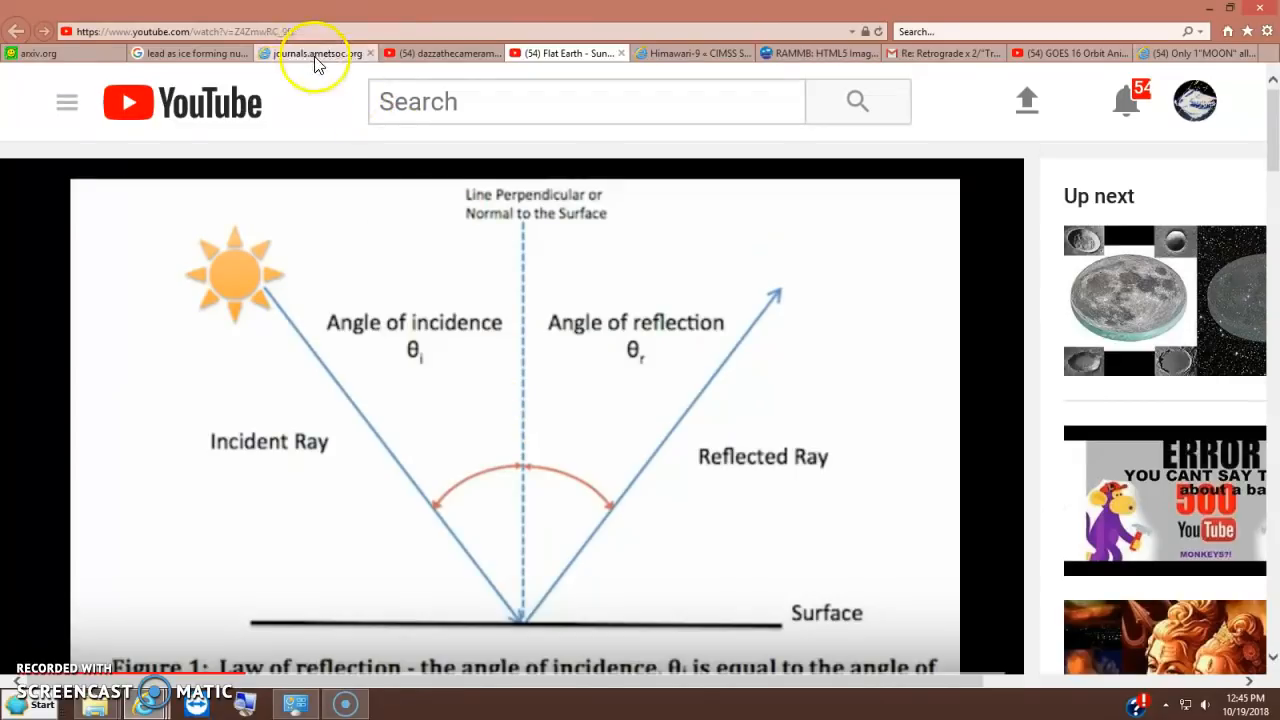
# - Return to the Only 1"MOON" allowed video and read down through its playlist to the description
pyautogui.click(1196, 52)
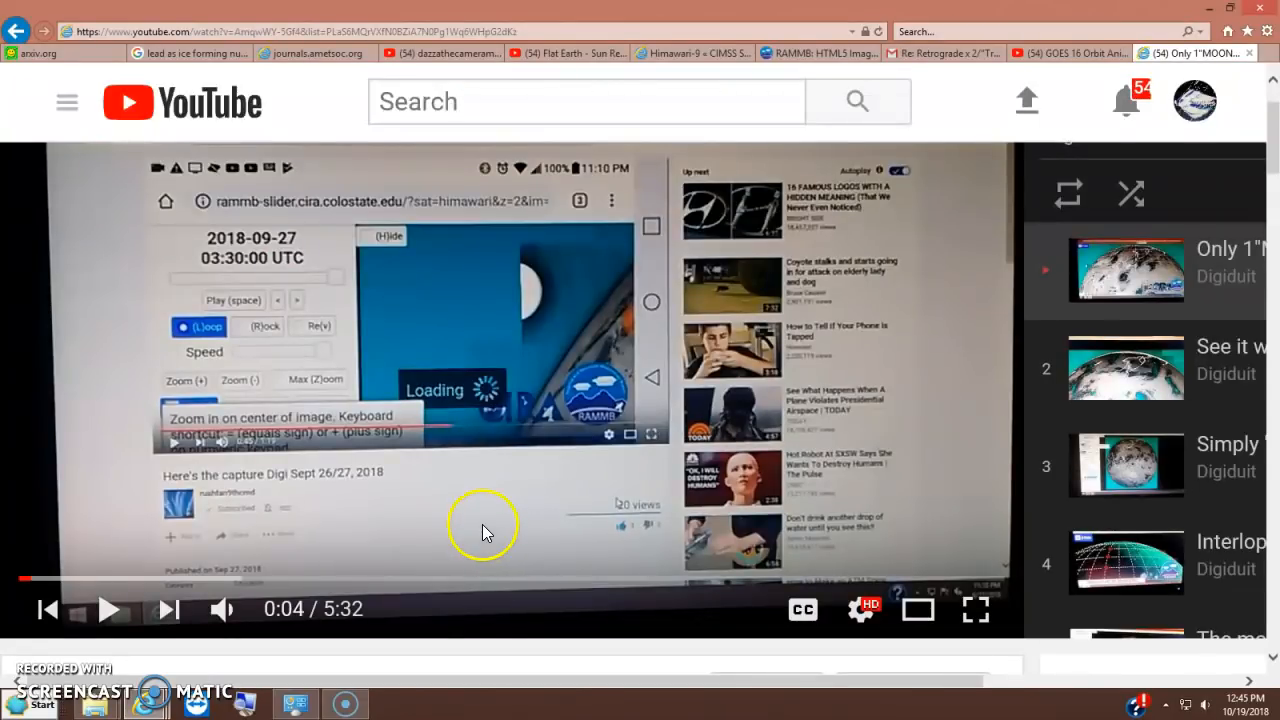
pyautogui.scroll(-3)
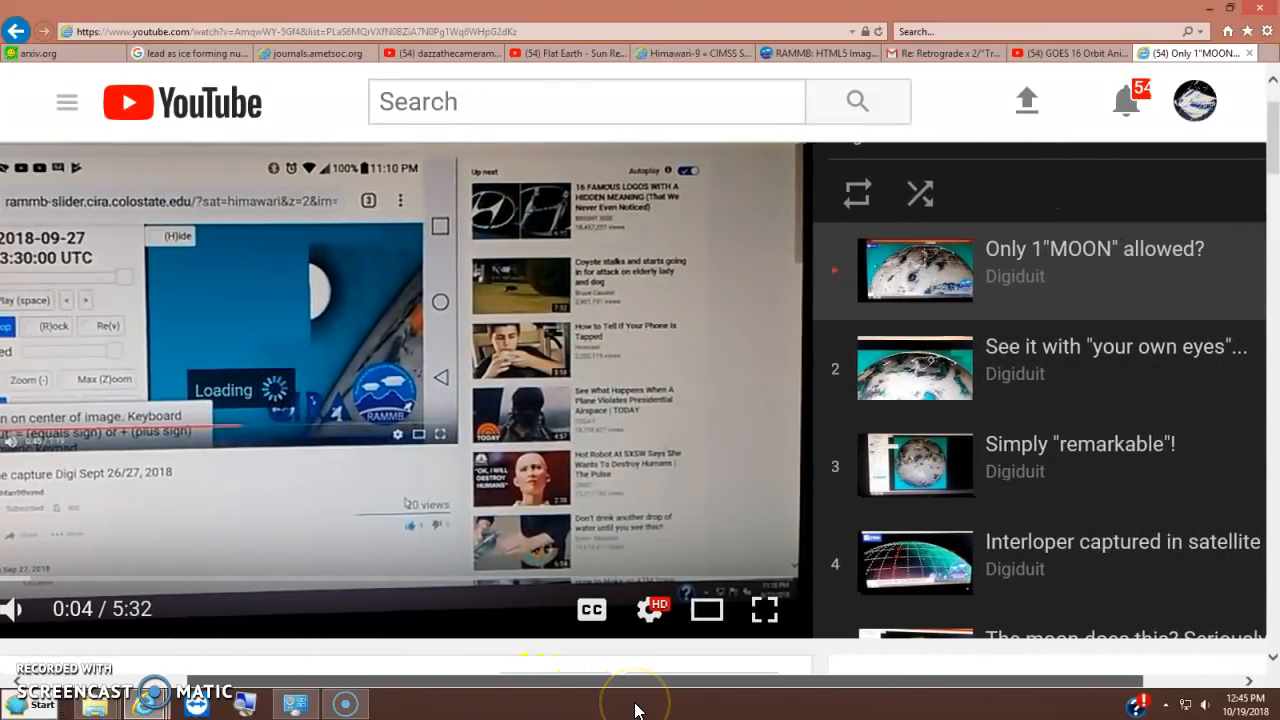
pyautogui.scroll(-3)
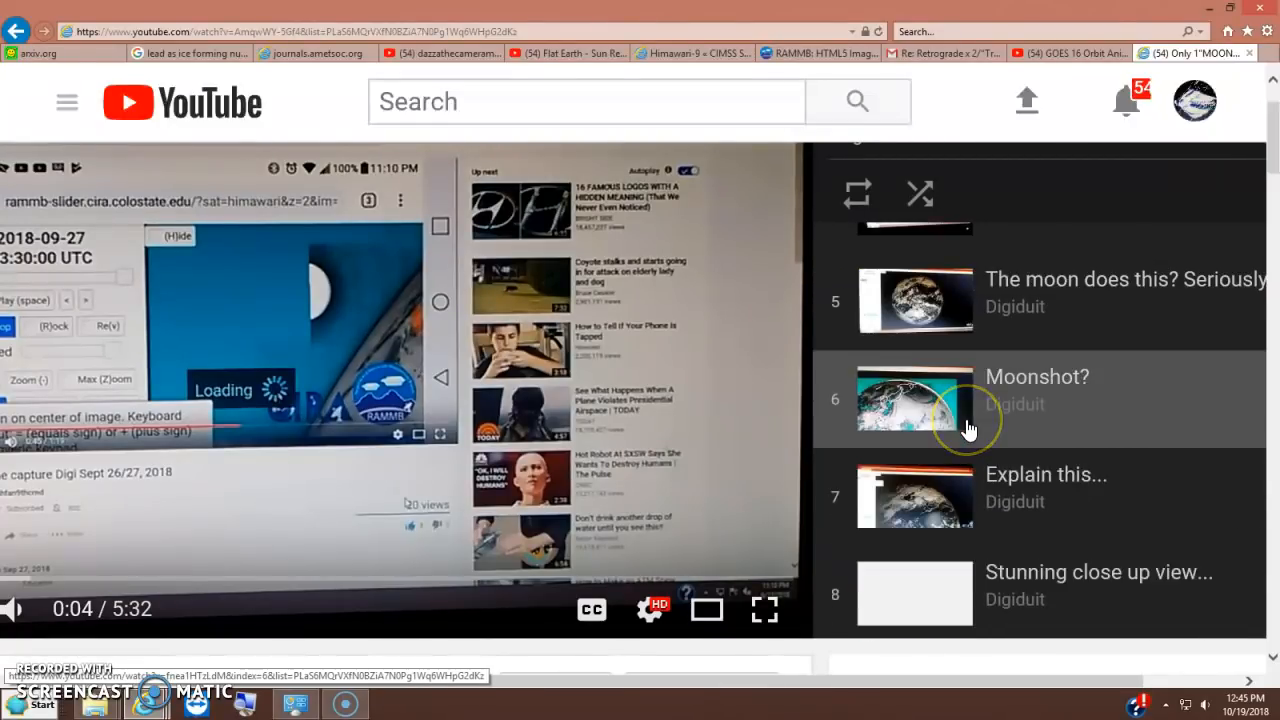
pyautogui.scroll(-3)
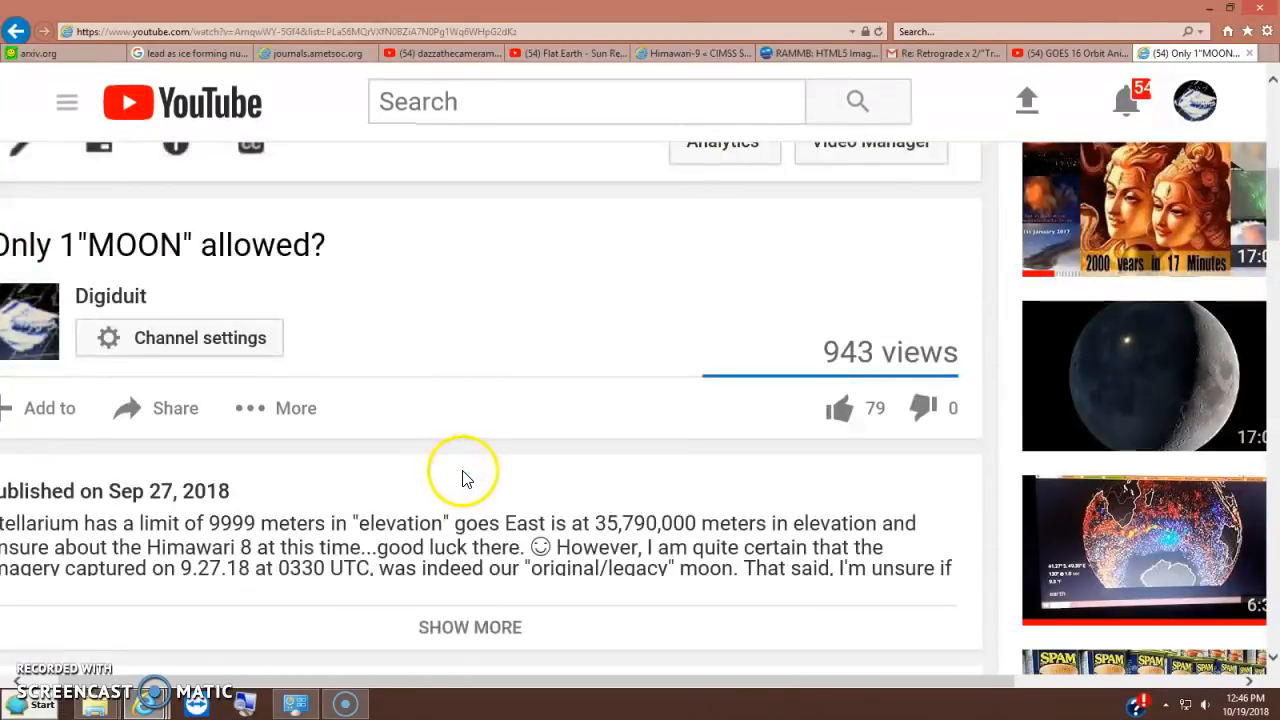
pyautogui.moveTo(388, 690)
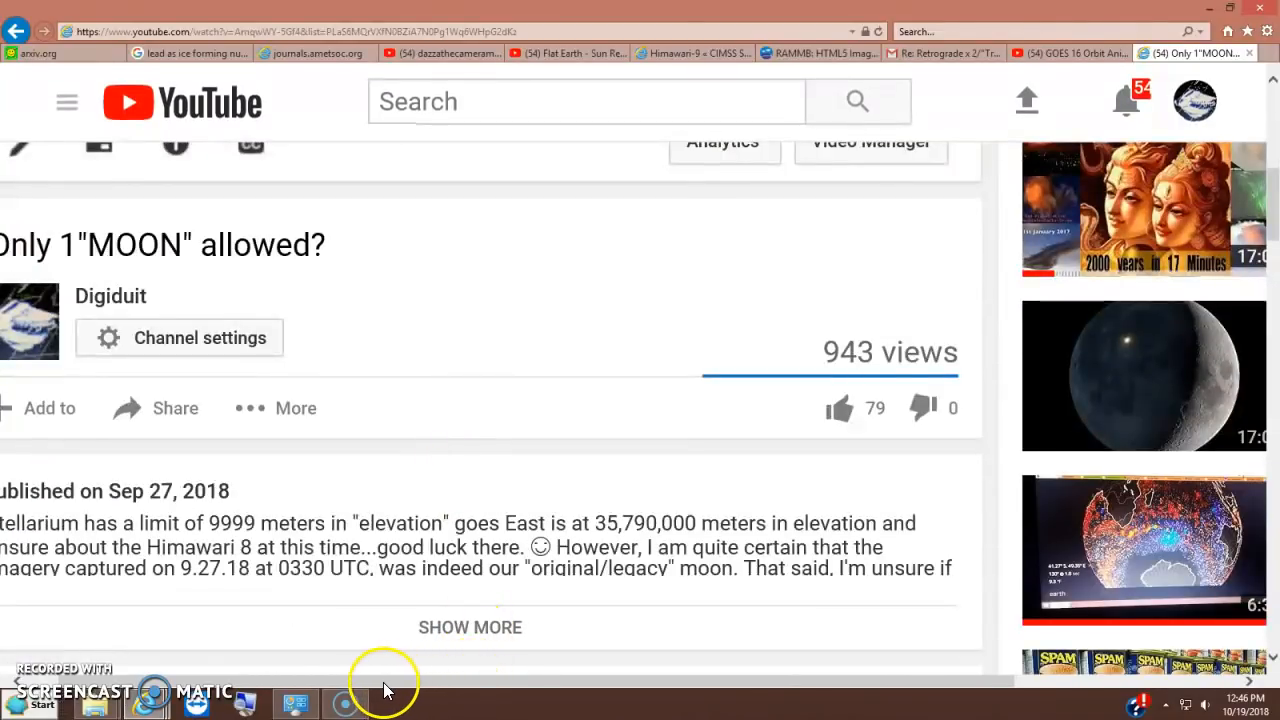
pyautogui.scroll(-3)
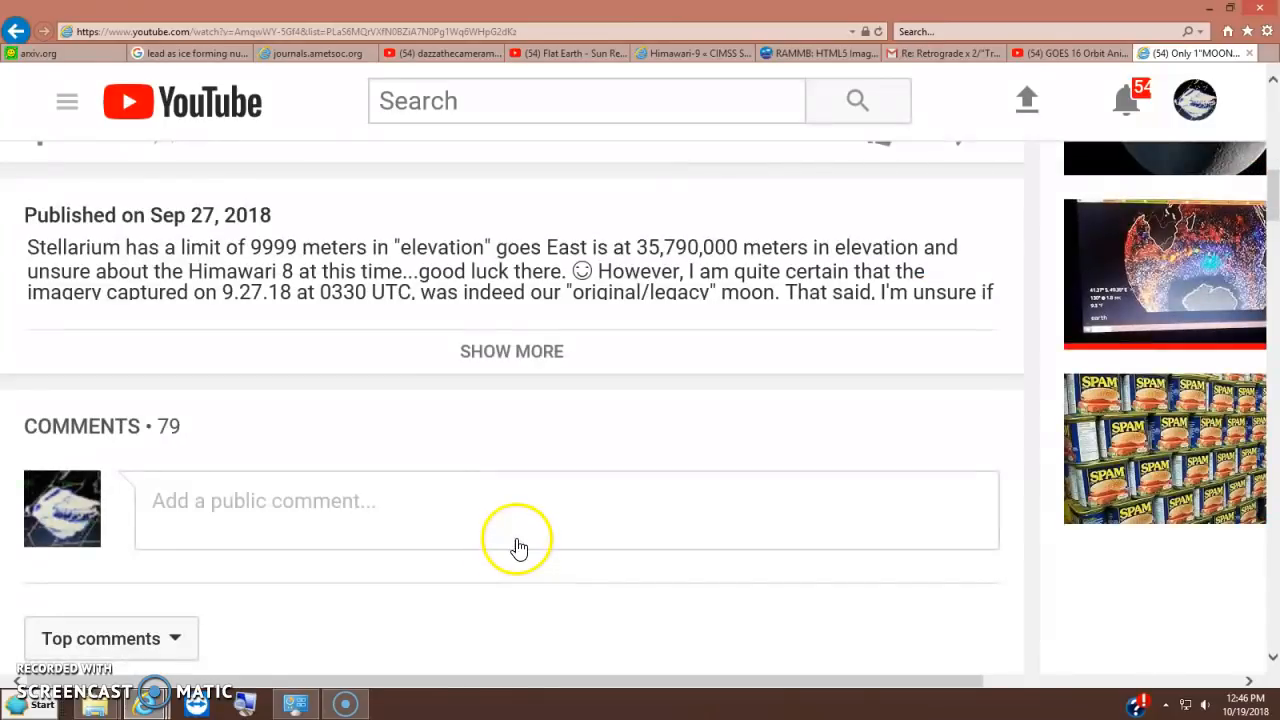
pyautogui.scroll(-3)
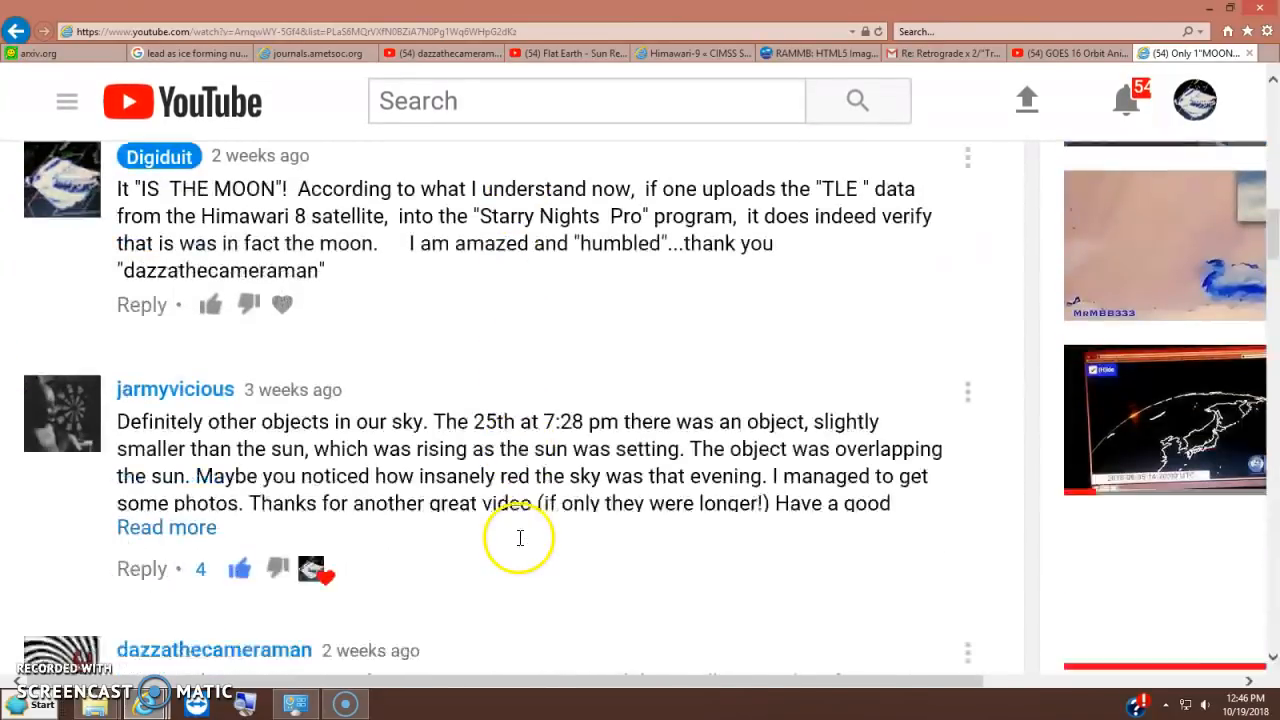
pyautogui.scroll(-3)
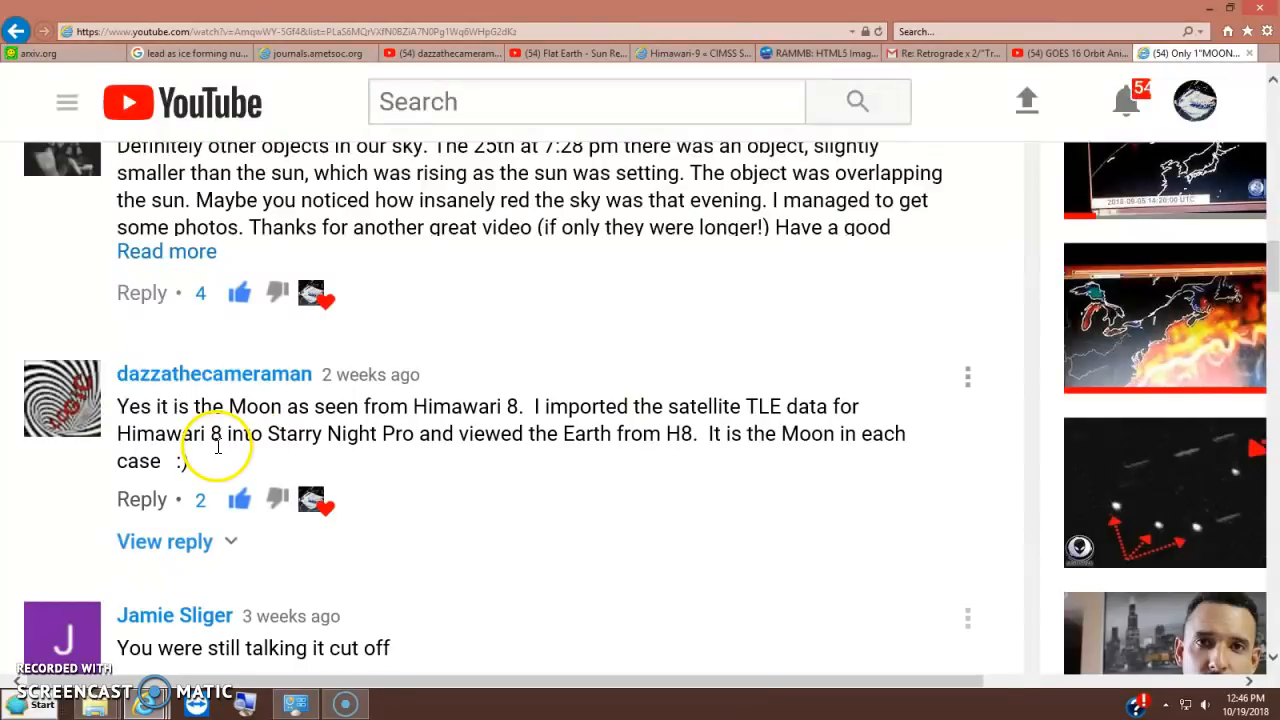
pyautogui.moveTo(352, 444)
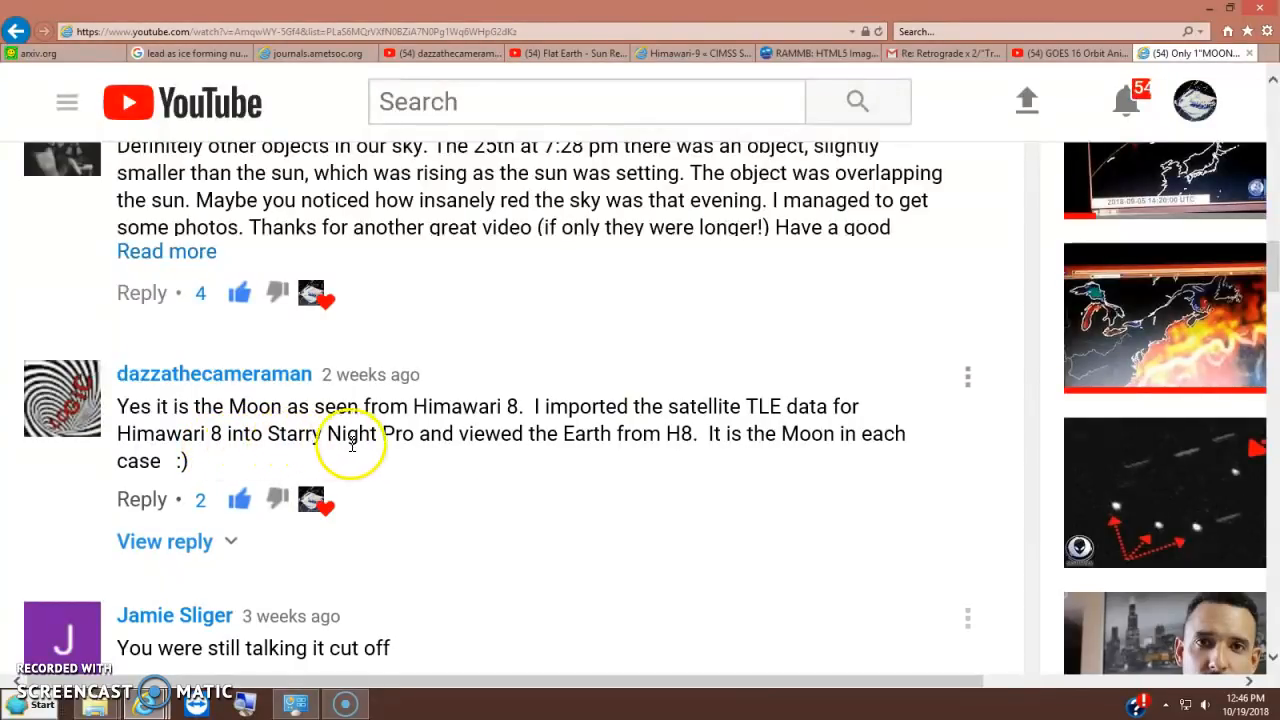
pyautogui.moveTo(548, 446)
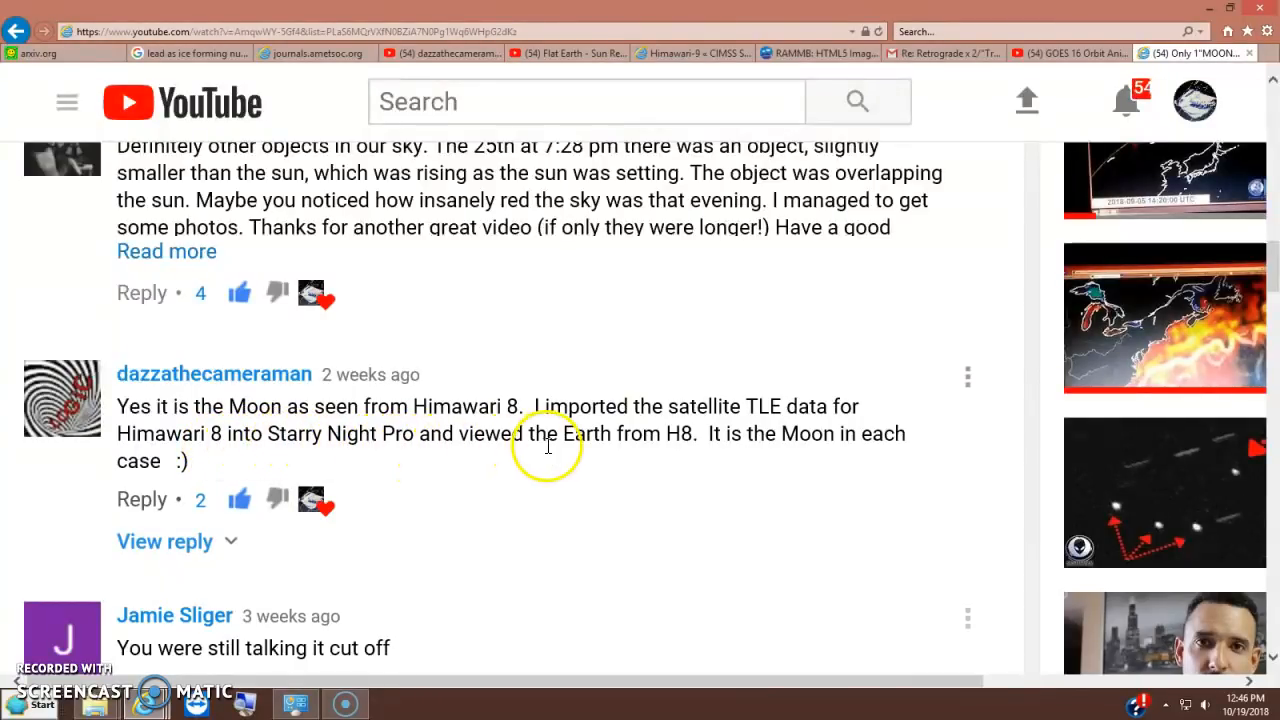
pyautogui.moveTo(688, 452)
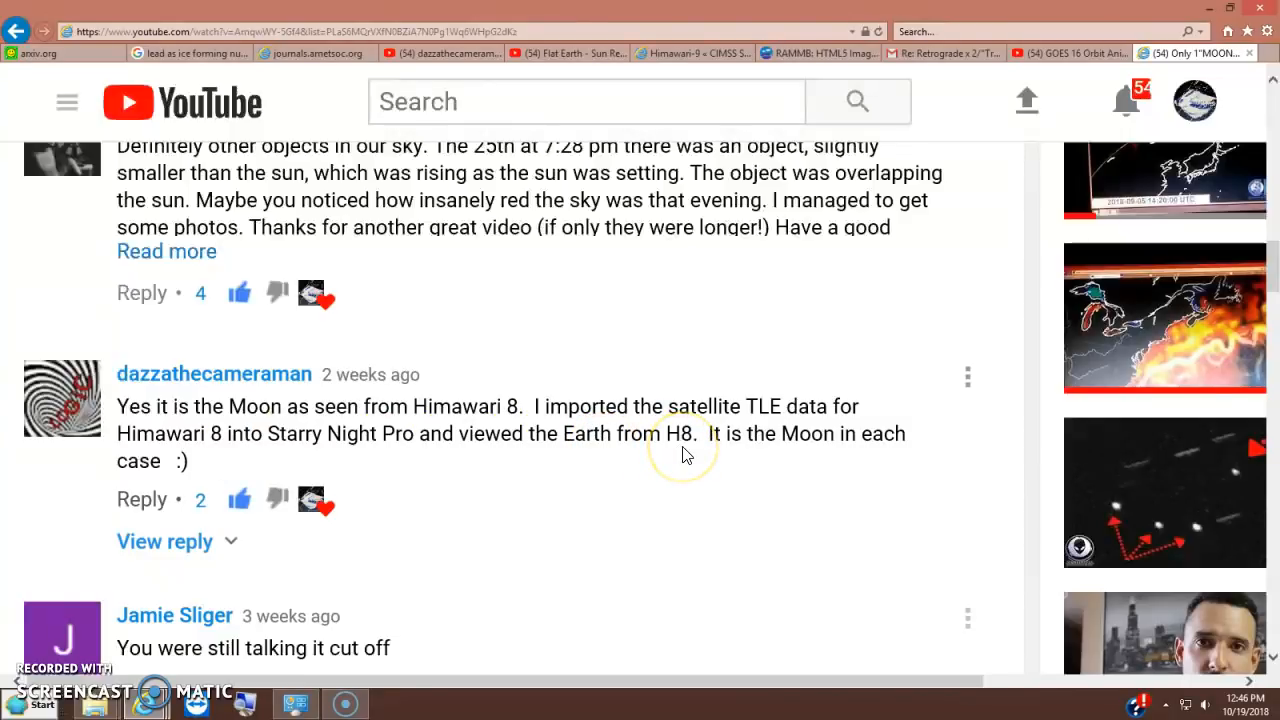
pyautogui.moveTo(404, 434)
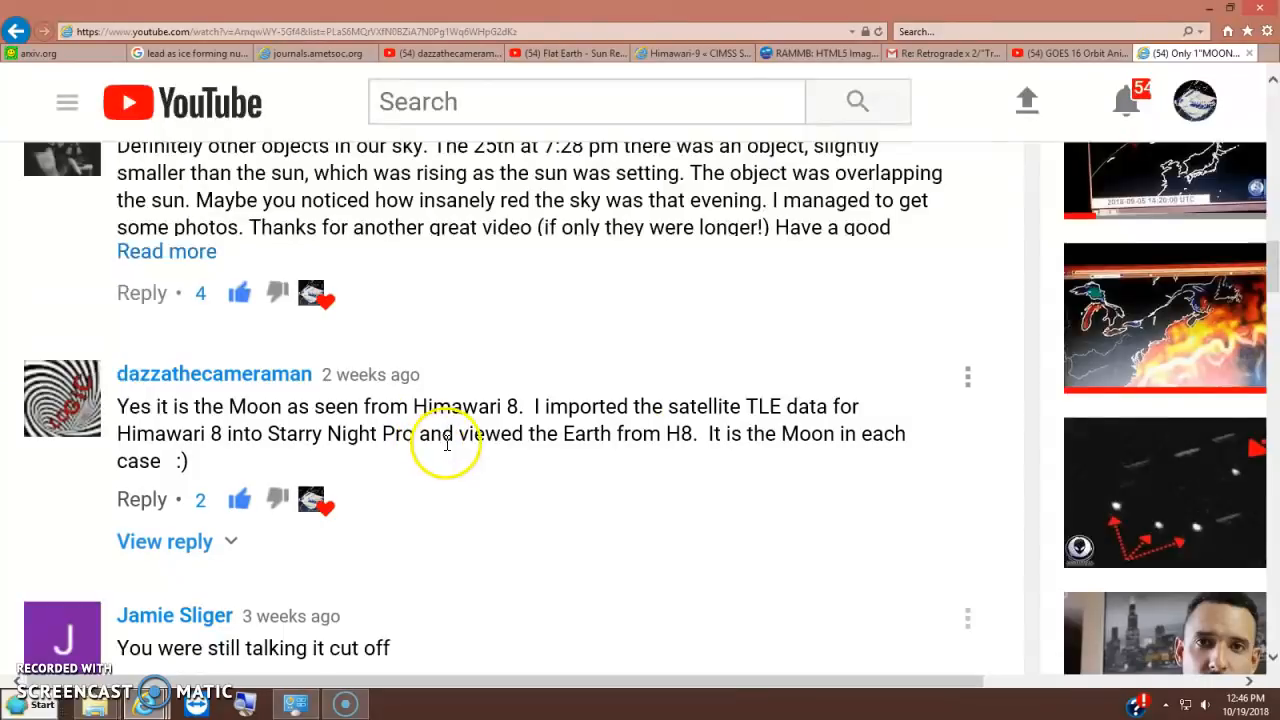
pyautogui.moveTo(592, 536)
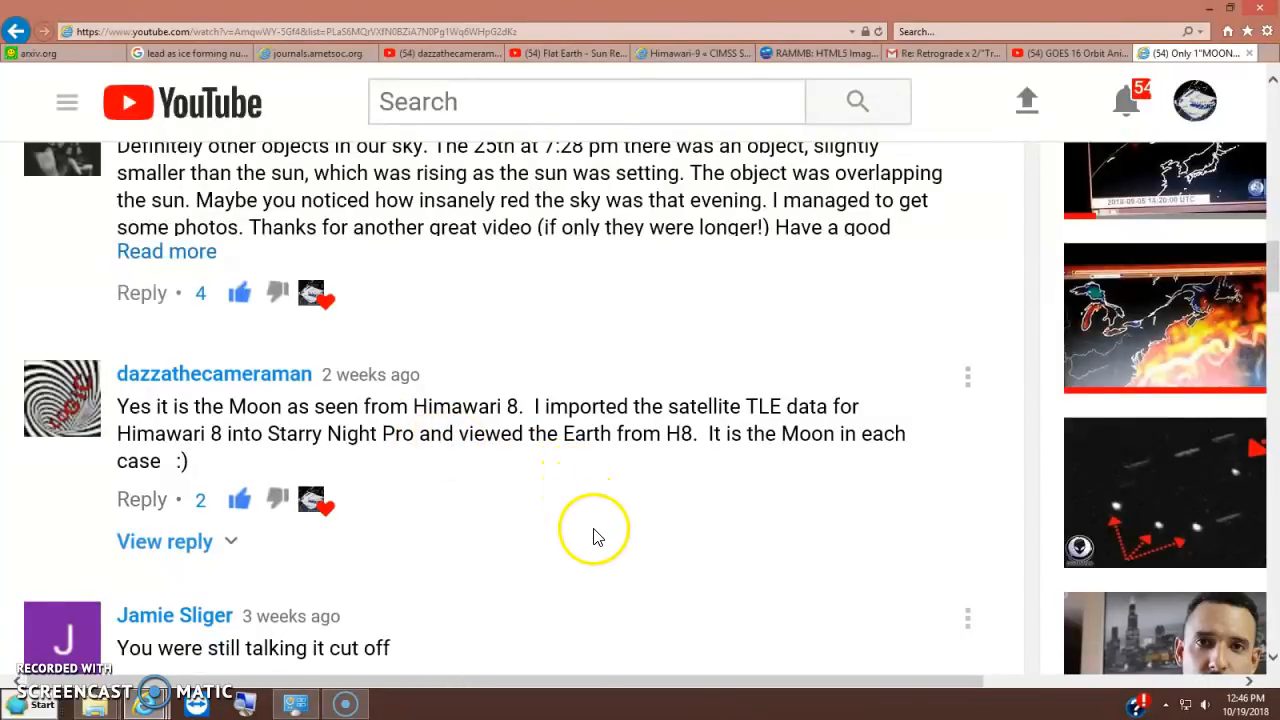
pyautogui.scroll(3)
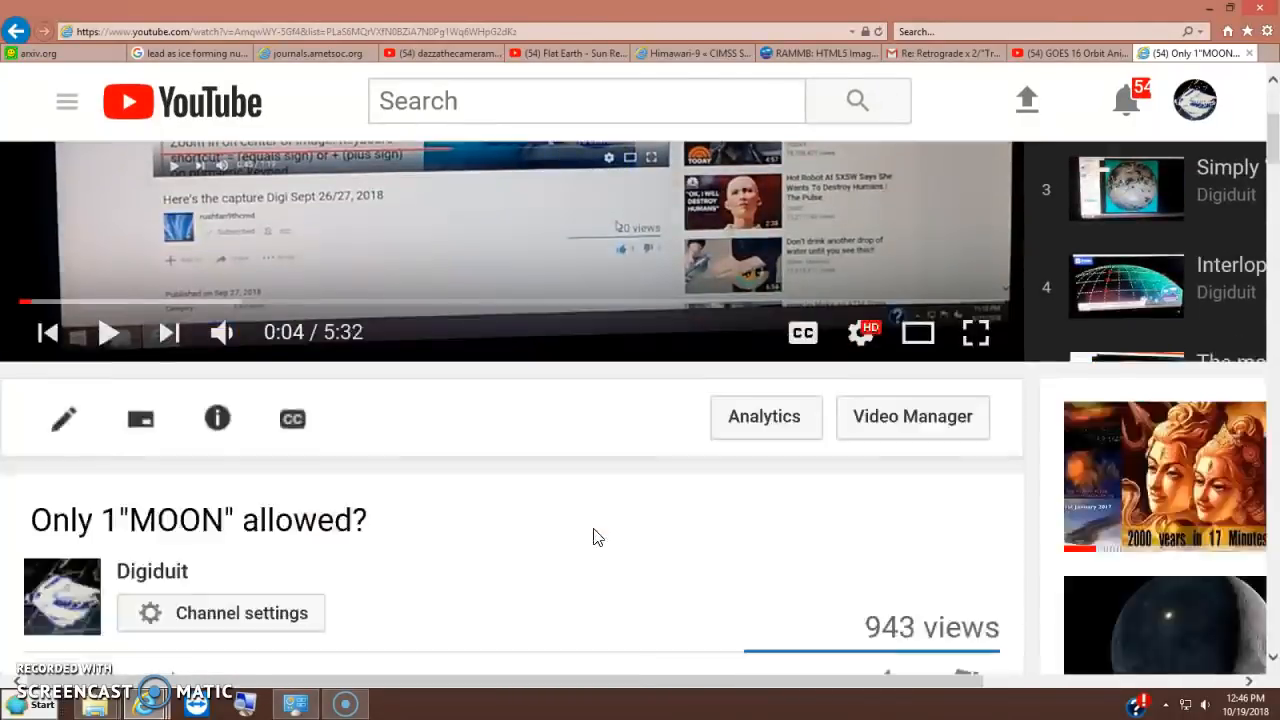
pyautogui.scroll(-3)
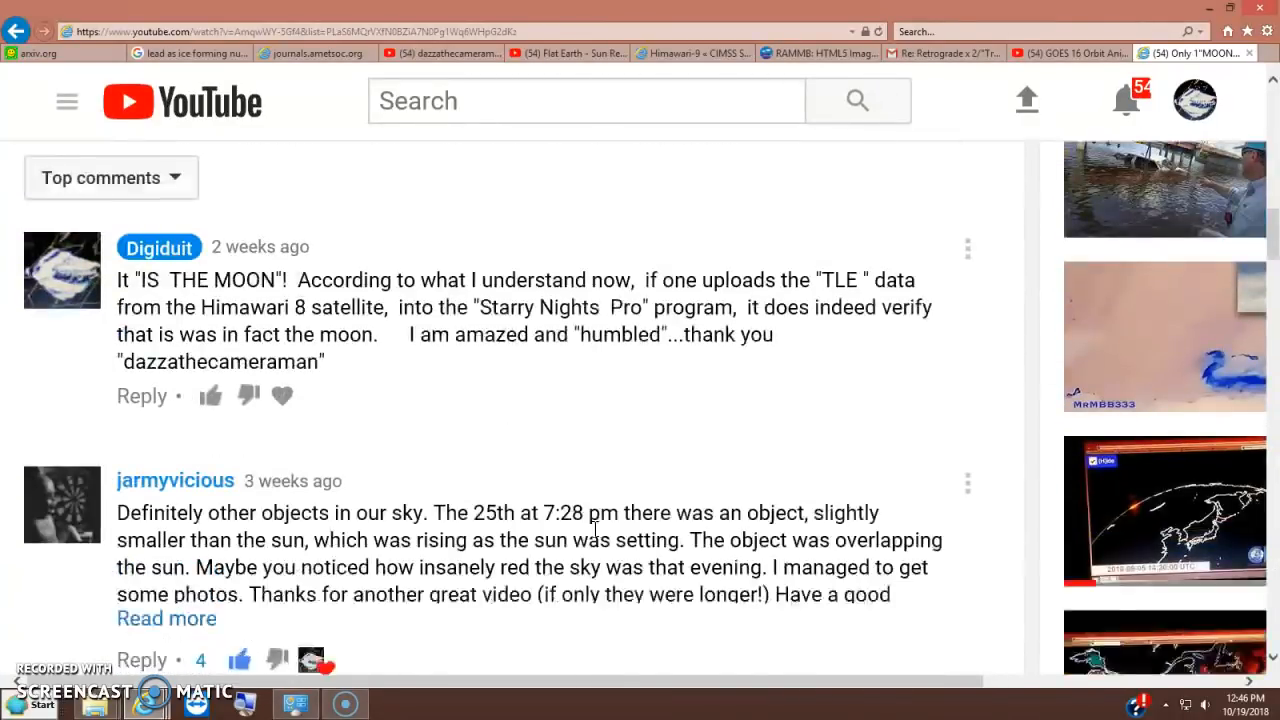
pyautogui.scroll(-3)
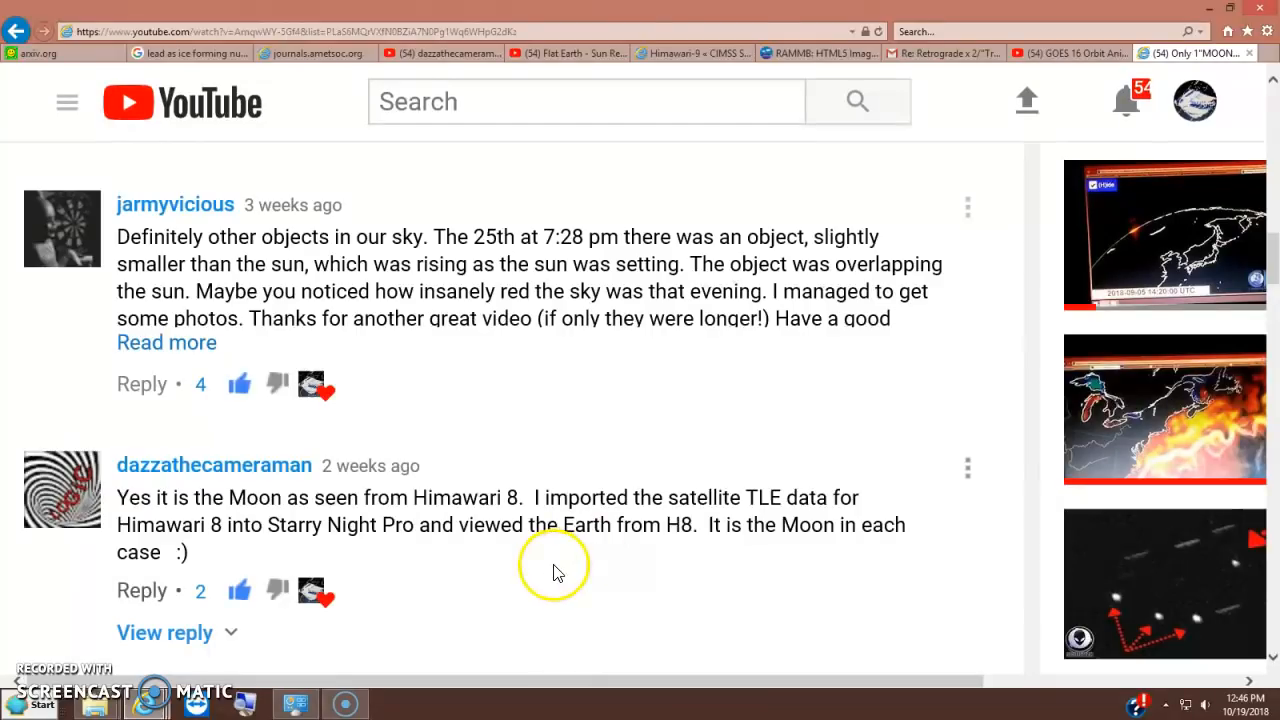
pyautogui.moveTo(464, 568)
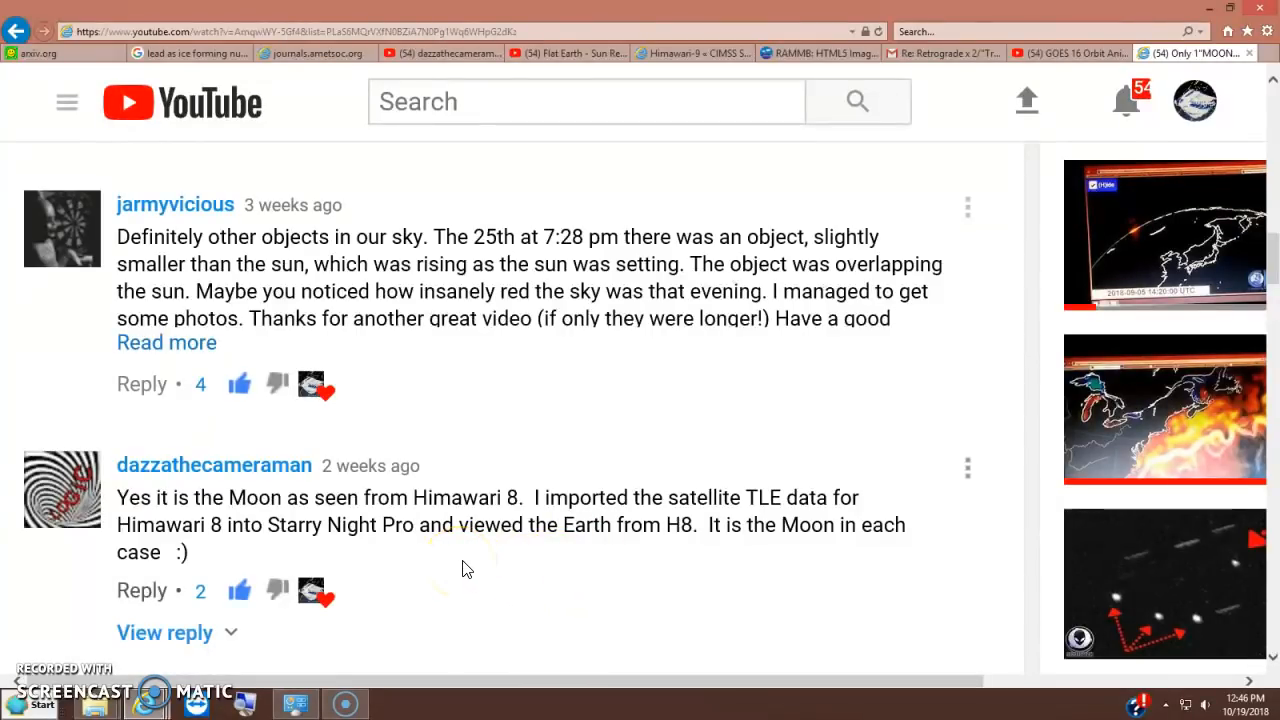
pyautogui.moveTo(668, 572)
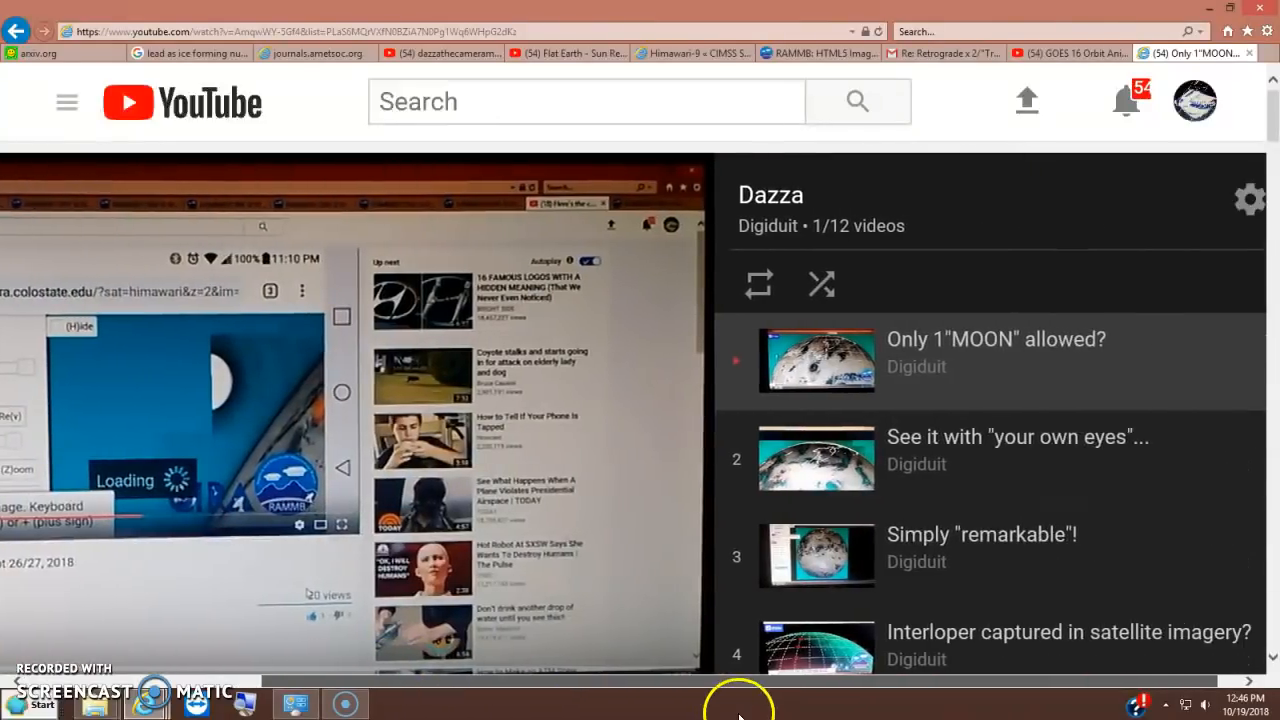
# - Look through the Dazza moon-video playlist, then move to the Himawari-8 CIMSS Satellite Blog tab
pyautogui.scroll(-3)
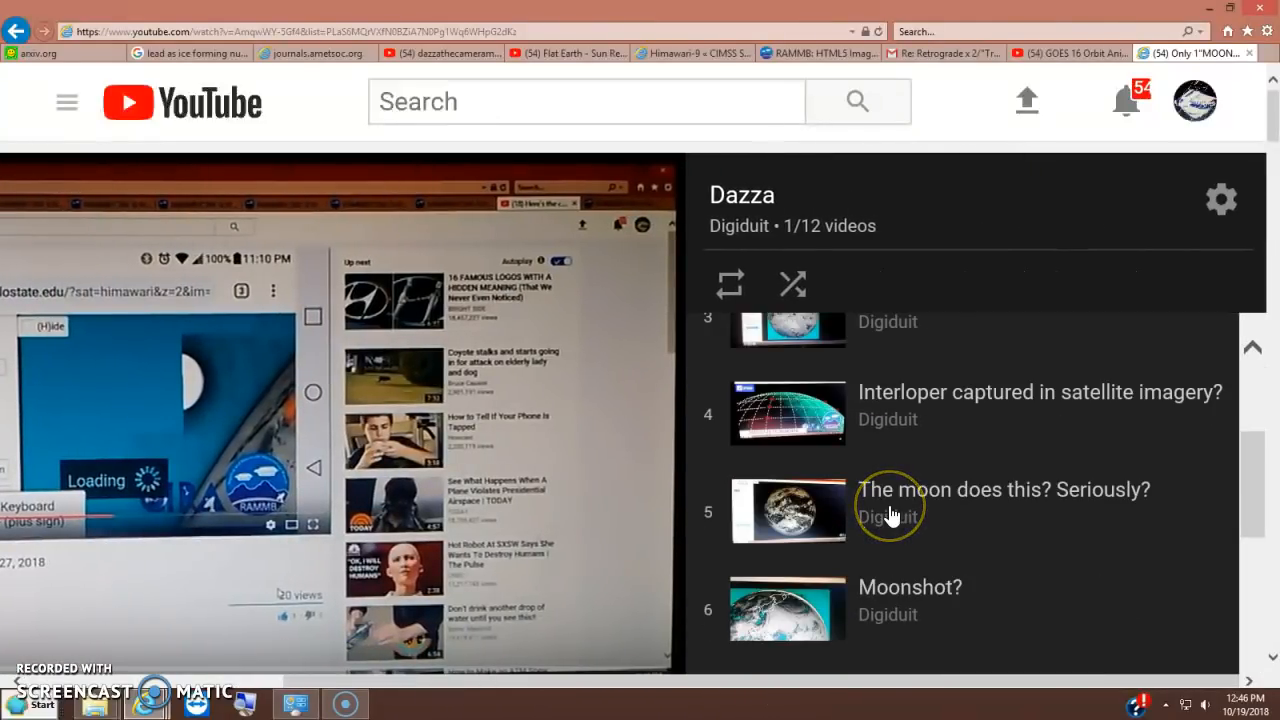
pyautogui.scroll(-3)
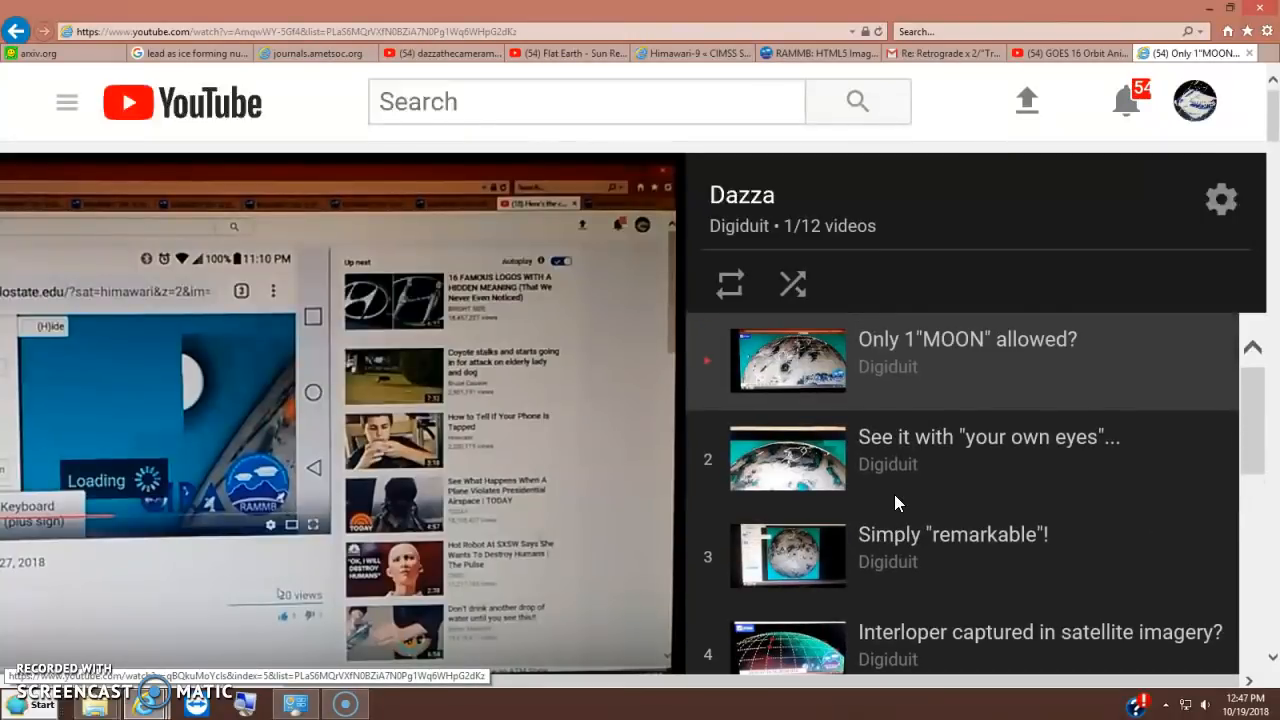
pyautogui.scroll(-3)
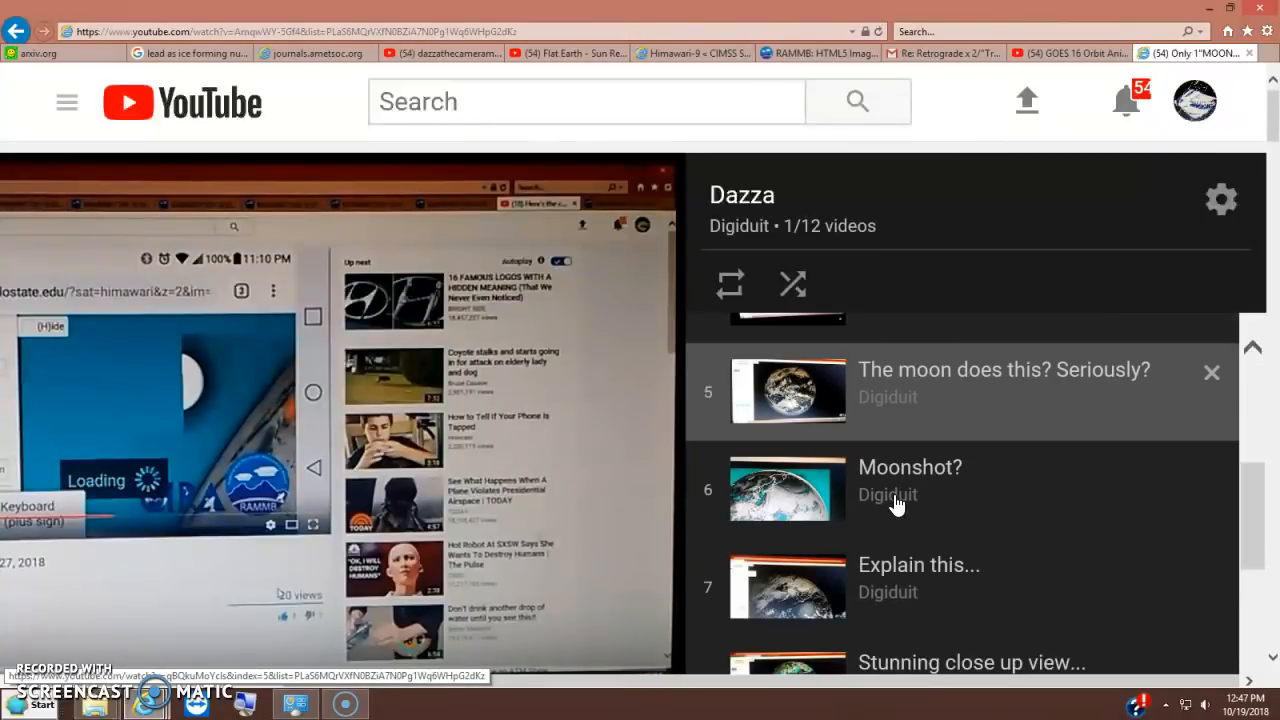
pyautogui.scroll(-3)
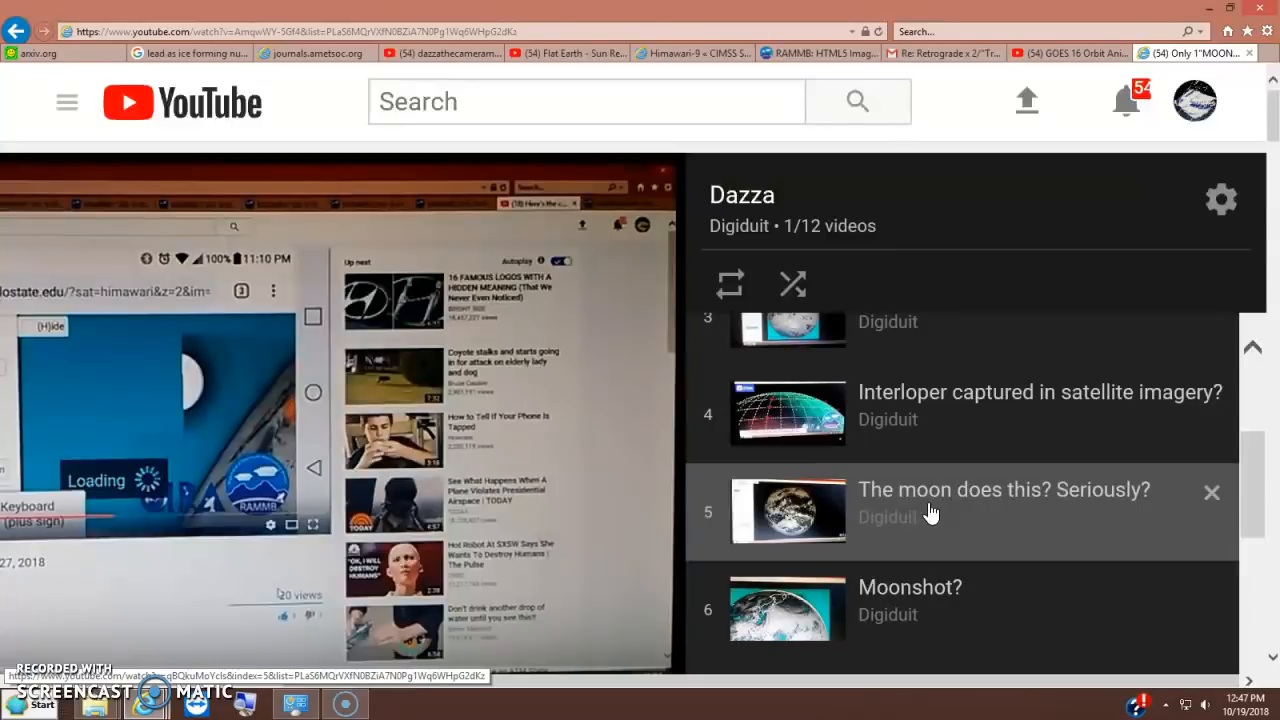
pyautogui.moveTo(924, 496)
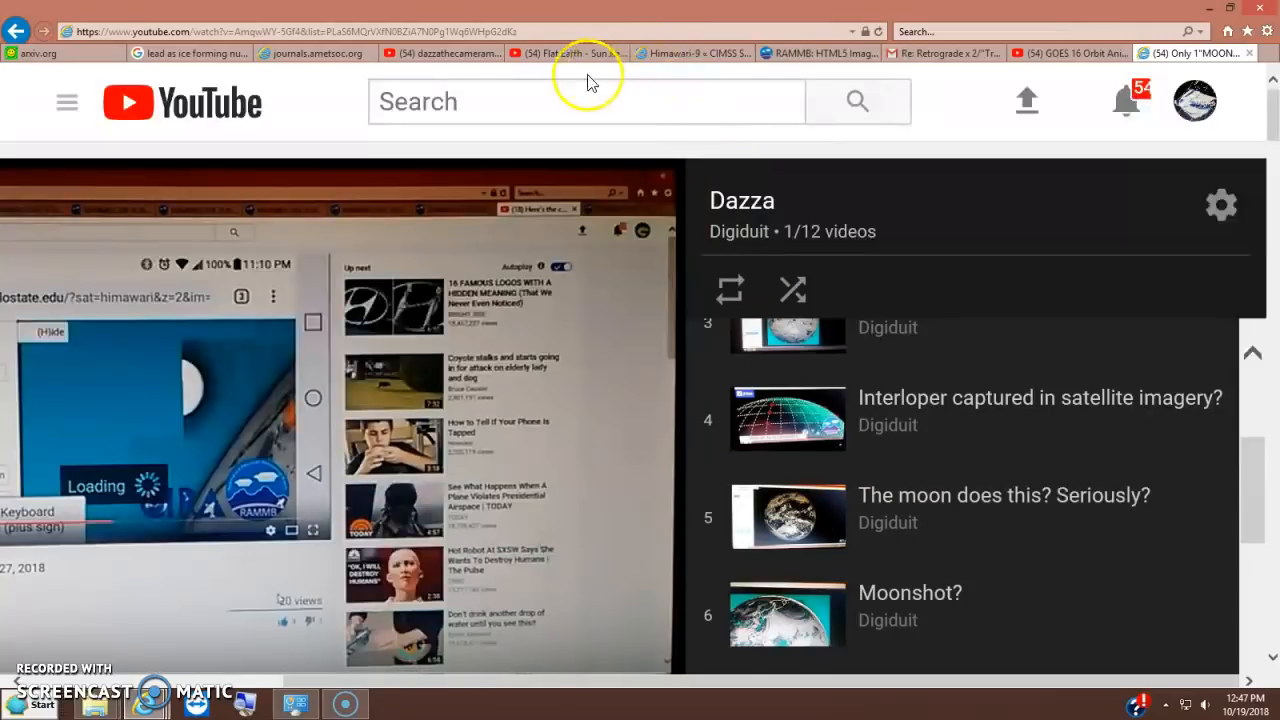
pyautogui.moveTo(570, 52)
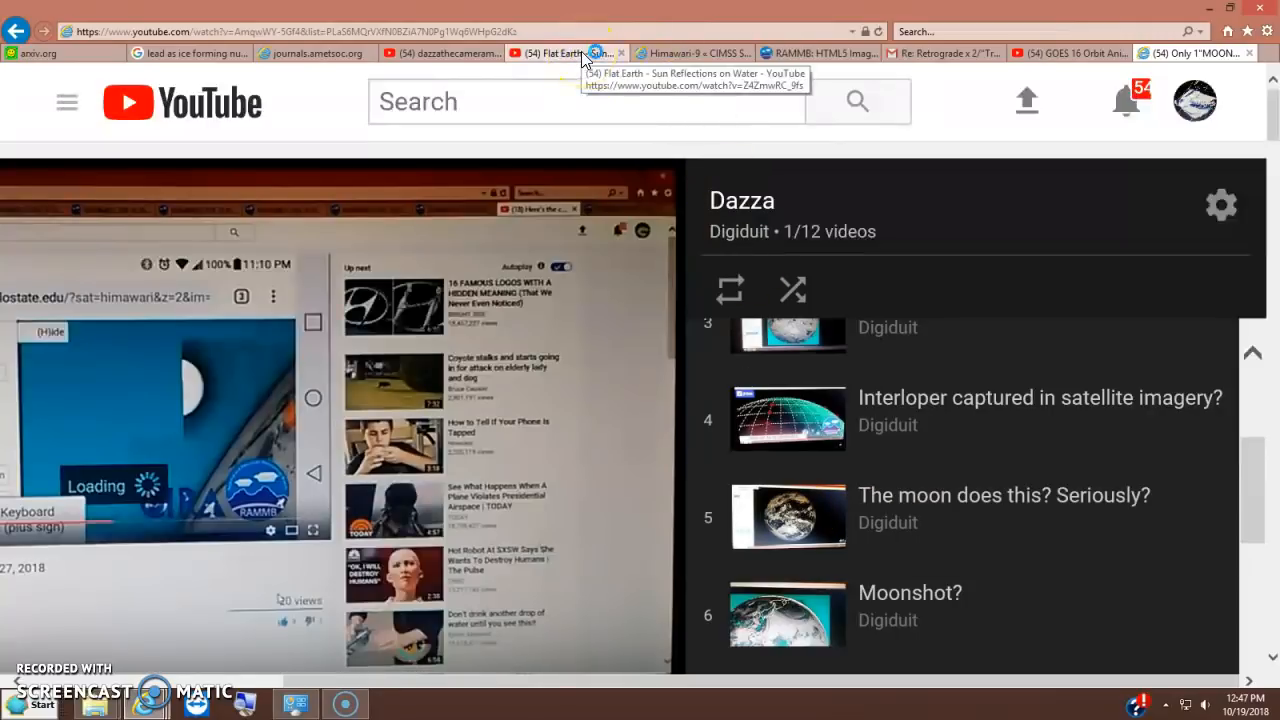
pyautogui.moveTo(690, 52)
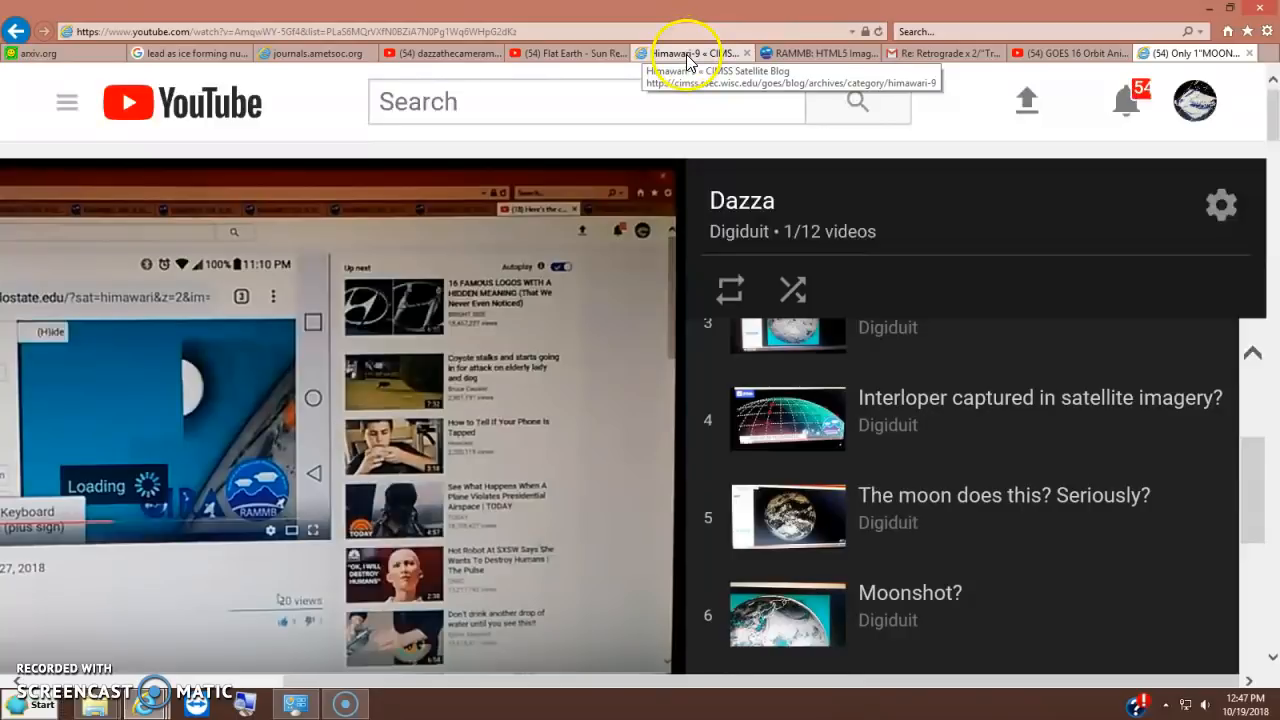
pyautogui.click(692, 52)
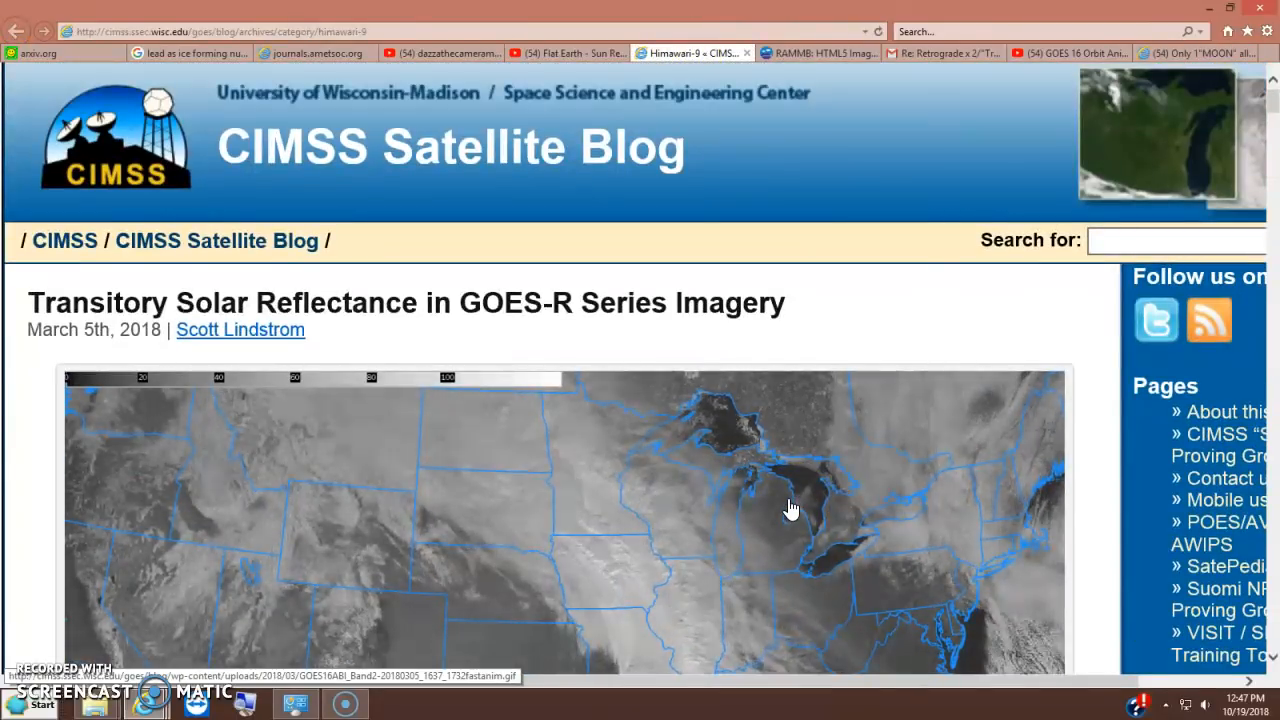
pyautogui.moveTo(838, 52)
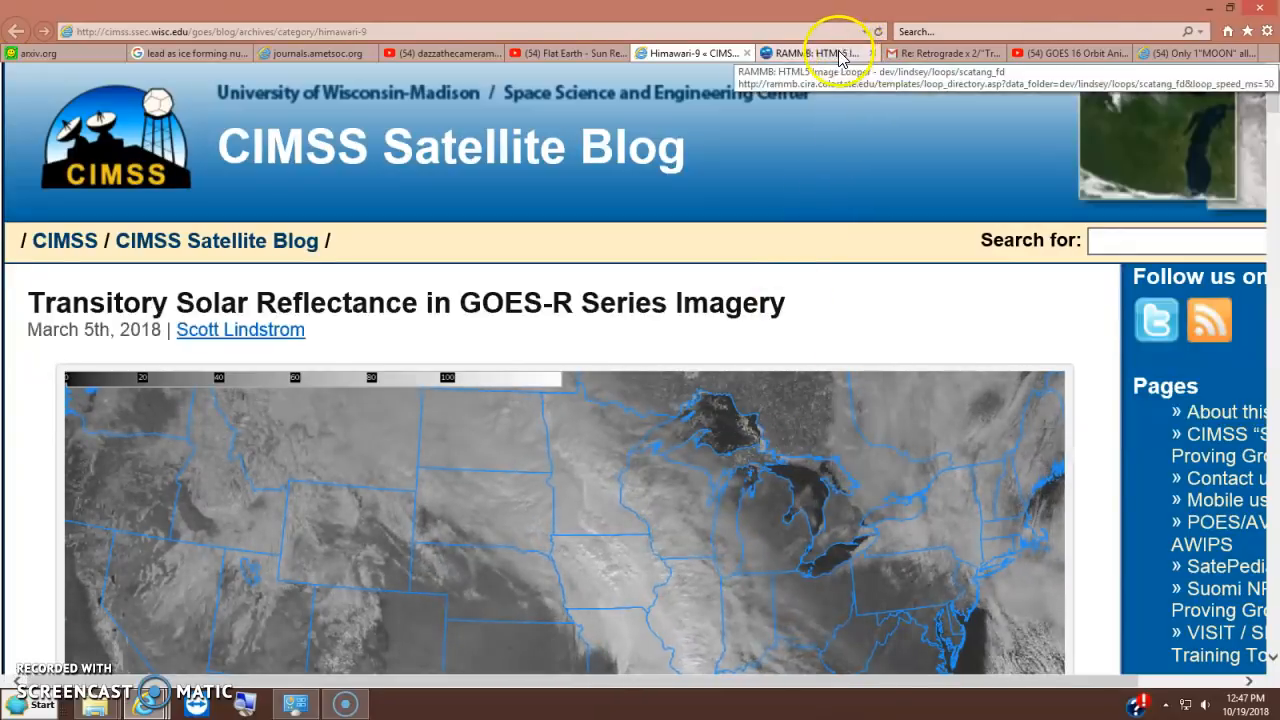
pyautogui.scroll(-3)
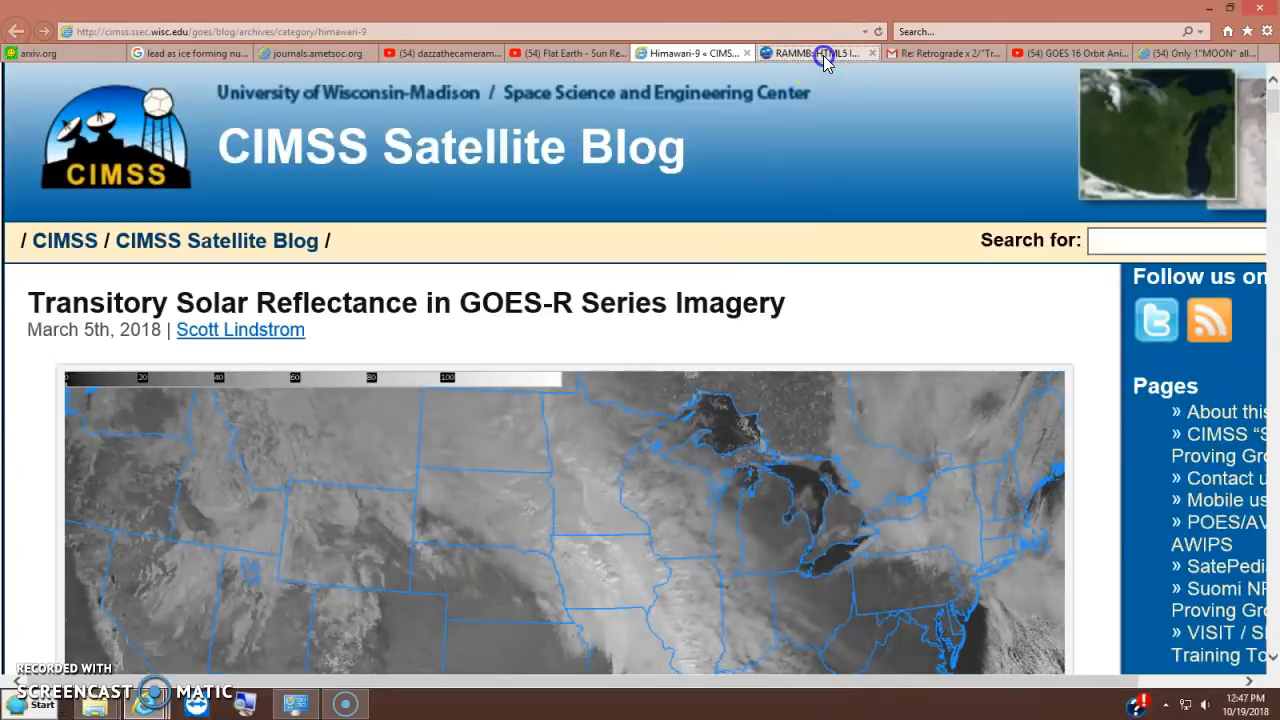
# - Bring up the RAMMB Slider HTML5 image loop with white coastlines on black
pyautogui.click(816, 52)
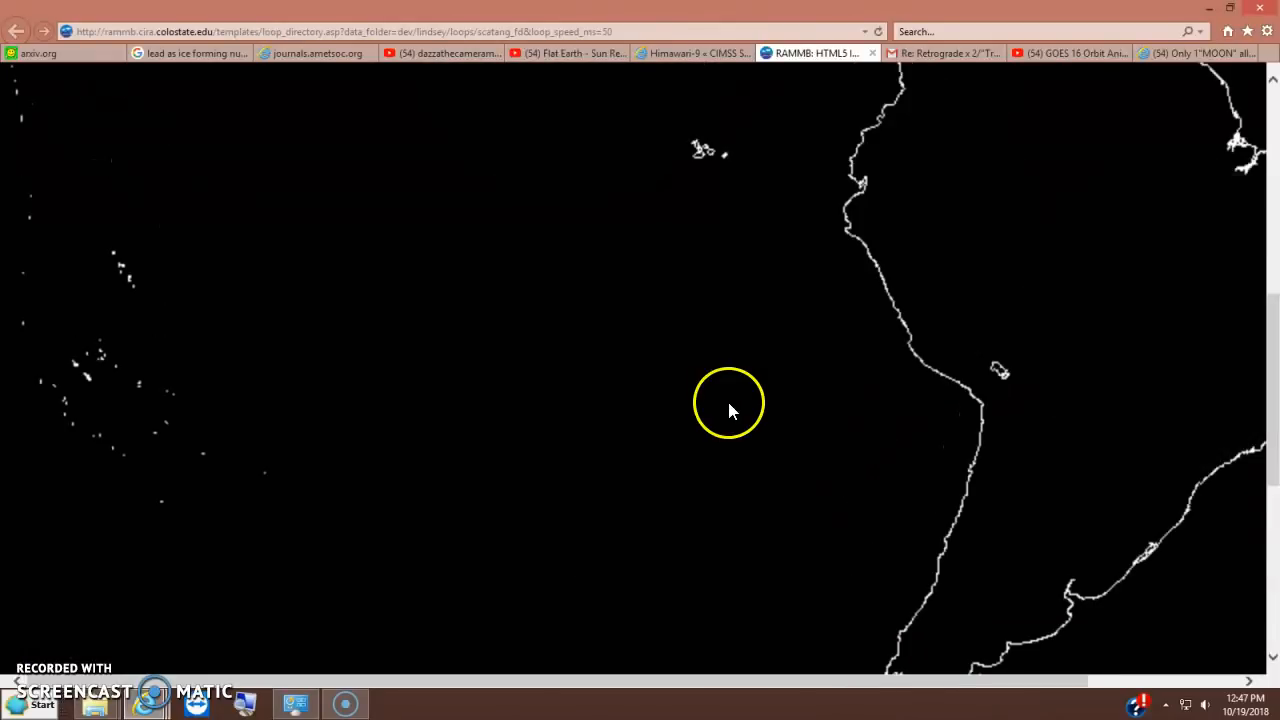
pyautogui.moveTo(944, 52)
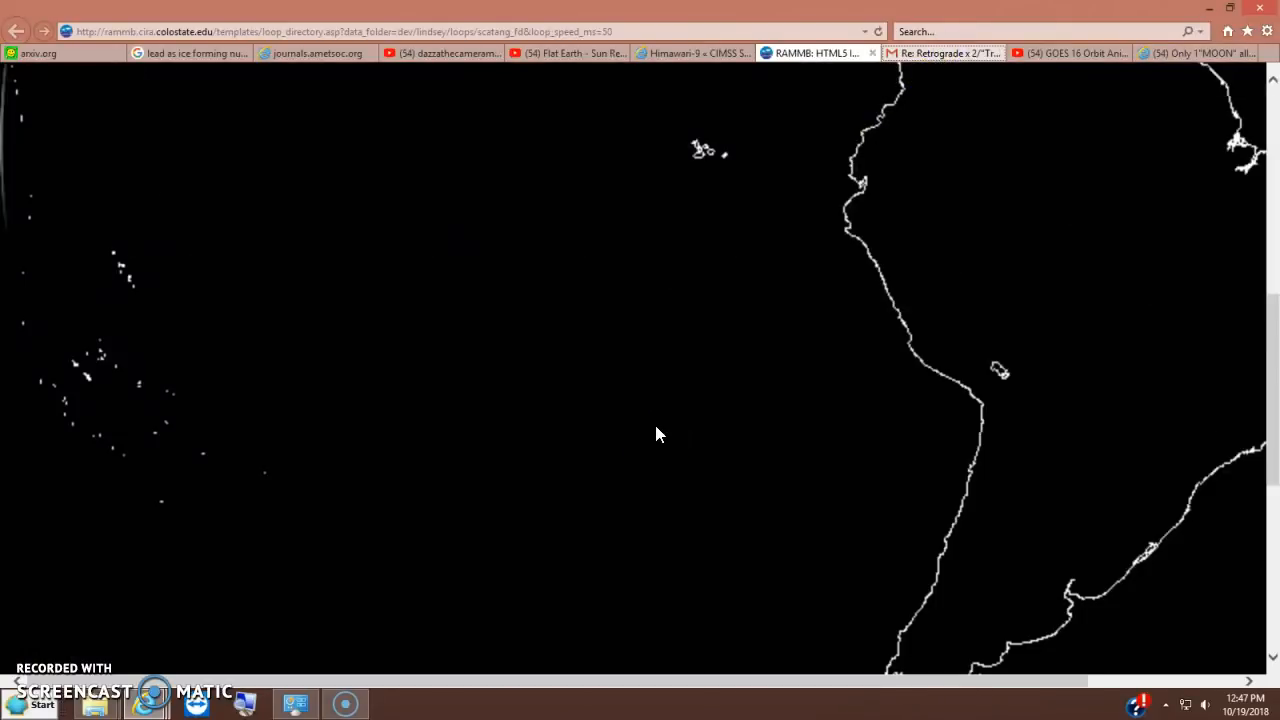
pyautogui.moveTo(648, 440)
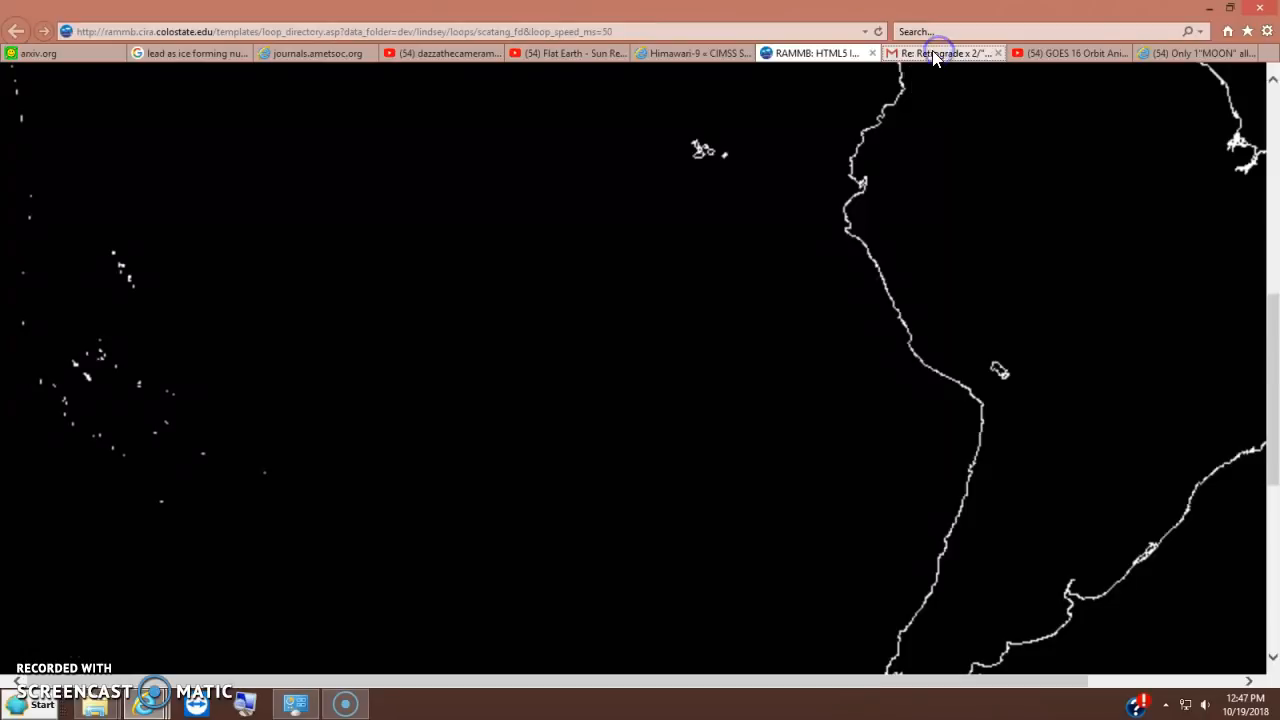
# - Read the Gmail 'Re: Retrograde' reply to Doug down to its GOES 16 Orbit Animation youtu.be link
pyautogui.click(944, 52)
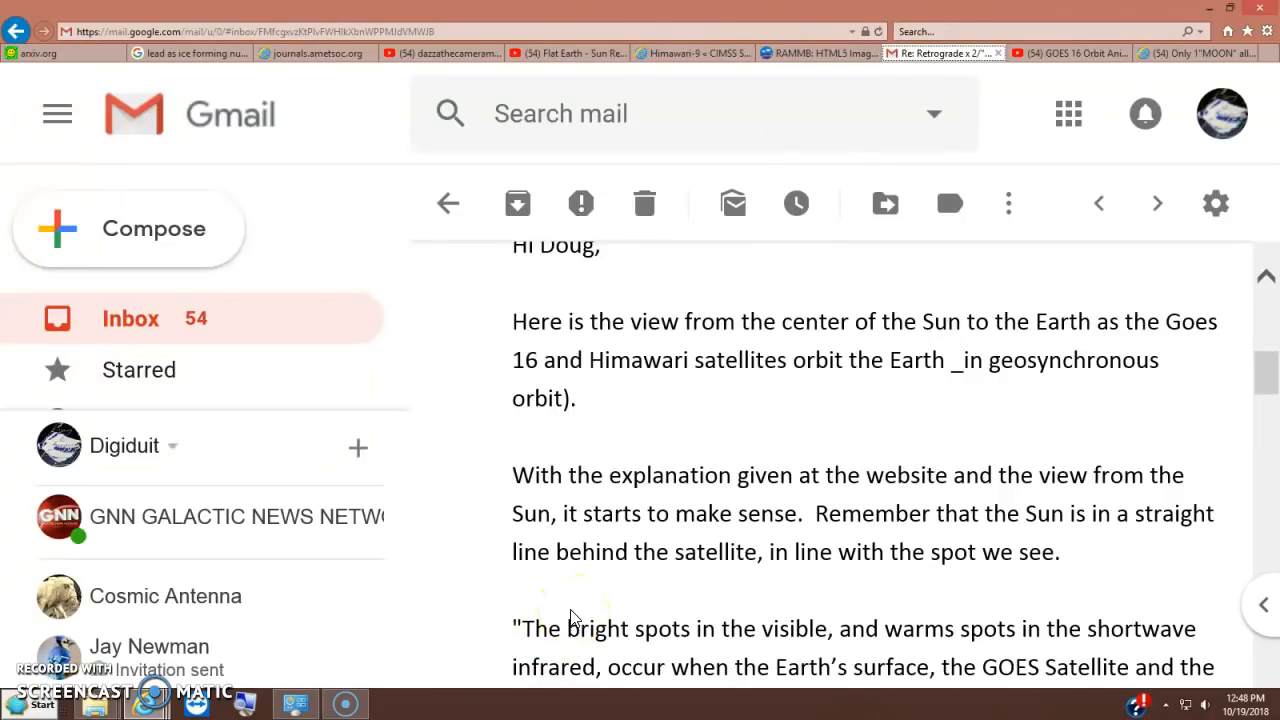
pyautogui.moveTo(536, 684)
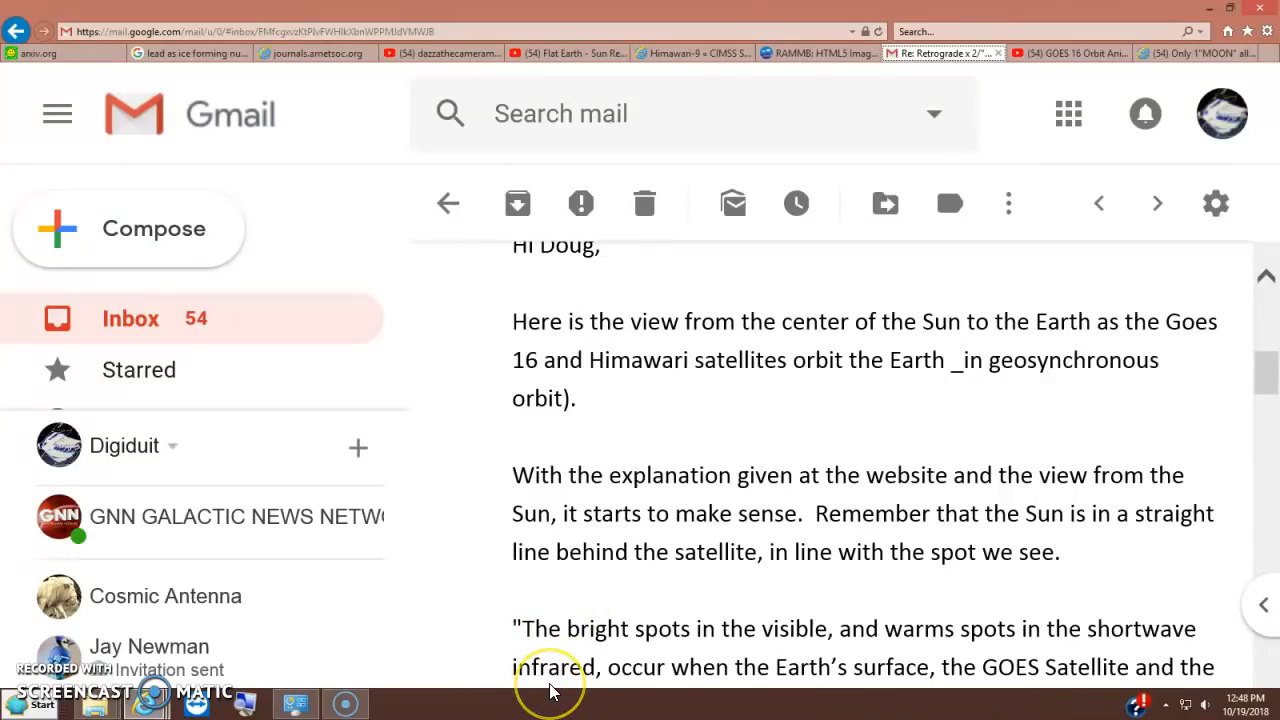
pyautogui.moveTo(672, 540)
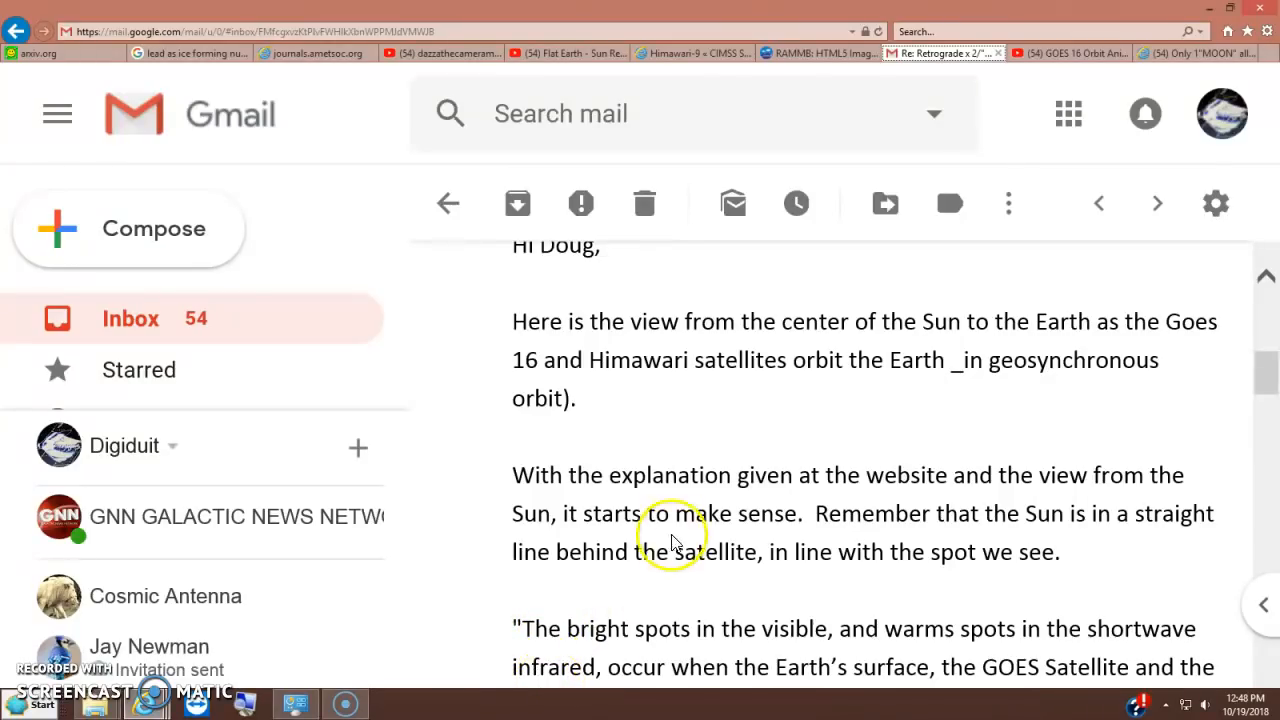
pyautogui.moveTo(658, 590)
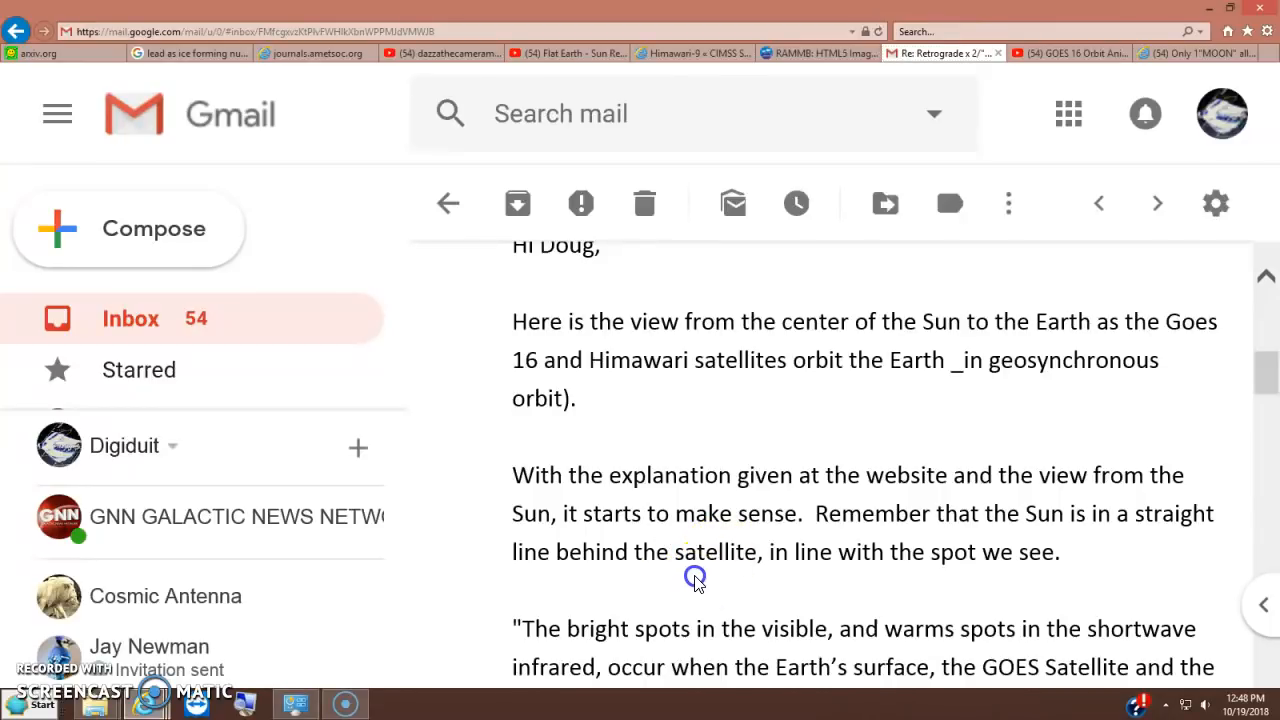
pyautogui.scroll(-3)
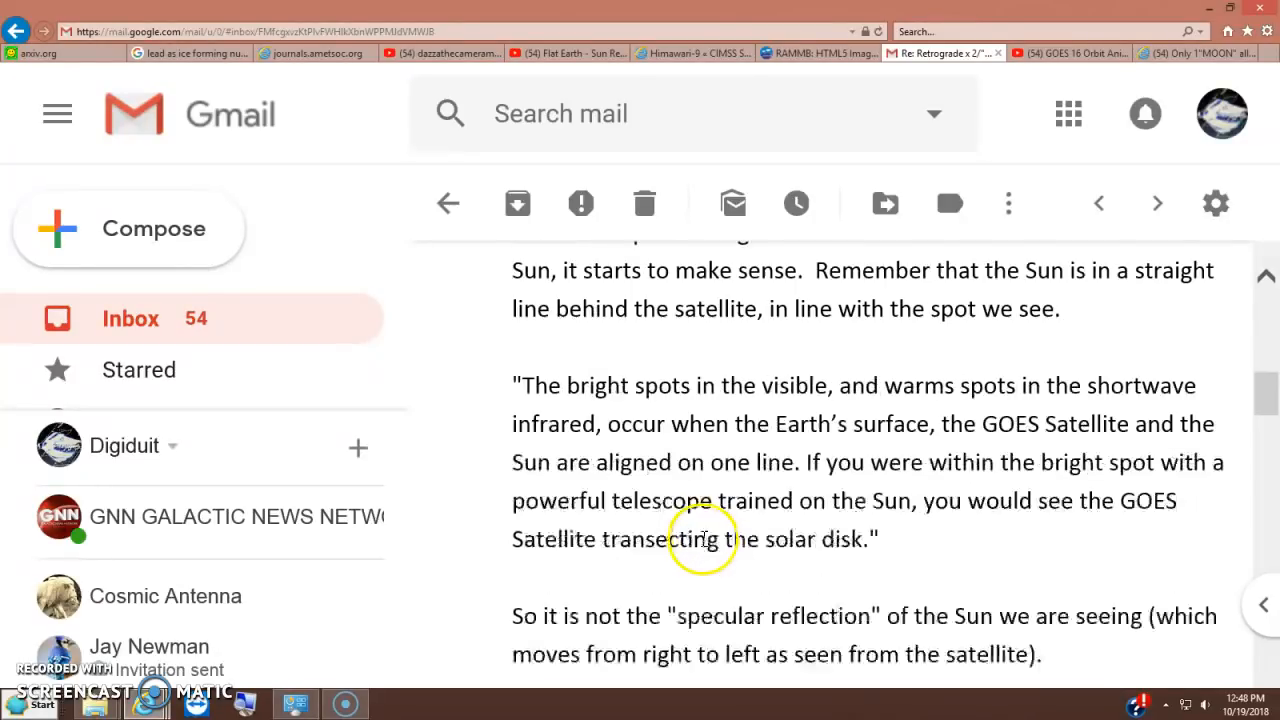
pyautogui.moveTo(690, 564)
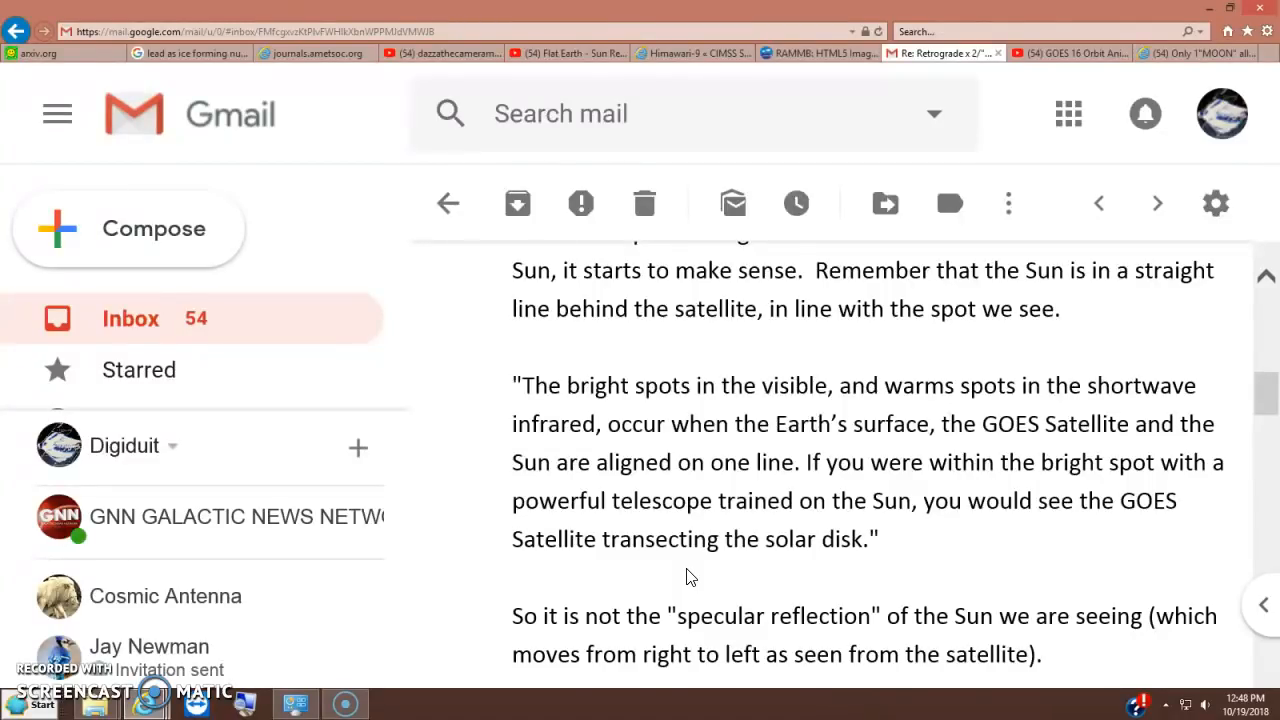
pyautogui.scroll(-3)
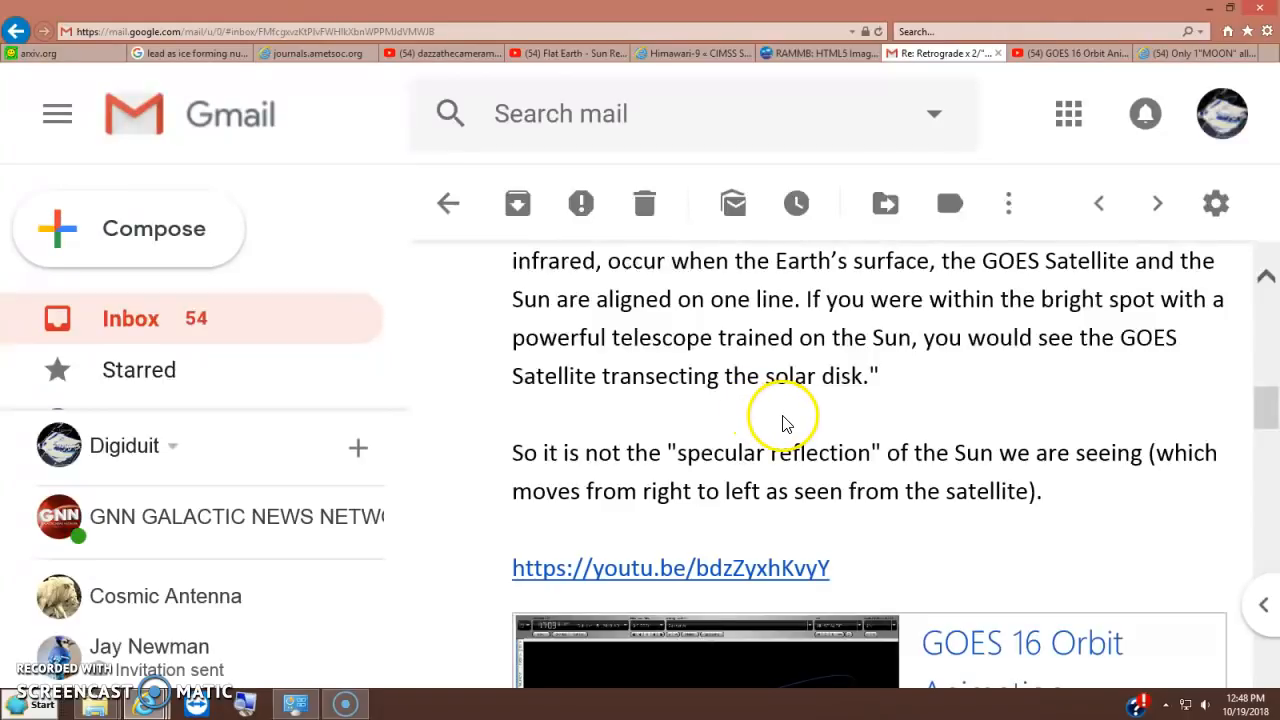
pyautogui.moveTo(748, 438)
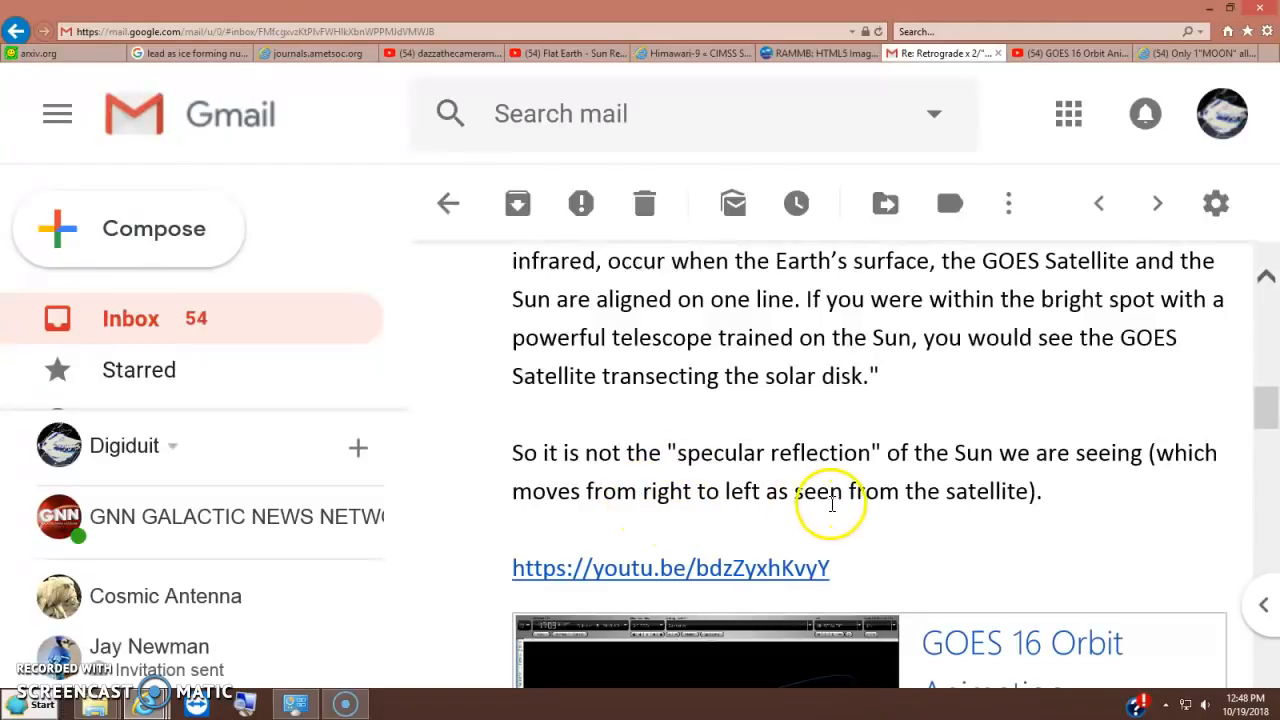
pyautogui.scroll(-3)
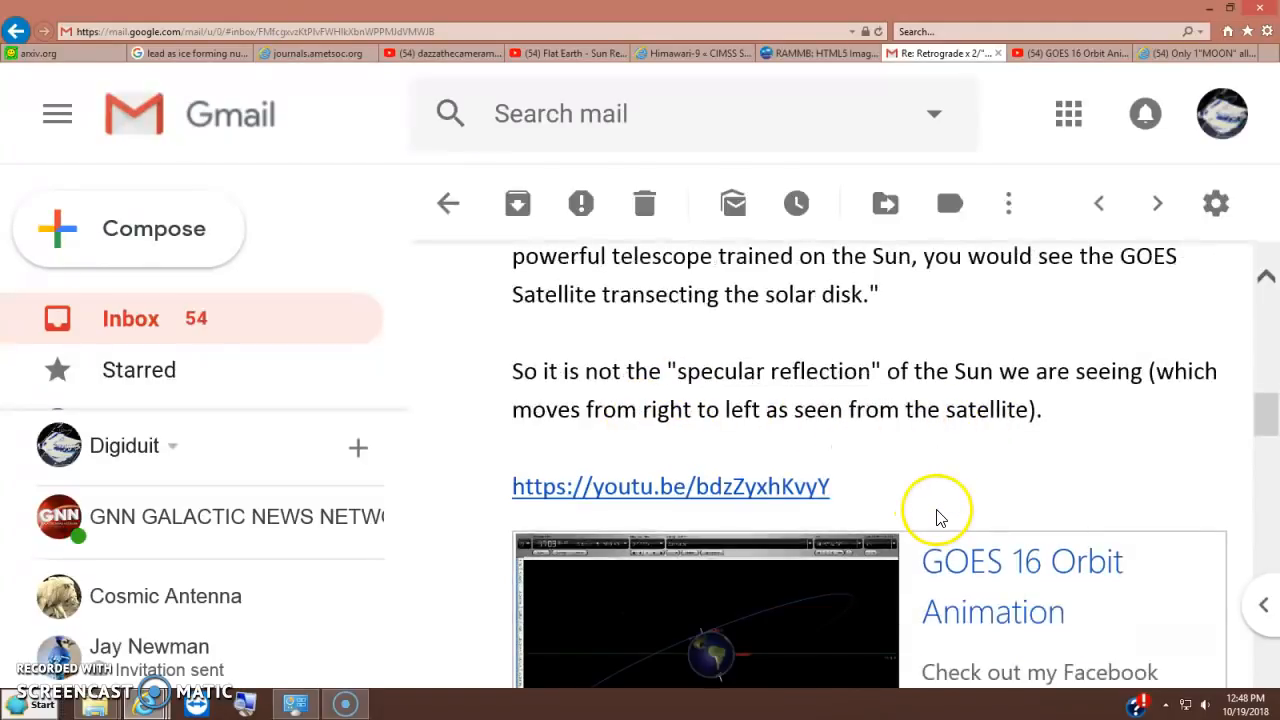
pyautogui.moveTo(796, 438)
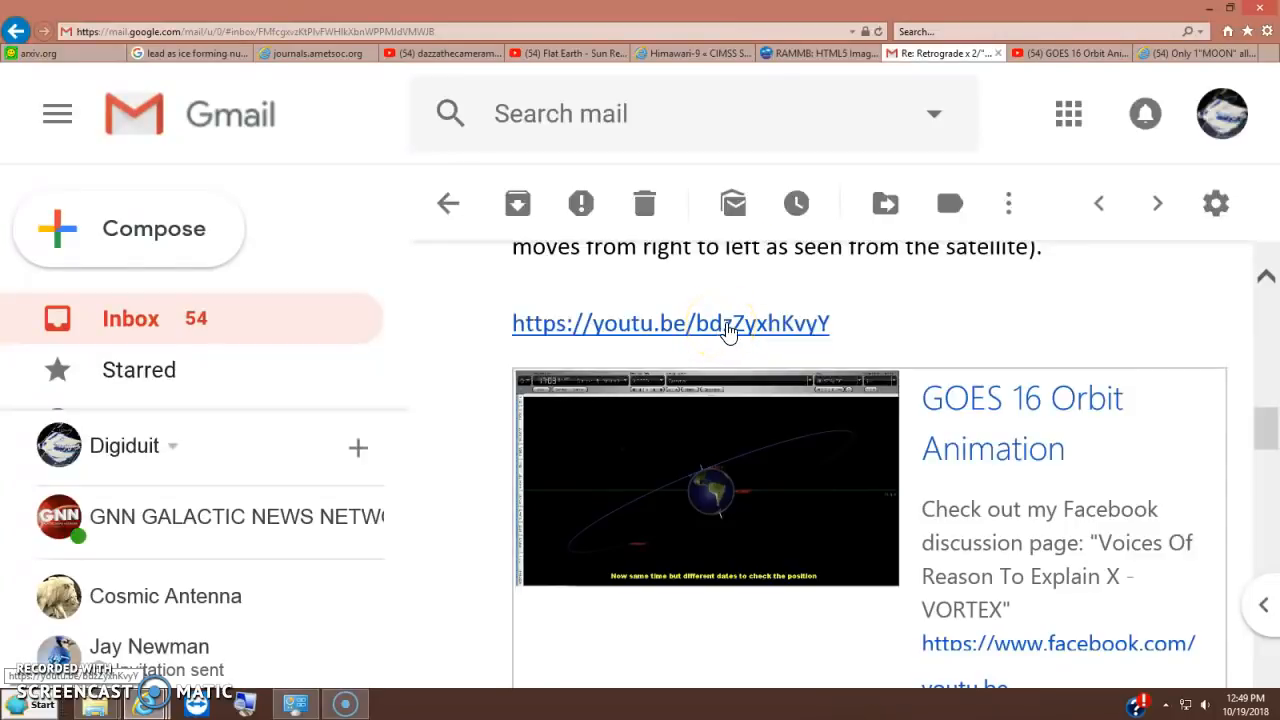
pyautogui.click(670, 324)
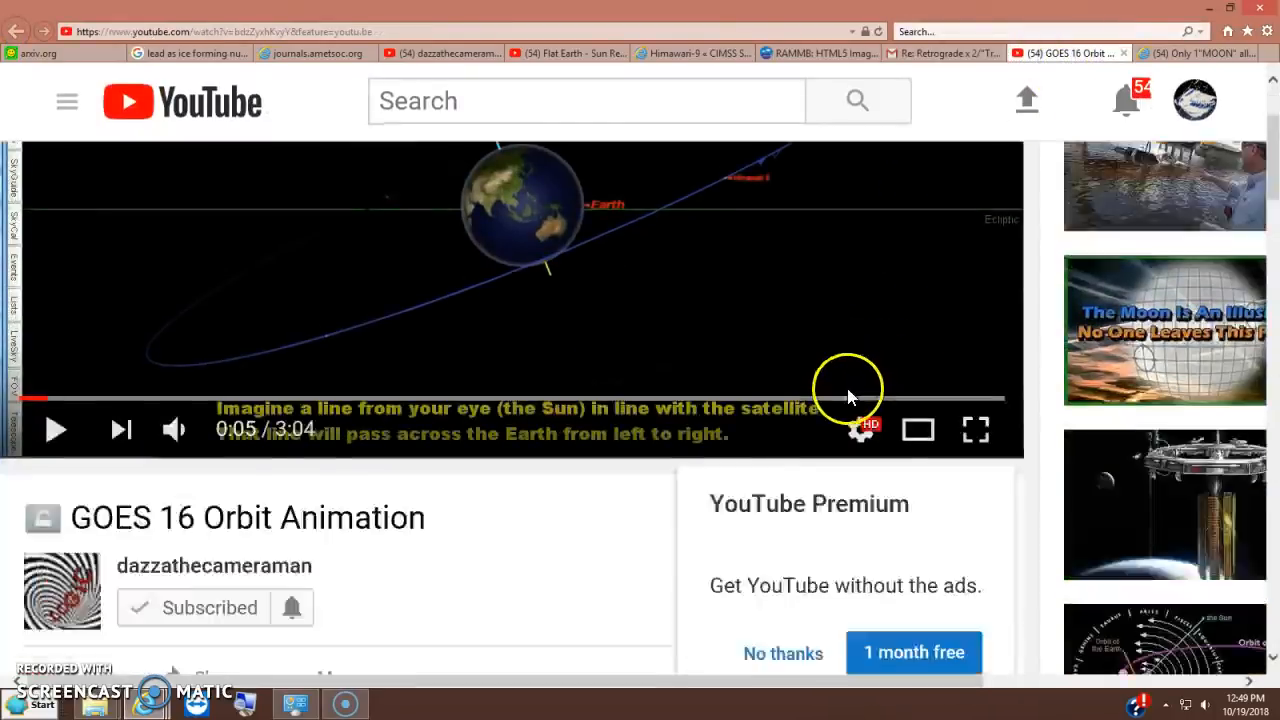
pyautogui.scroll(-3)
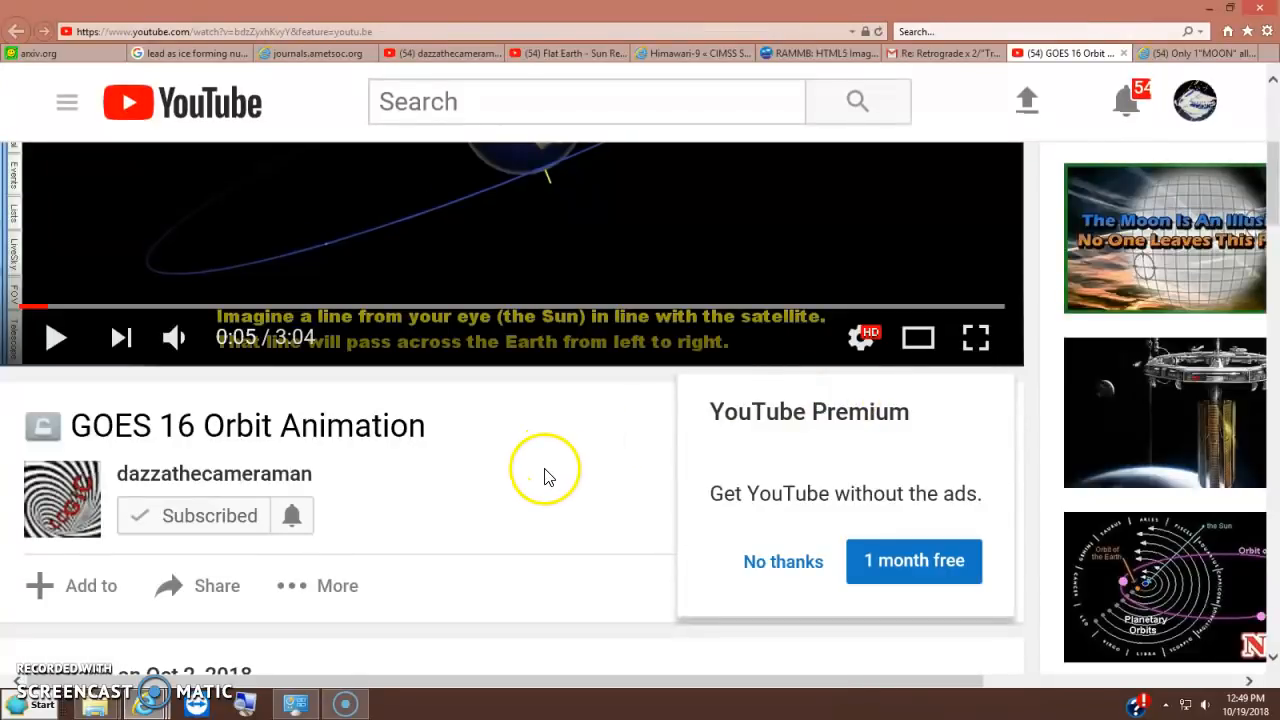
pyautogui.scroll(-3)
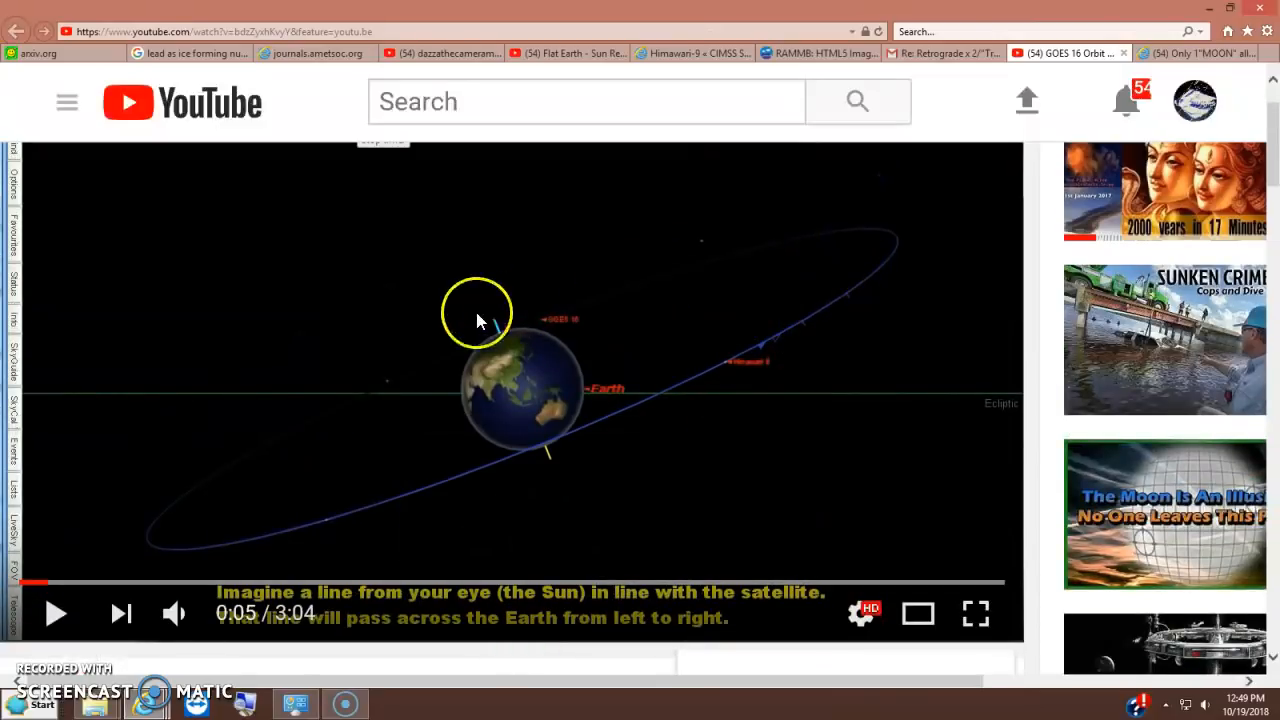
pyautogui.moveTo(258, 476)
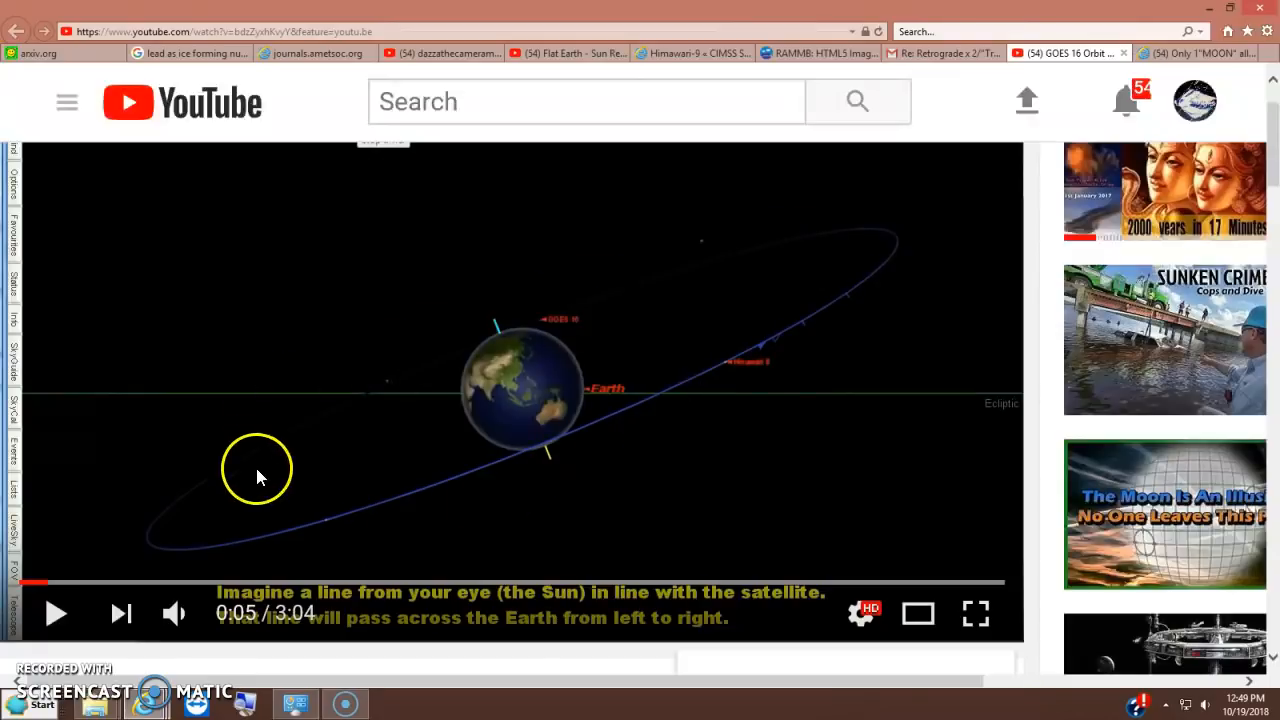
pyautogui.moveTo(678, 482)
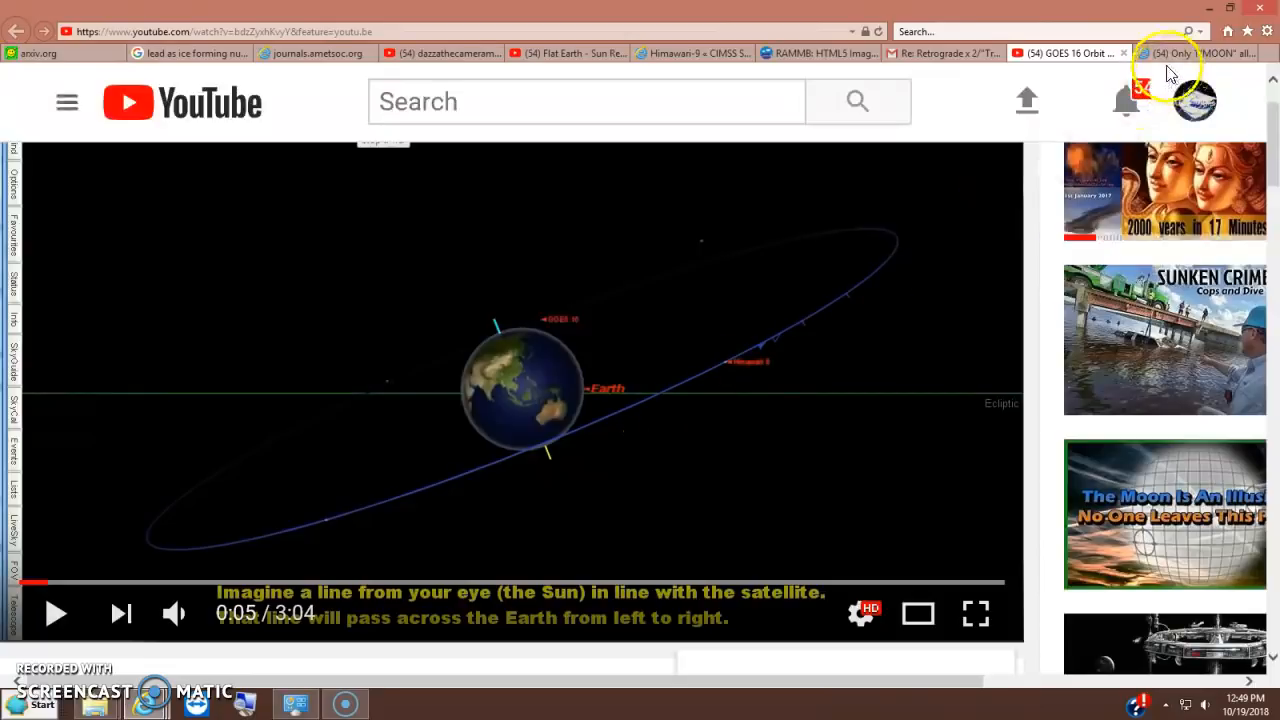
pyautogui.moveTo(1190, 52)
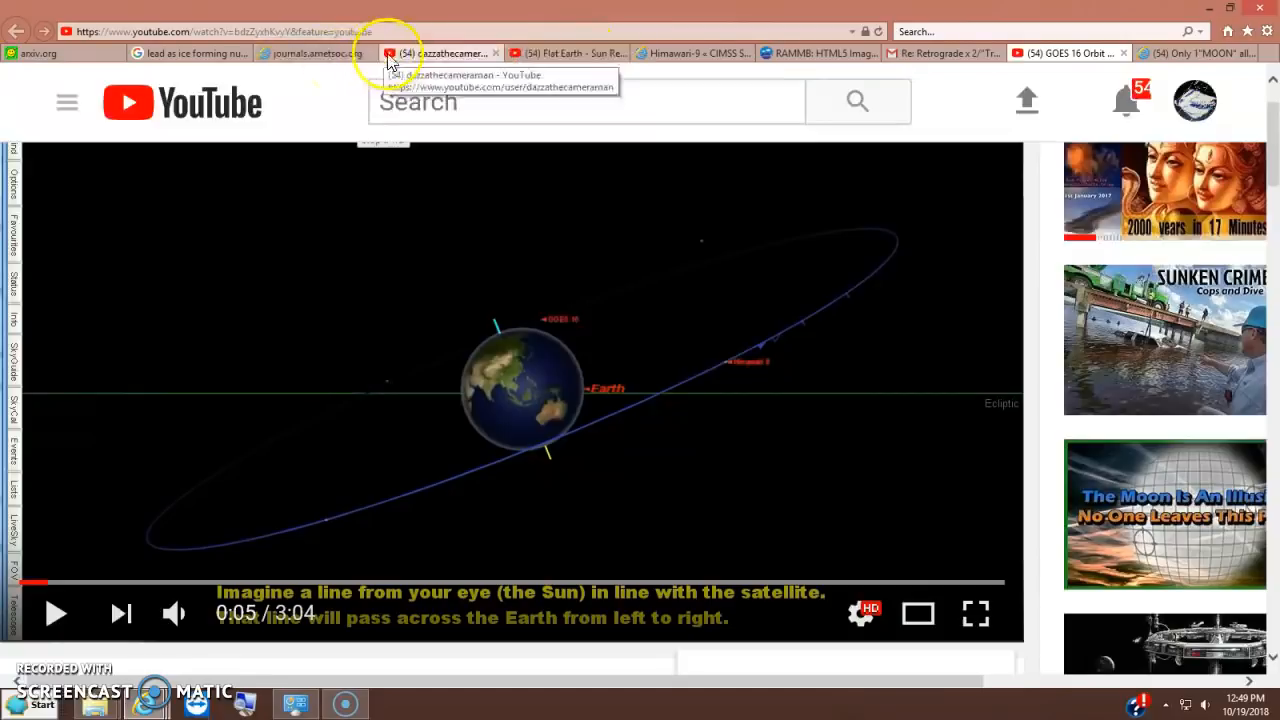
# - Bring the Flat Earth law-of-reflection video tab back in front
pyautogui.click(440, 52)
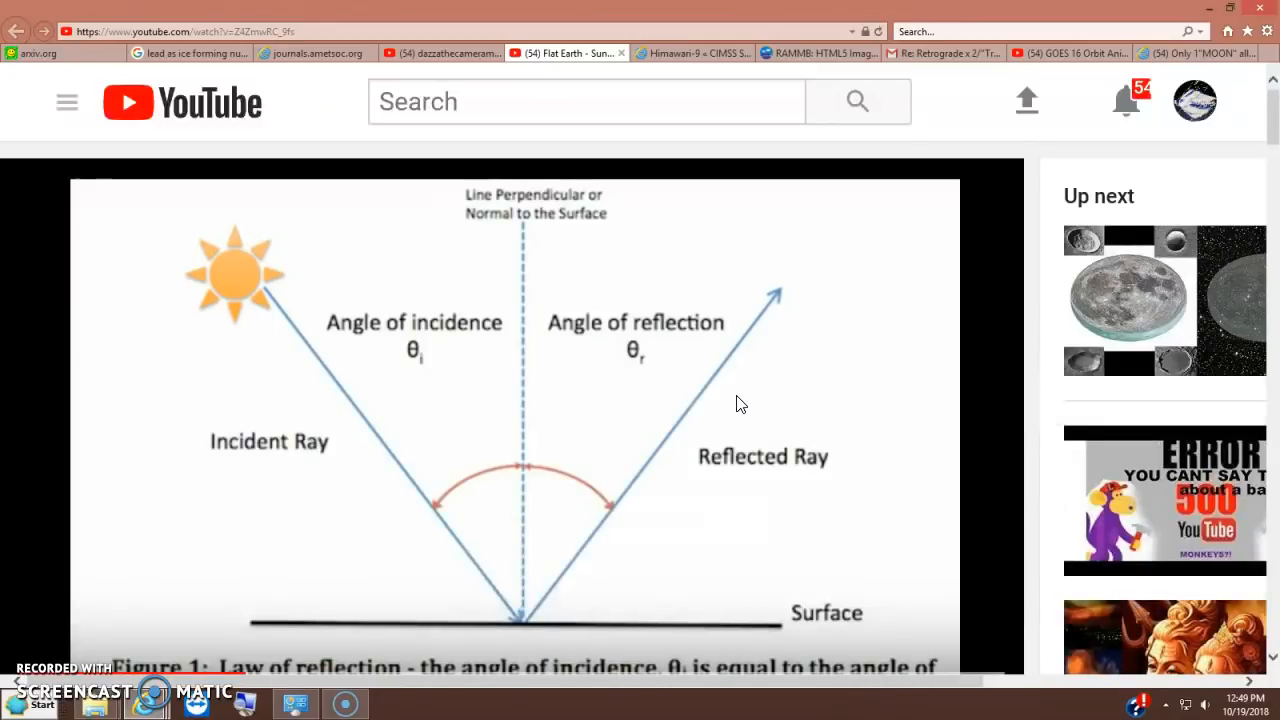
pyautogui.moveTo(790, 52)
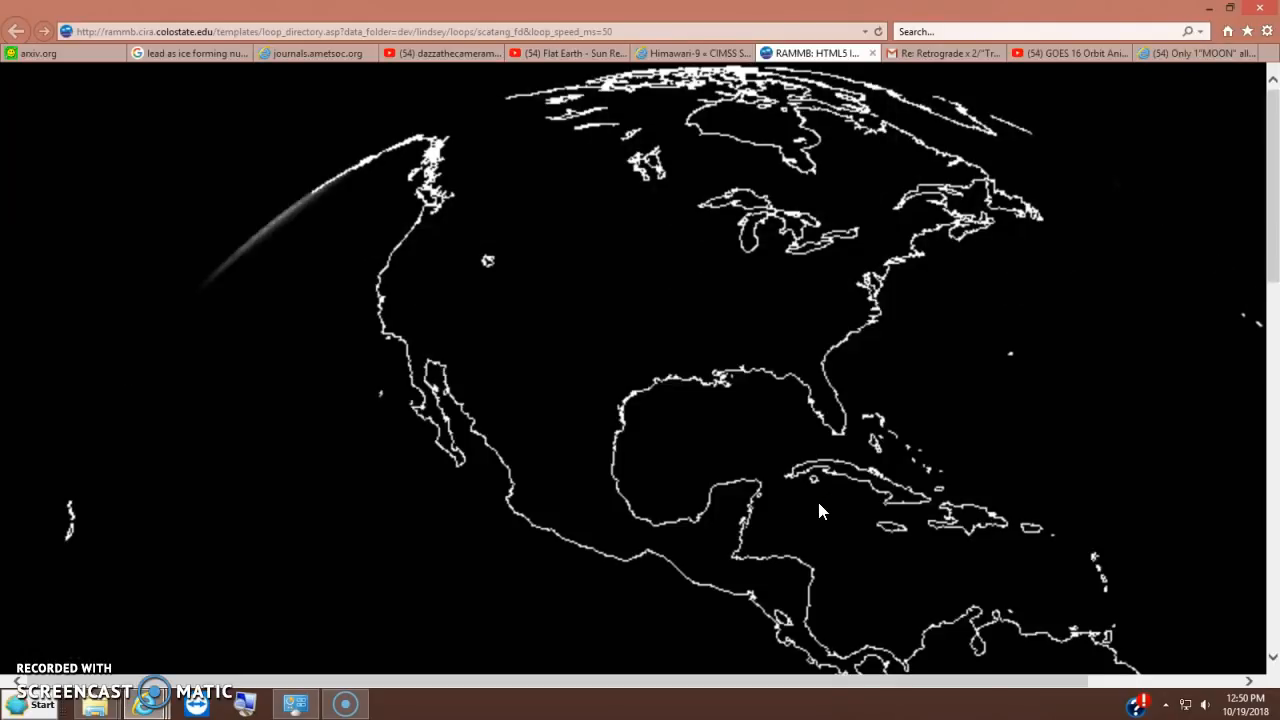
pyautogui.click(870, 448)
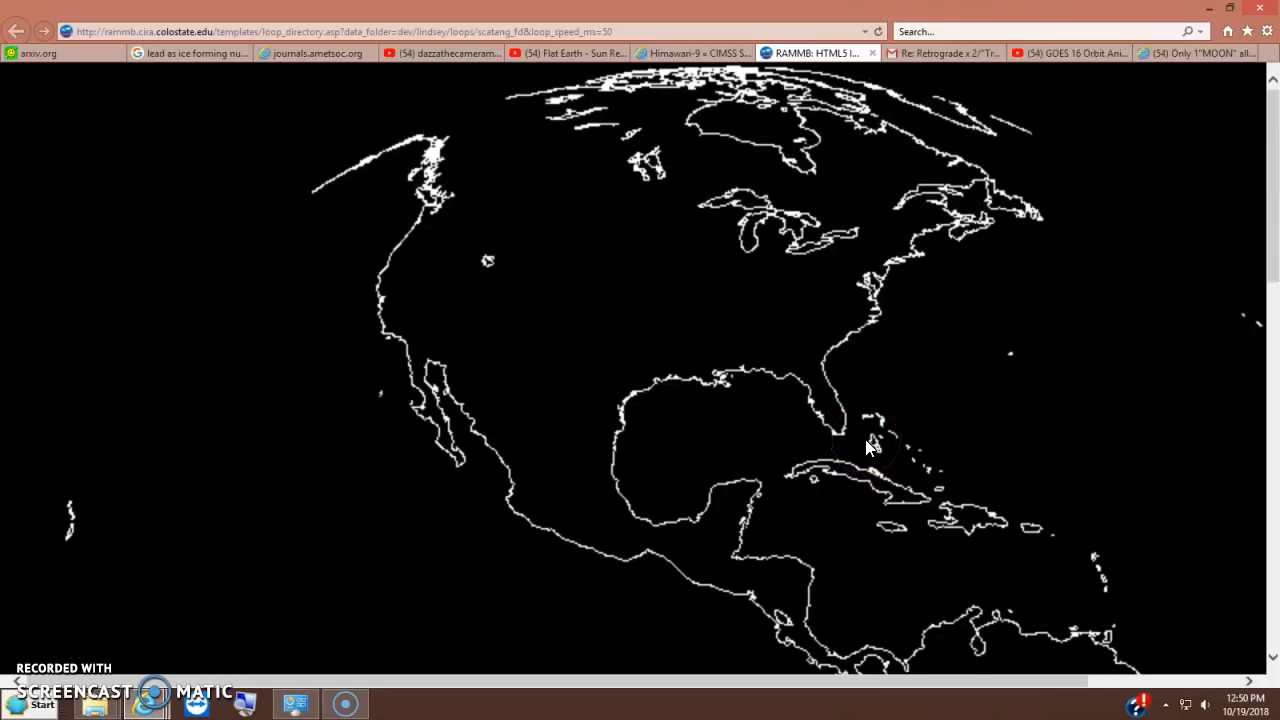
pyautogui.moveTo(860, 452)
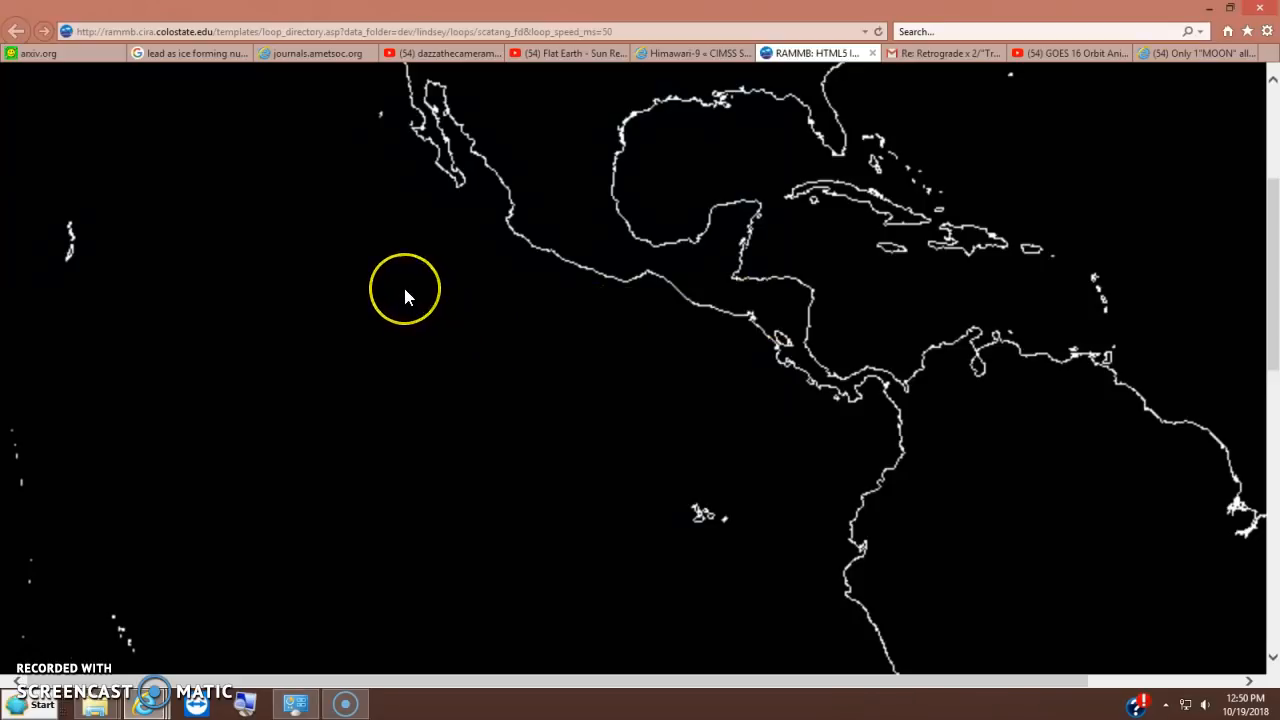
pyautogui.moveTo(668, 330)
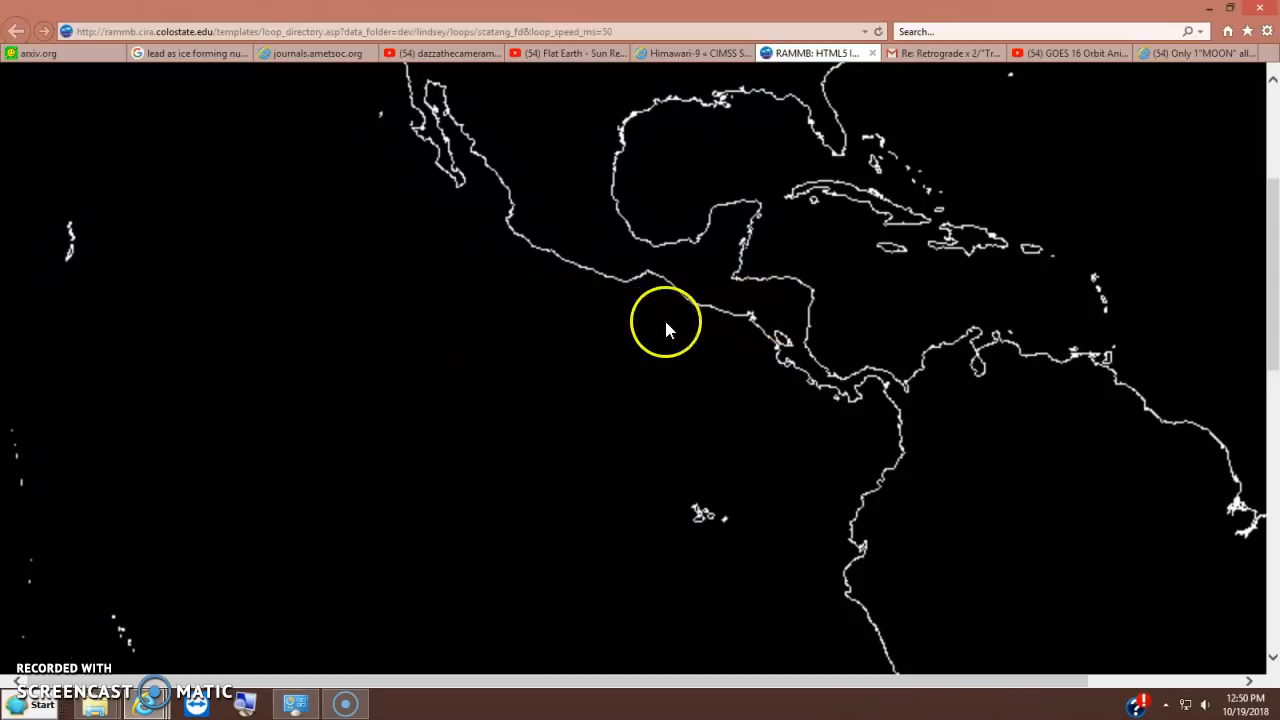
pyautogui.moveTo(672, 330)
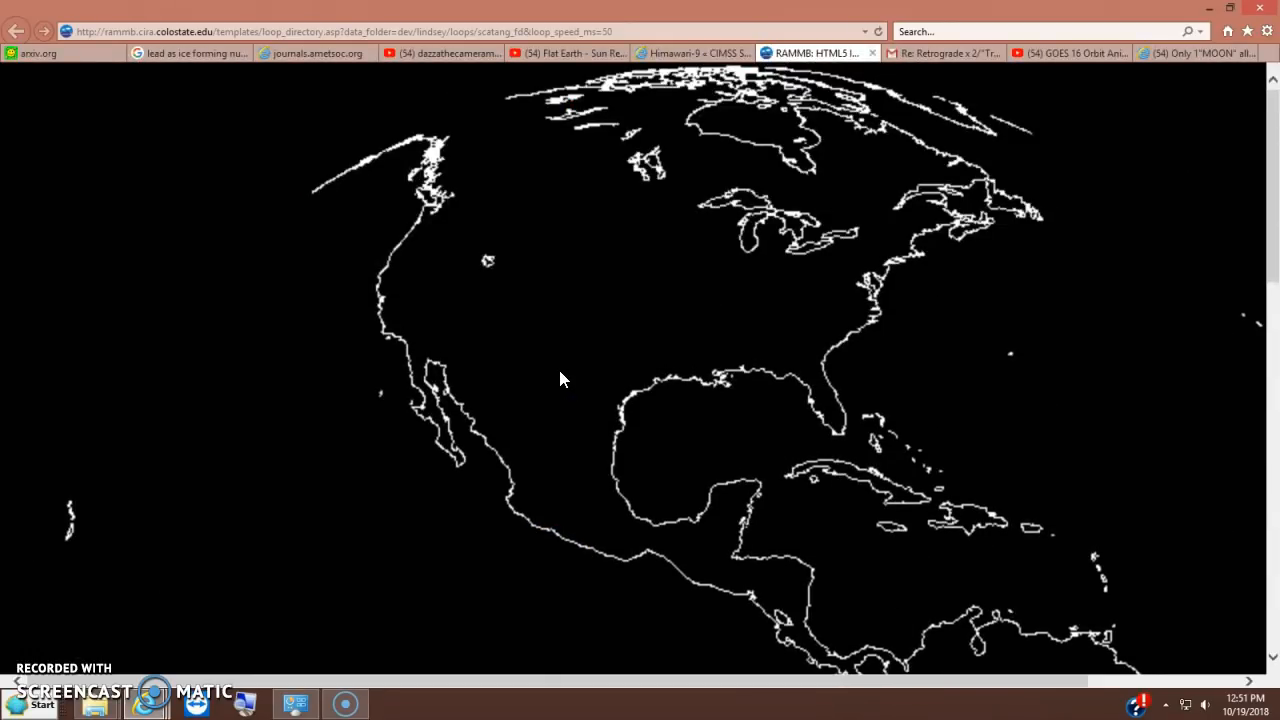
pyautogui.click(556, 370)
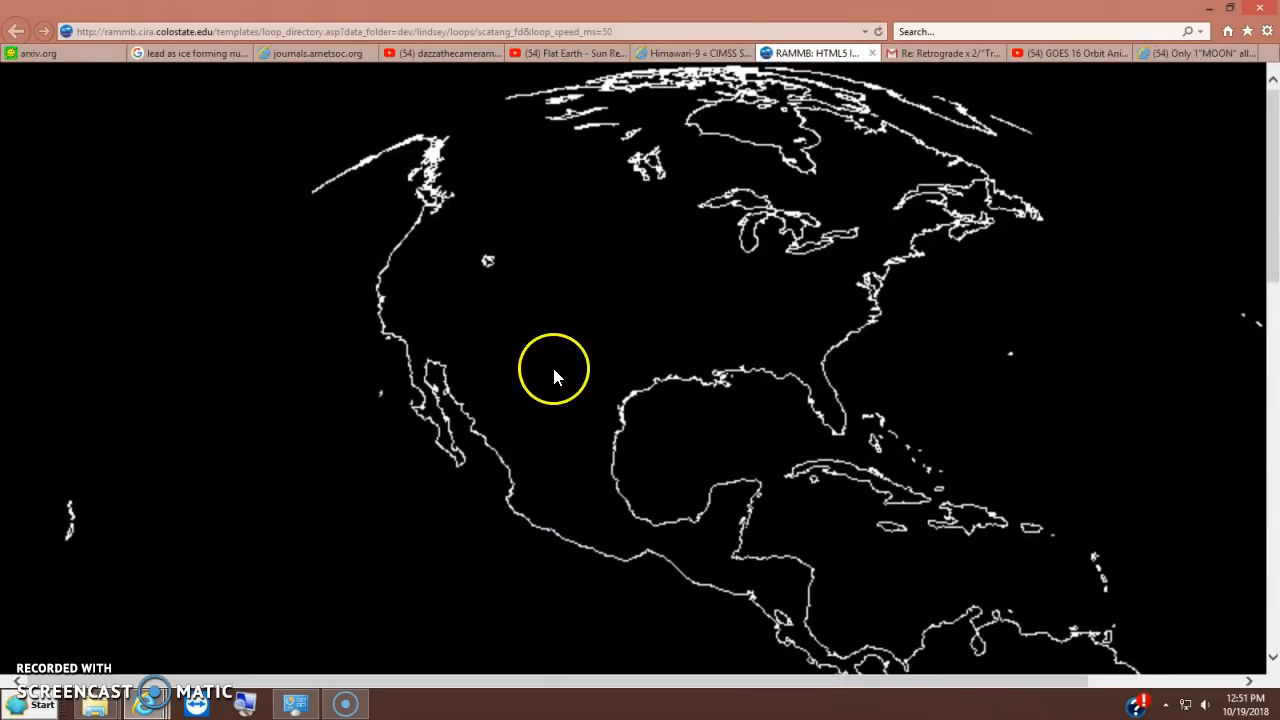
pyautogui.moveTo(296, 124)
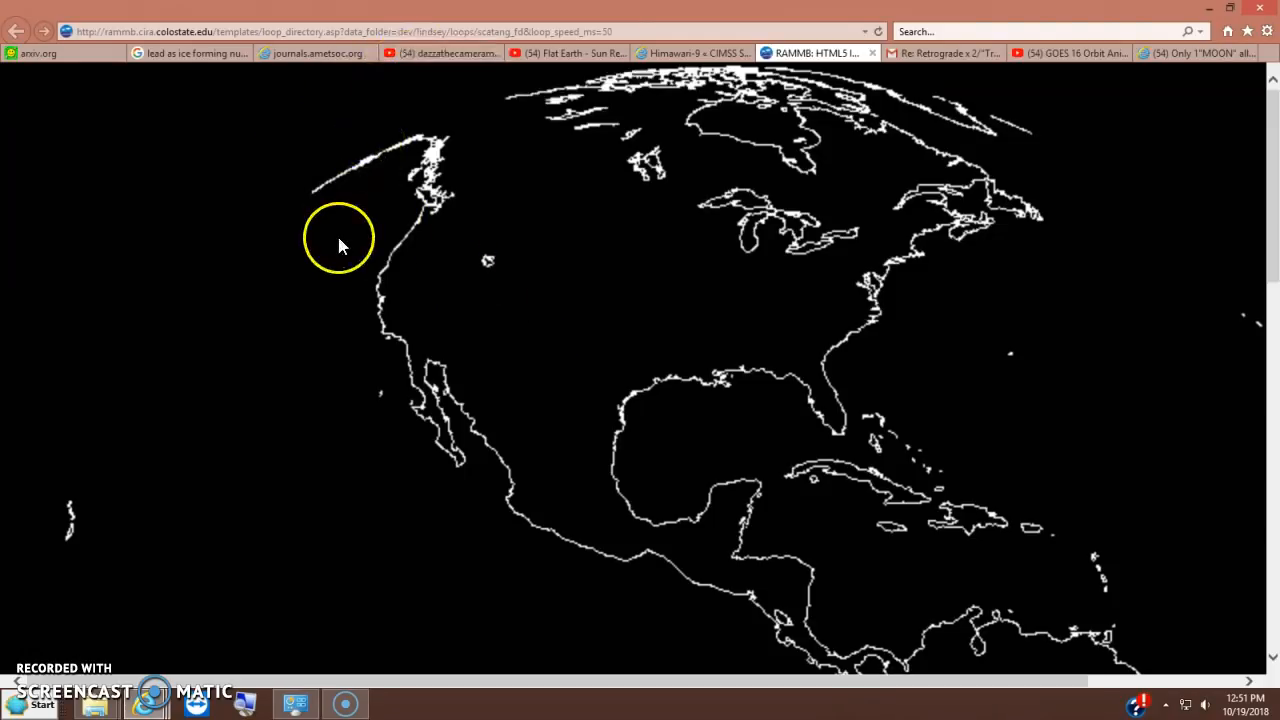
pyautogui.moveTo(350, 260)
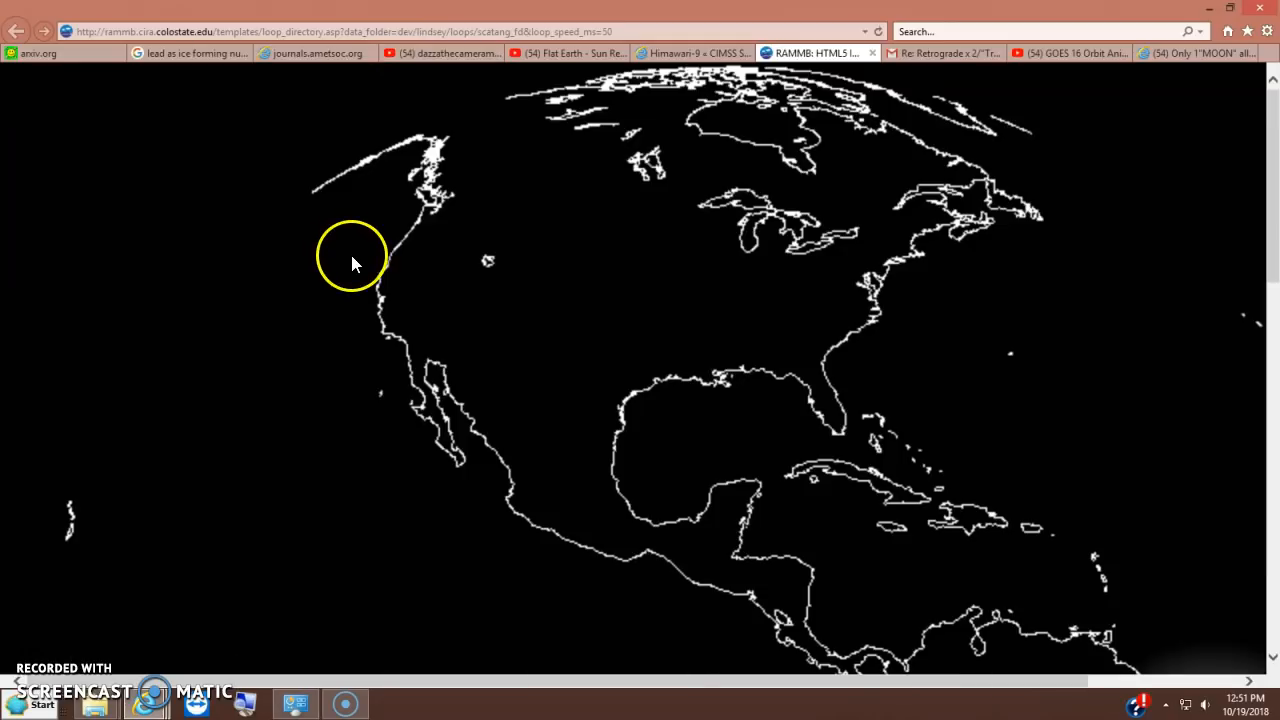
# - On the channel Home page, find Uploads and open 'Saturn Nikon P1000 Oct 19 2018'
pyautogui.click(440, 52)
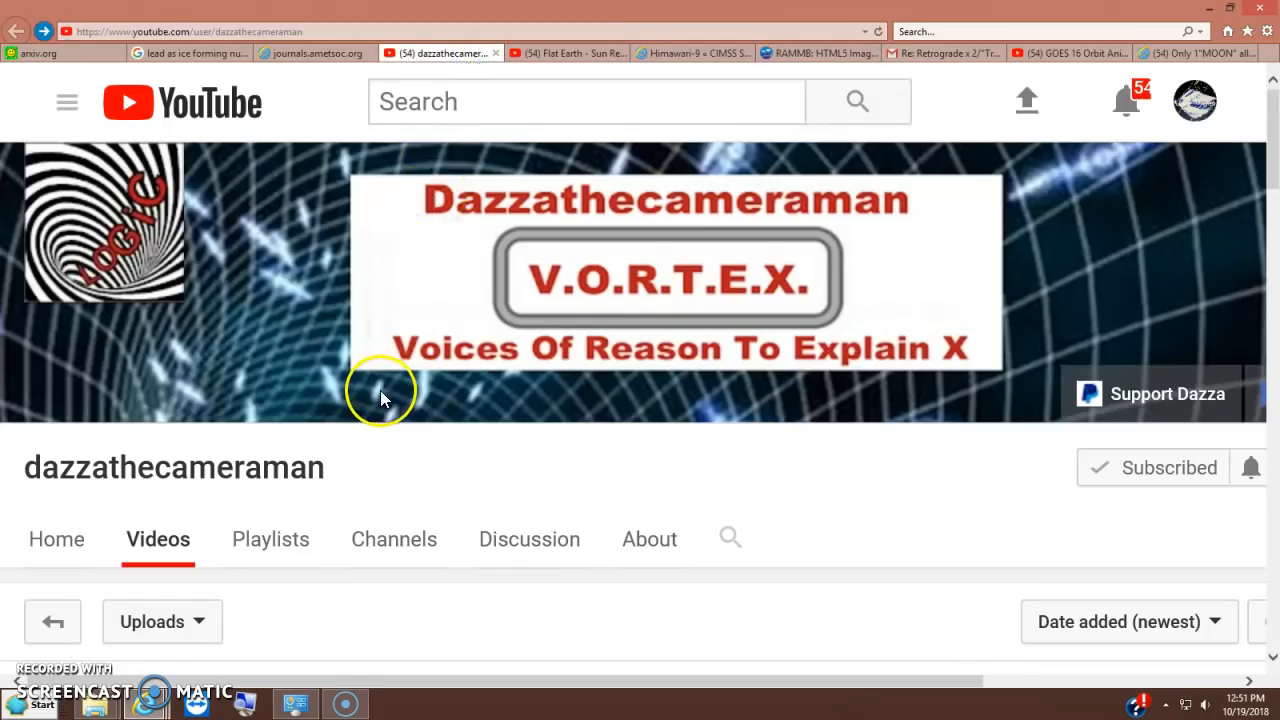
pyautogui.scroll(-3)
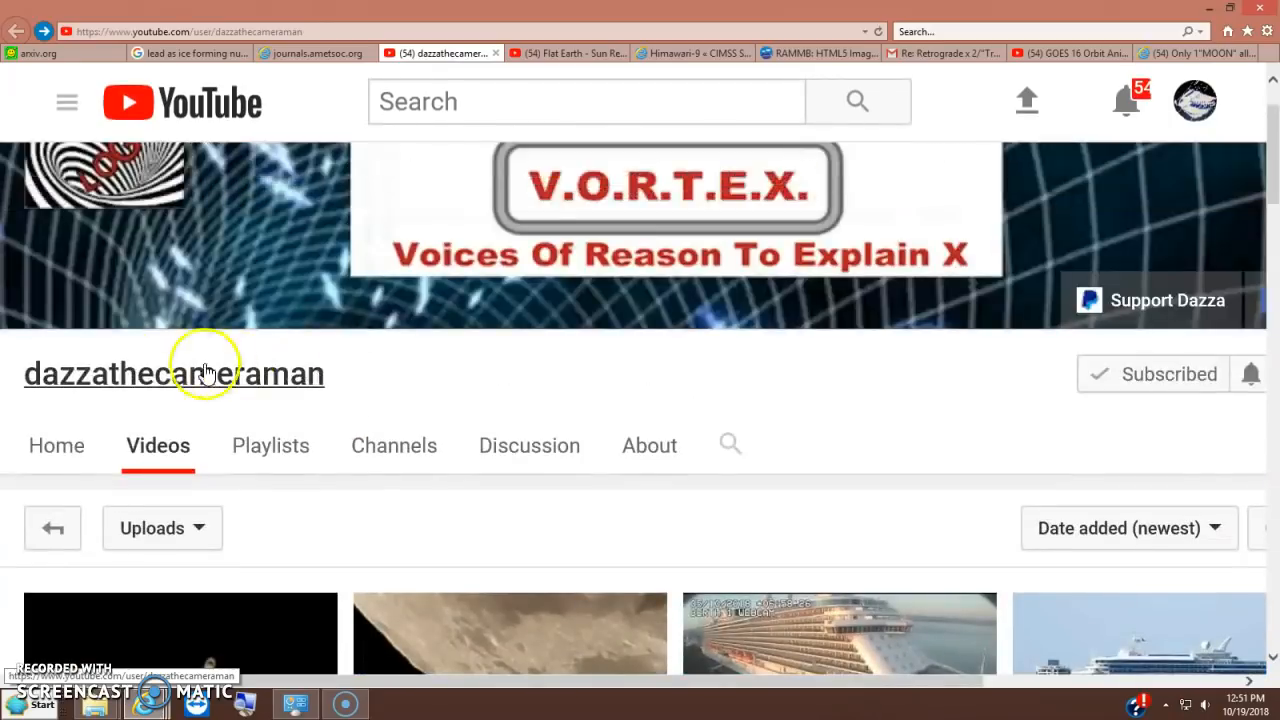
pyautogui.moveTo(116, 388)
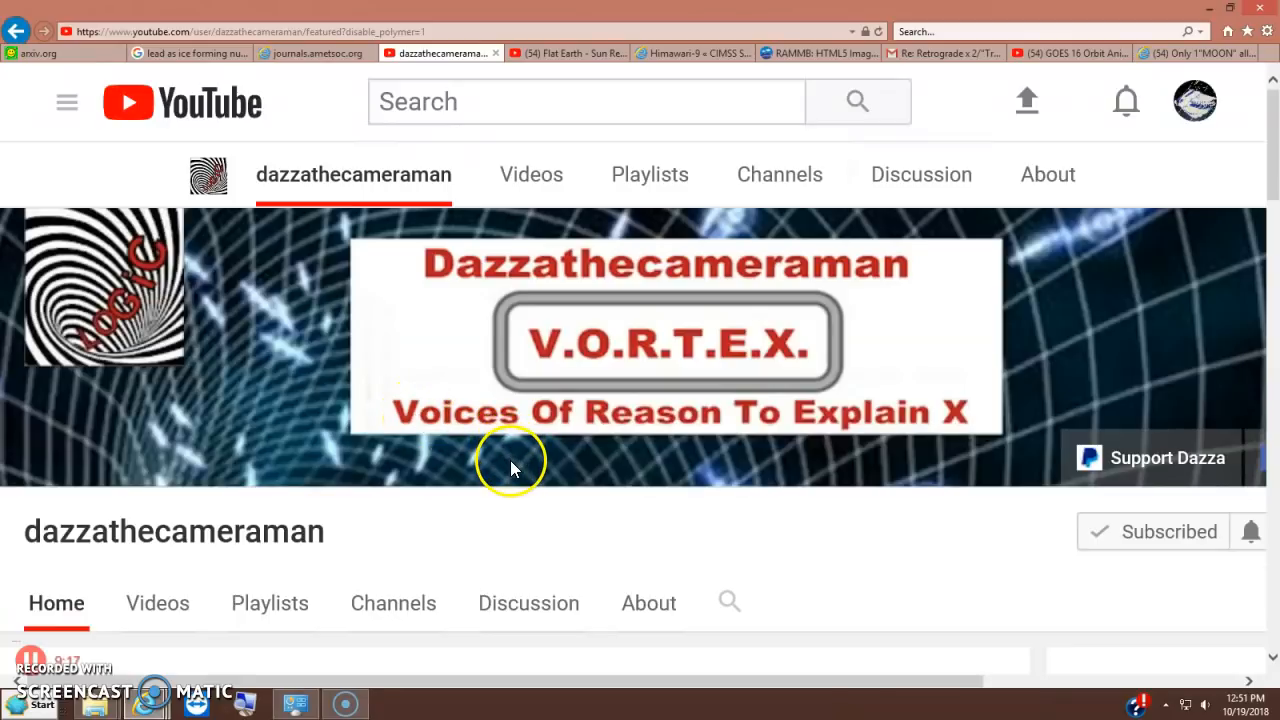
pyautogui.scroll(-3)
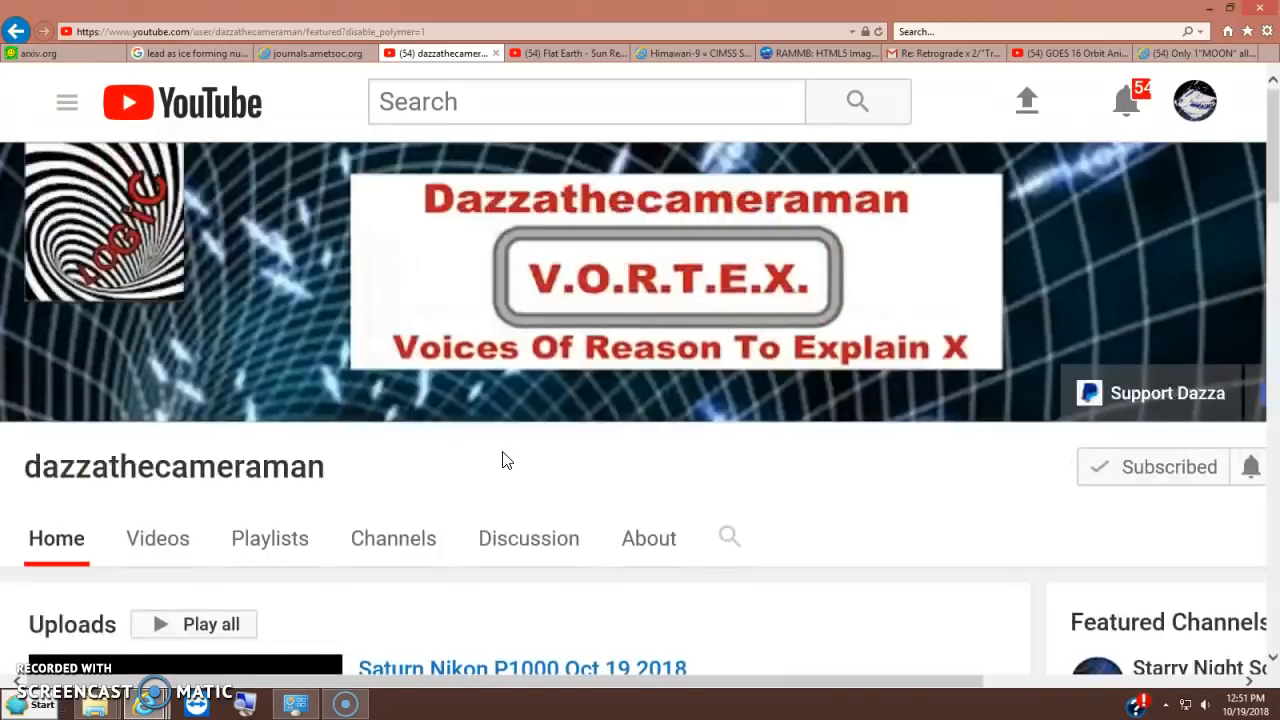
pyautogui.scroll(-3)
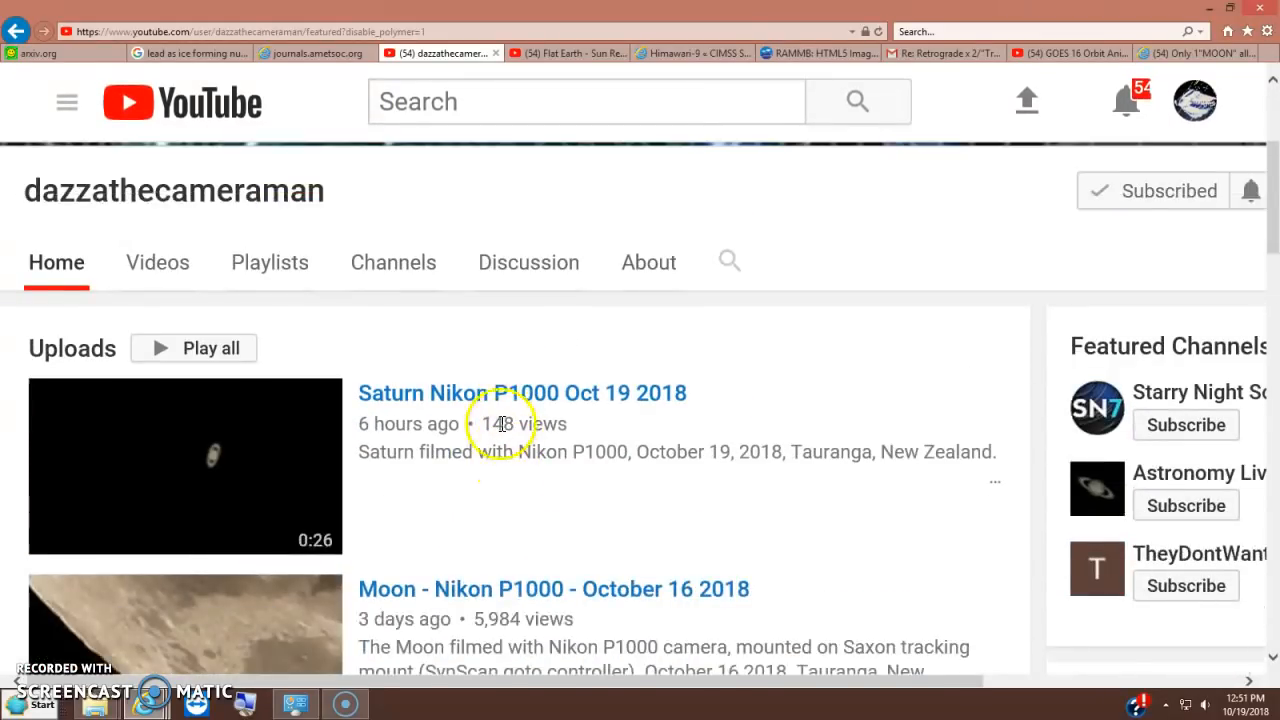
pyautogui.click(520, 392)
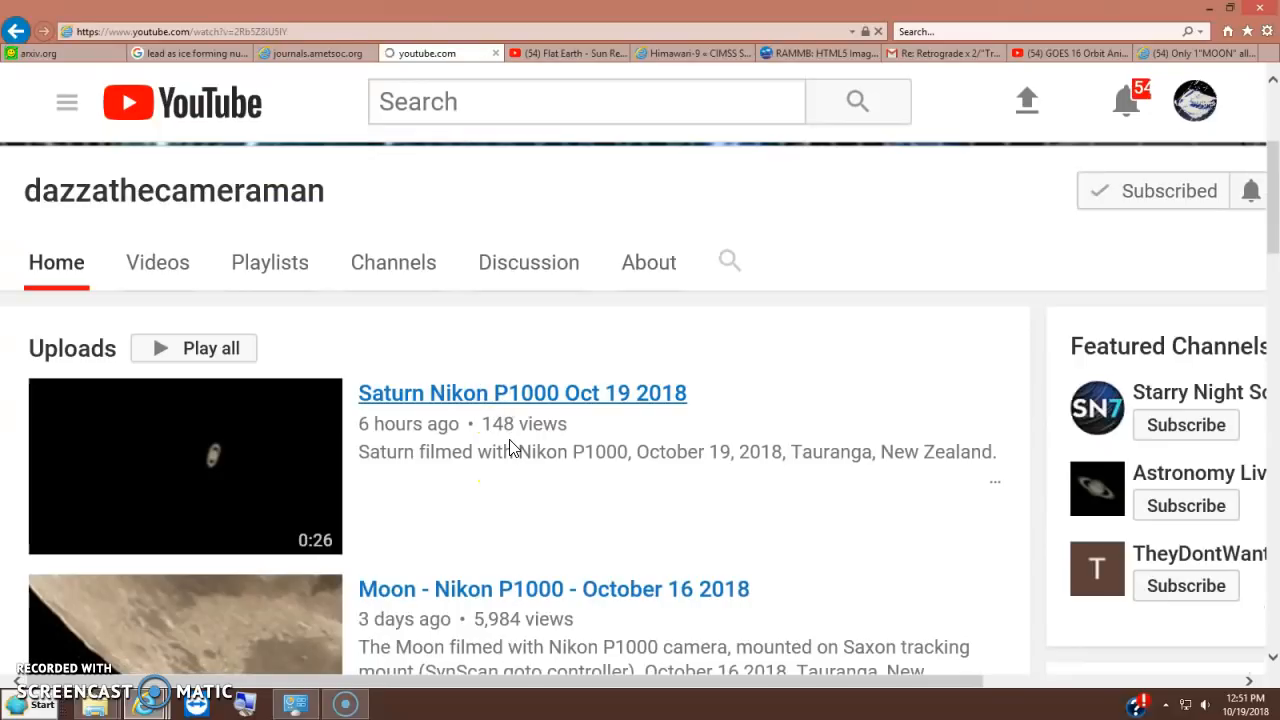
pyautogui.moveTo(500, 458)
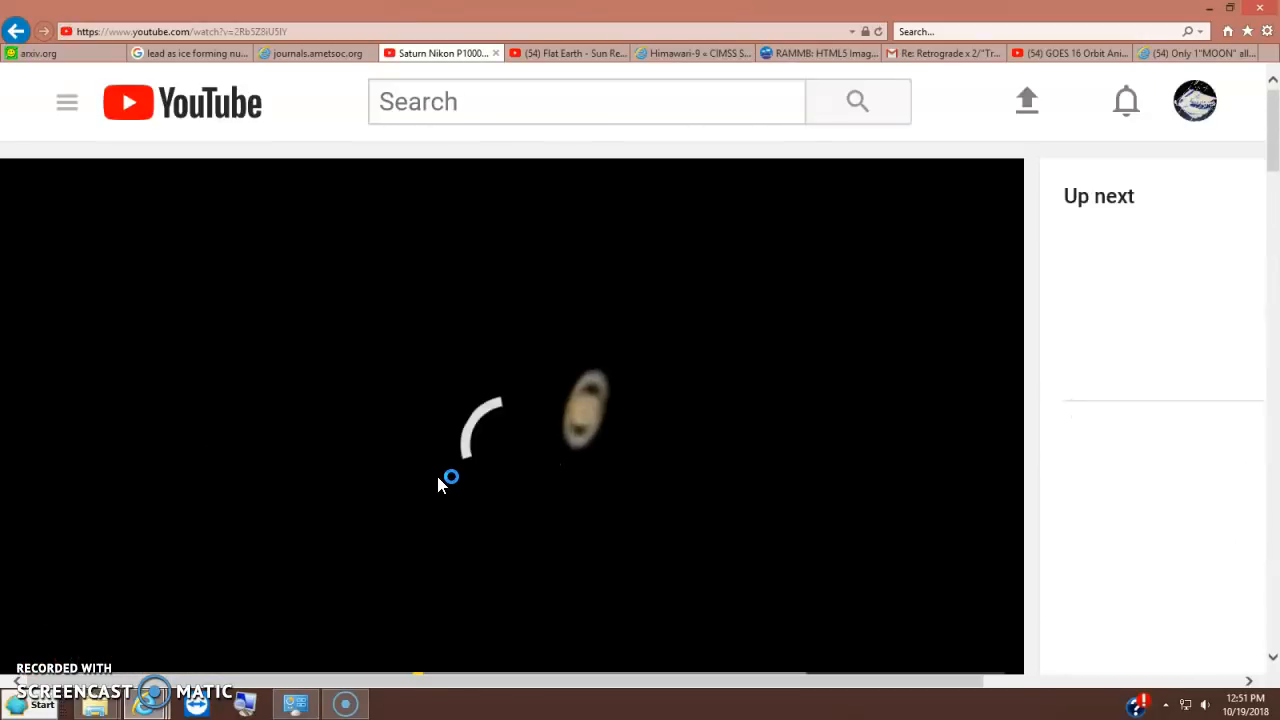
pyautogui.moveTo(1044, 450)
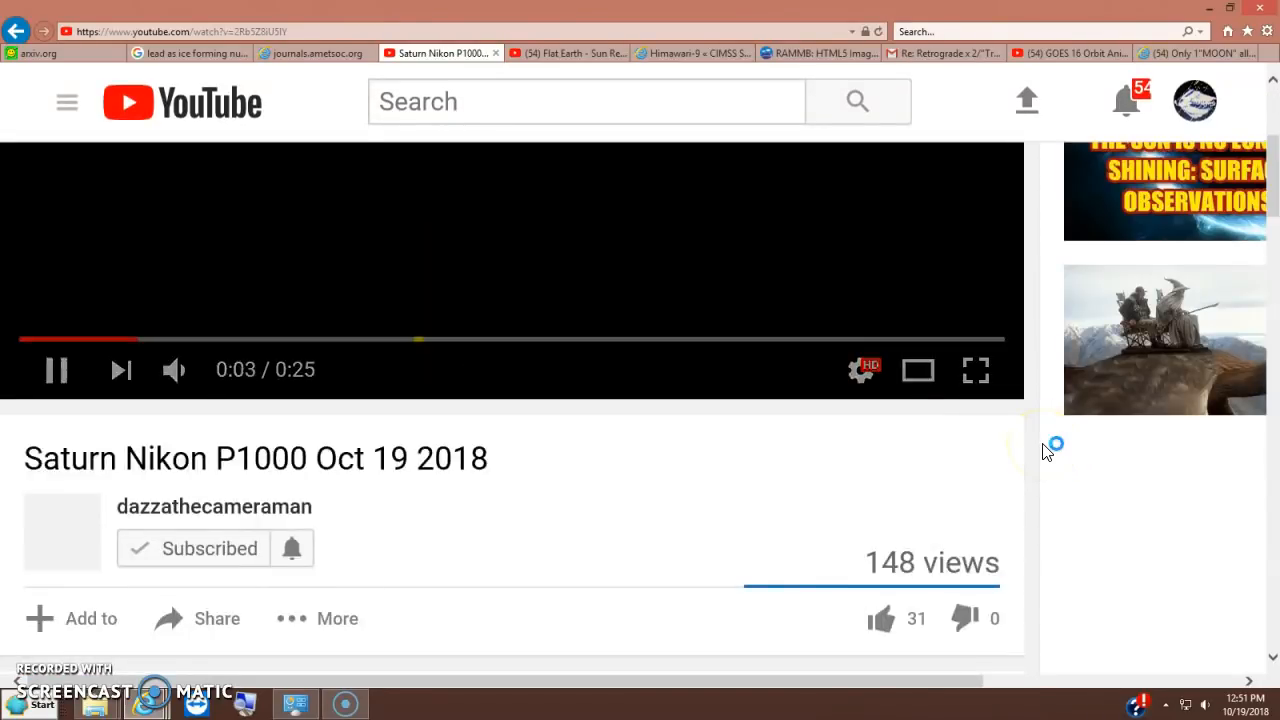
# - Read the Saturn video's description, then move to the arXiv Colorado Plateau impact paper
pyautogui.scroll(-3)
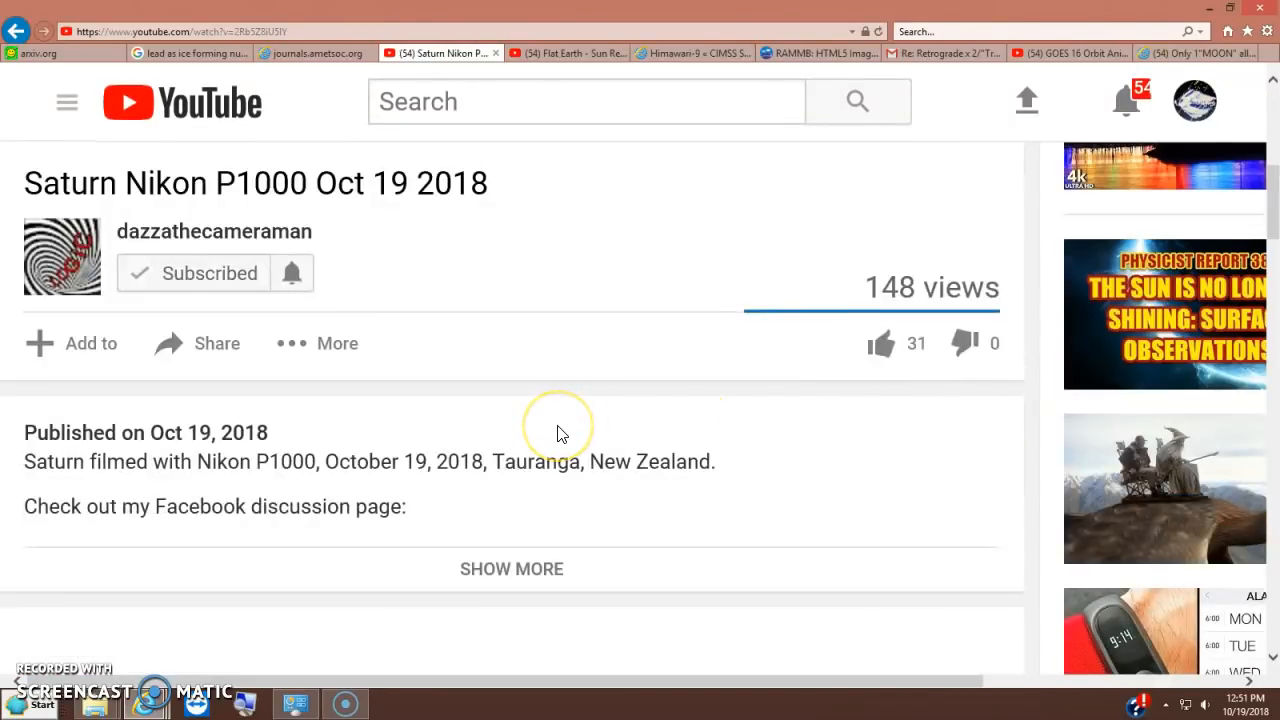
pyautogui.scroll(-3)
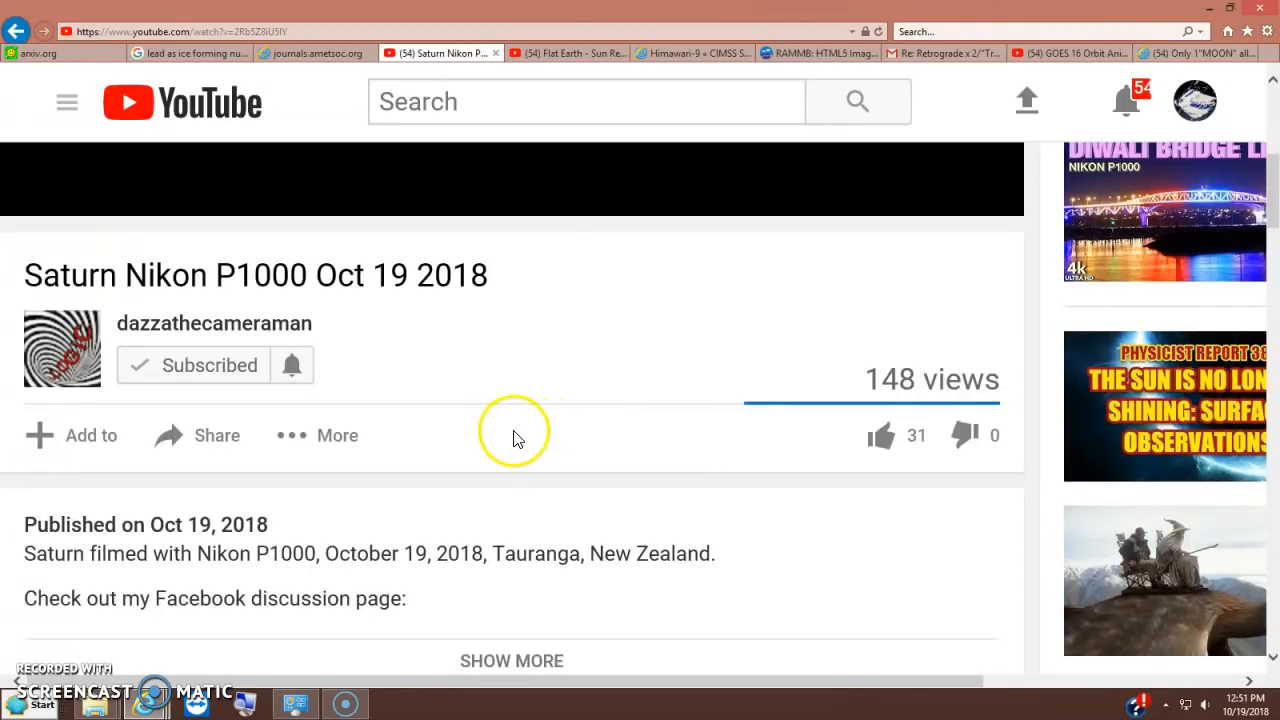
pyautogui.scroll(-3)
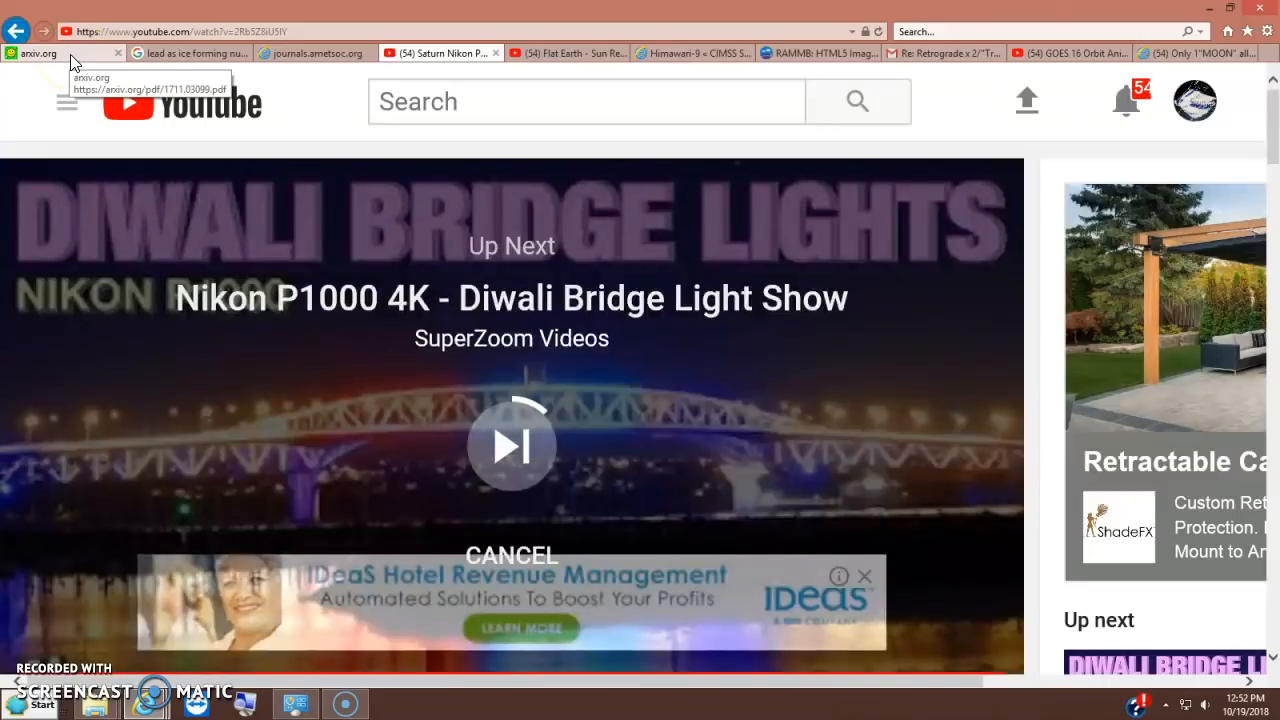
pyautogui.click(60, 52)
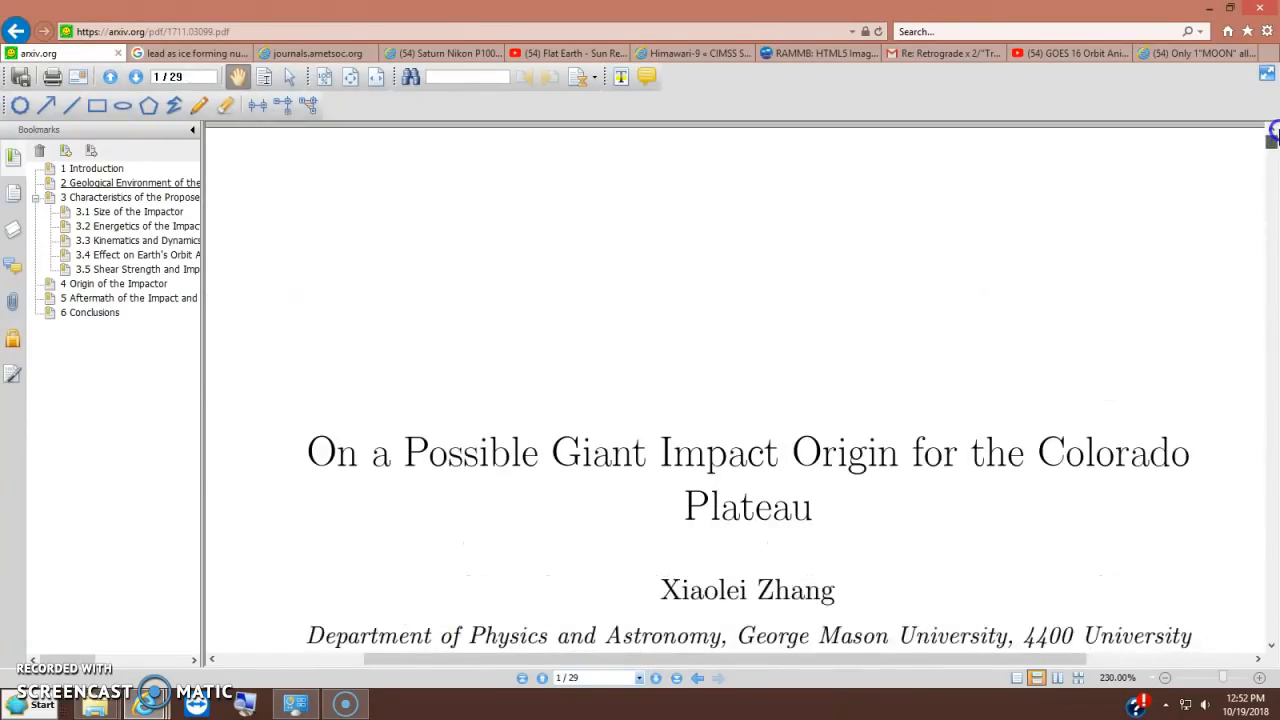
pyautogui.moveTo(1150, 224)
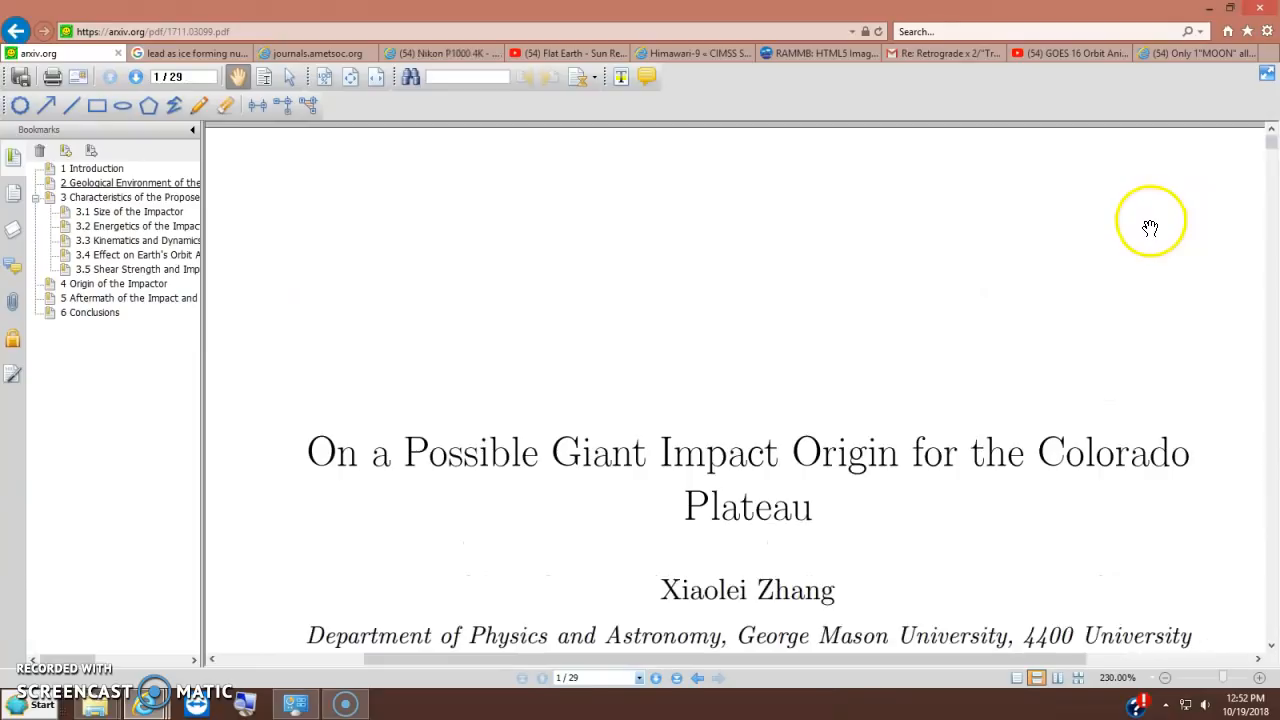
pyautogui.moveTo(1150, 244)
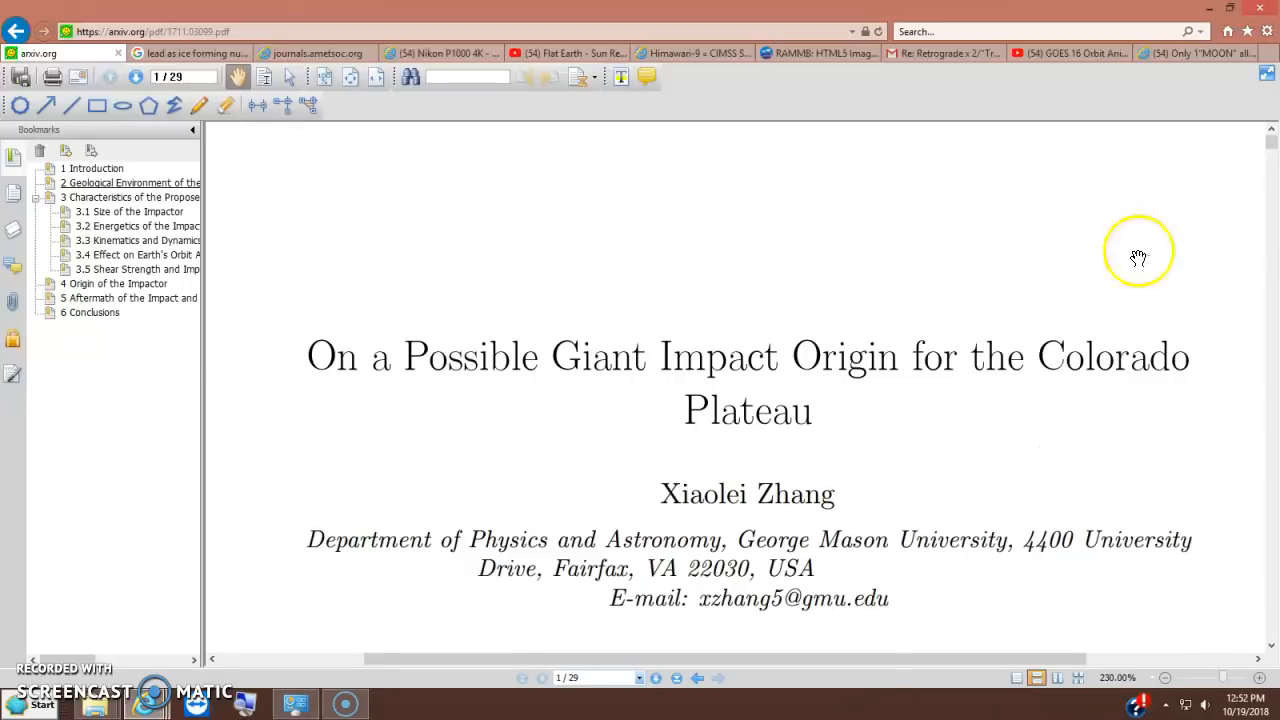
pyautogui.moveTo(304, 570)
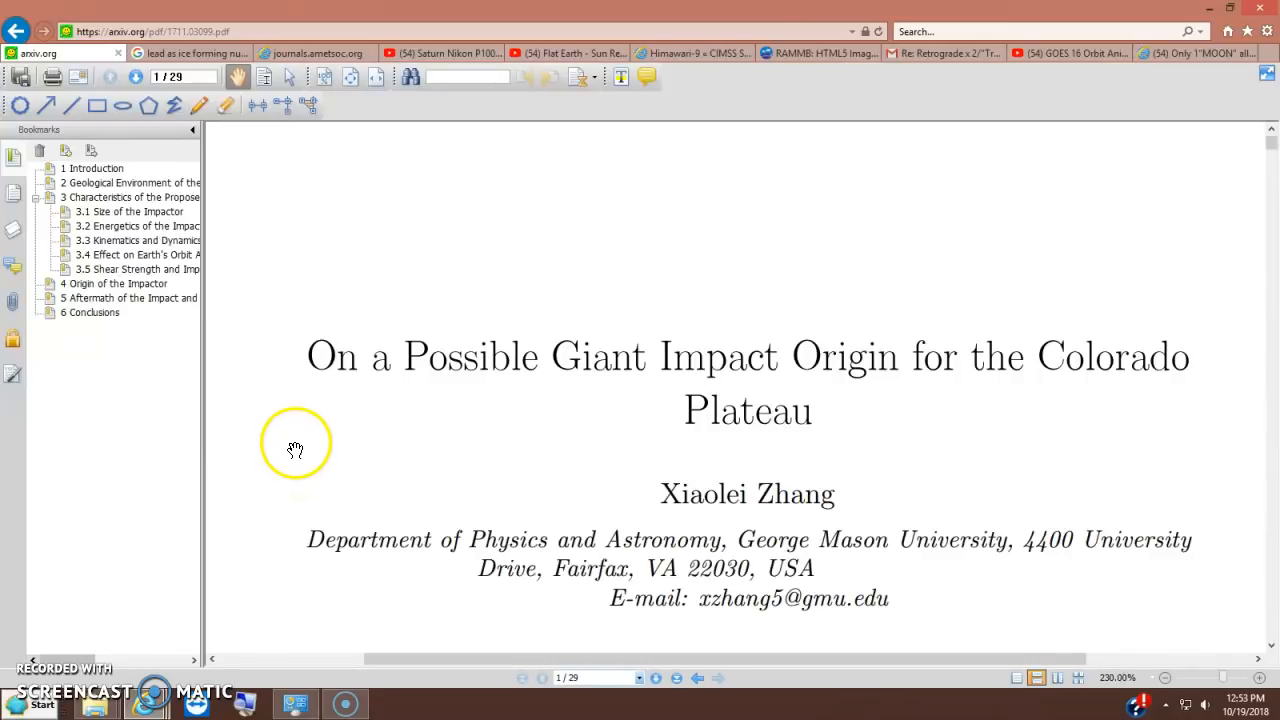
pyautogui.moveTo(296, 444)
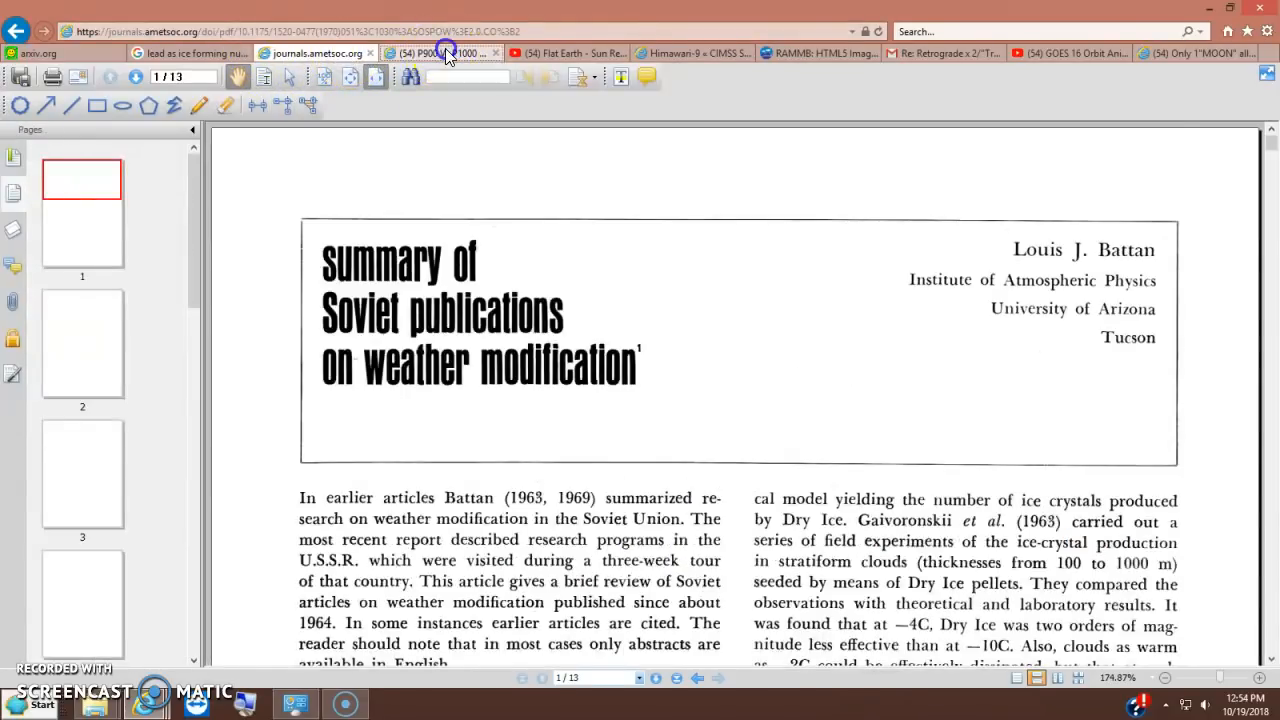
# - Return to the arXiv impact paper showing the author's George Mason affiliation
pyautogui.click(440, 52)
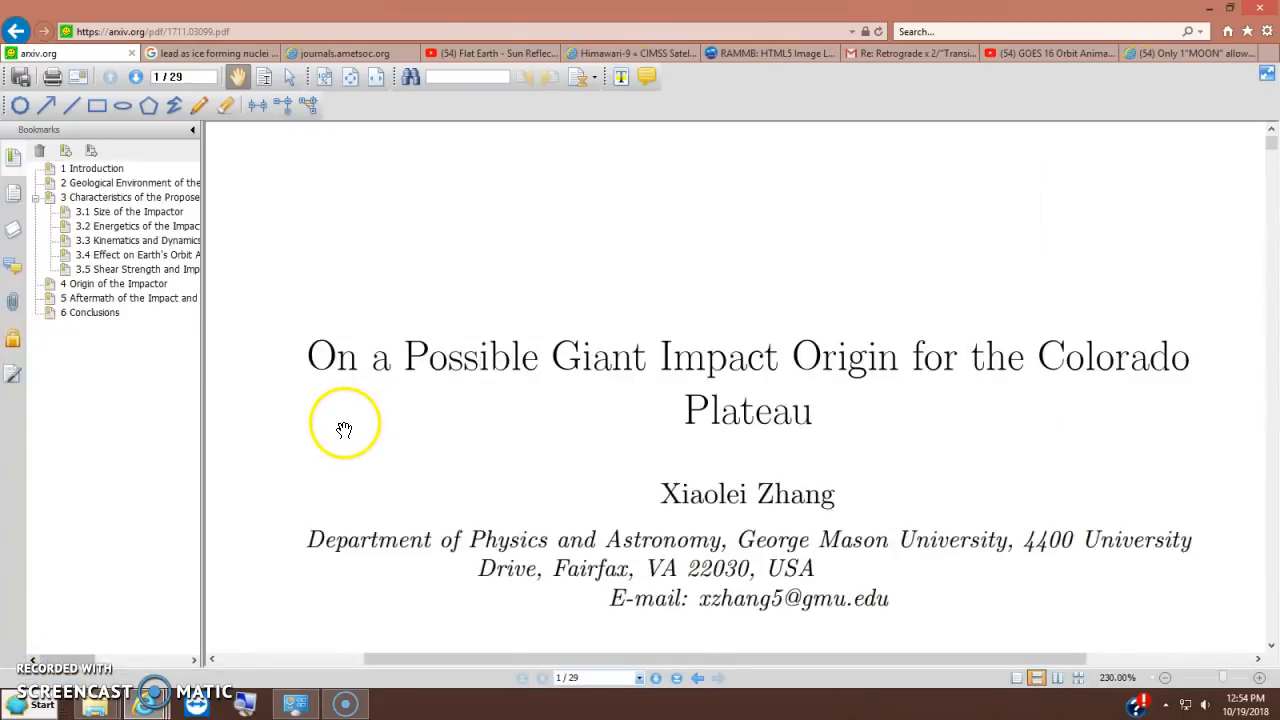
pyautogui.moveTo(276, 340)
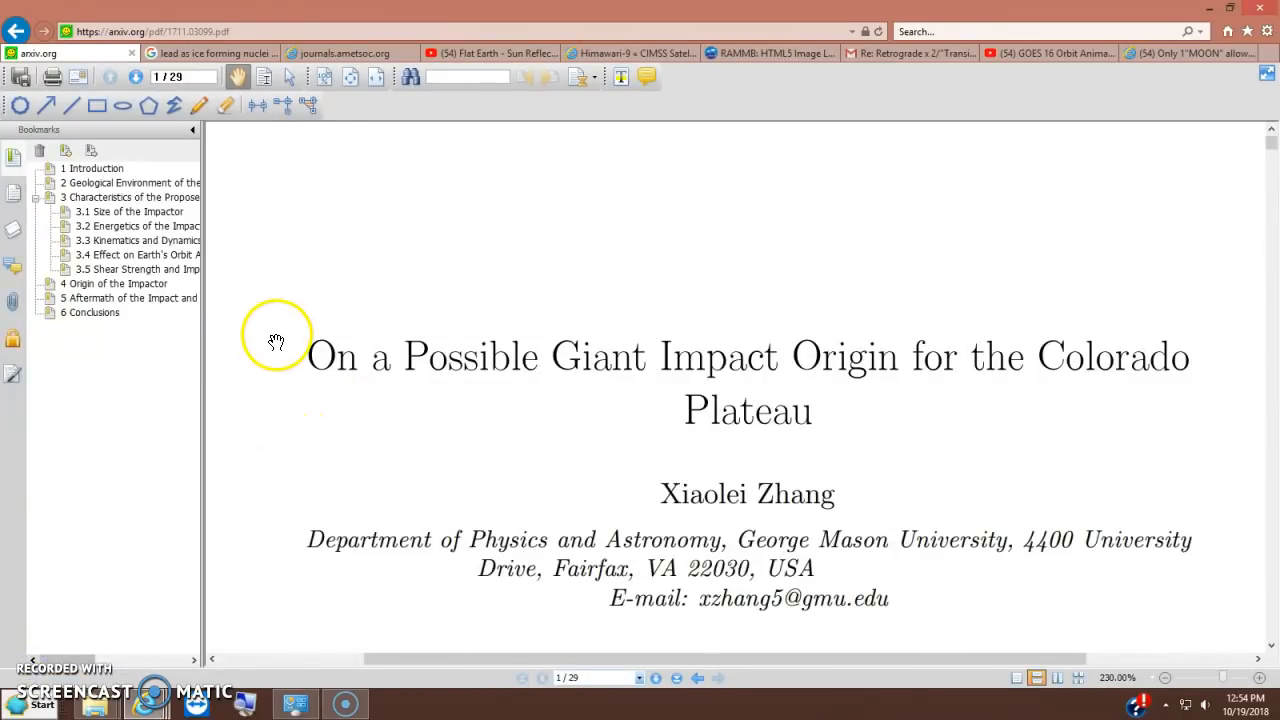
pyautogui.moveTo(252, 316)
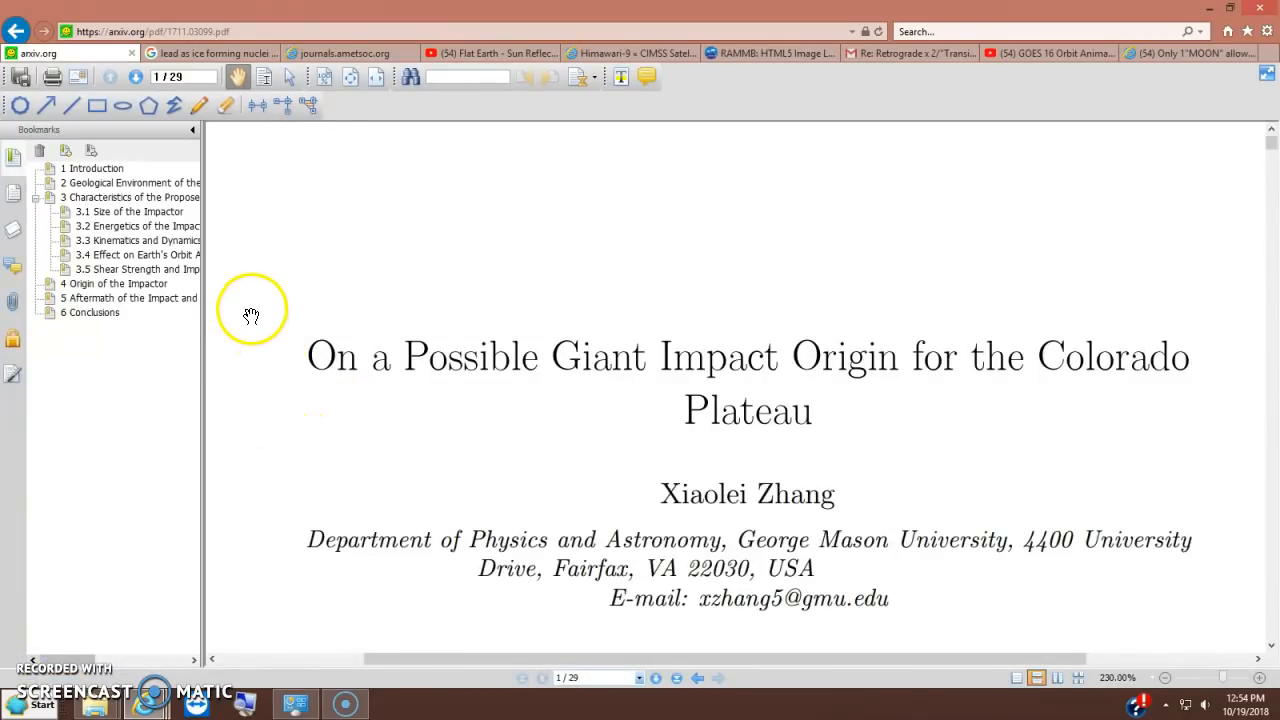
pyautogui.moveTo(624, 304)
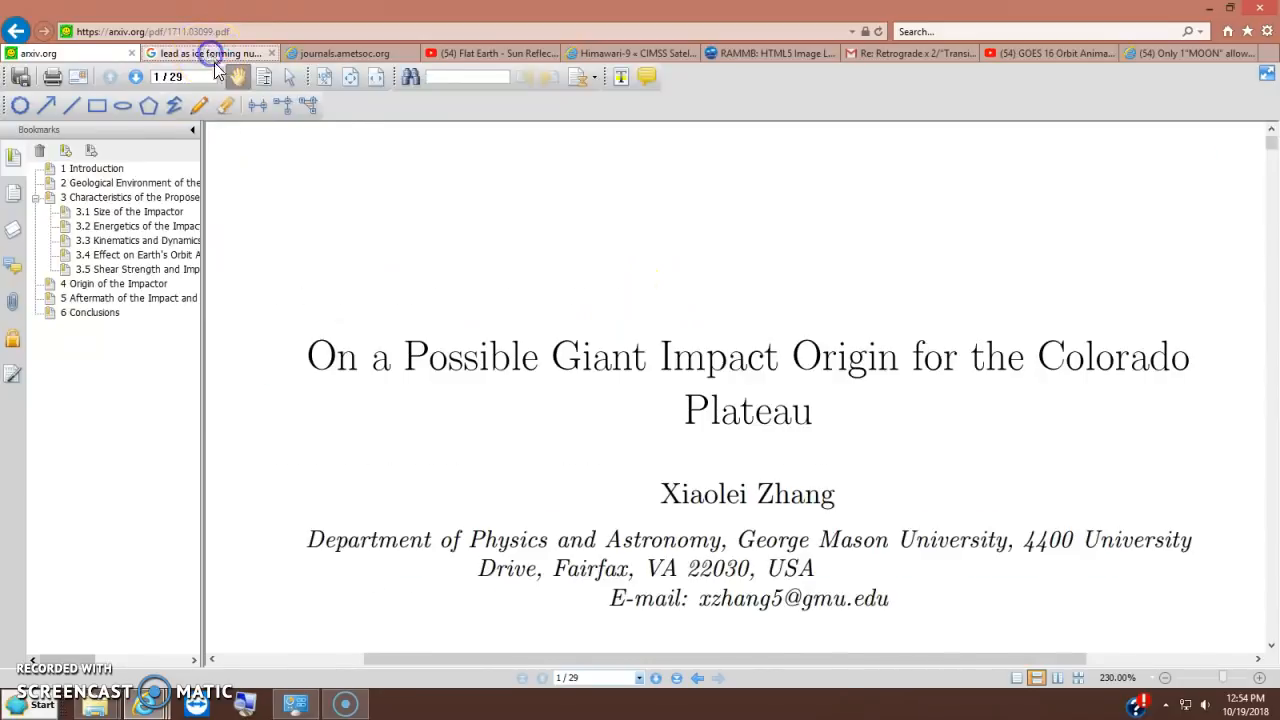
# - Switch to the AMS Journals tab showing Battan's Soviet weather modification summary PDF
pyautogui.click(204, 52)
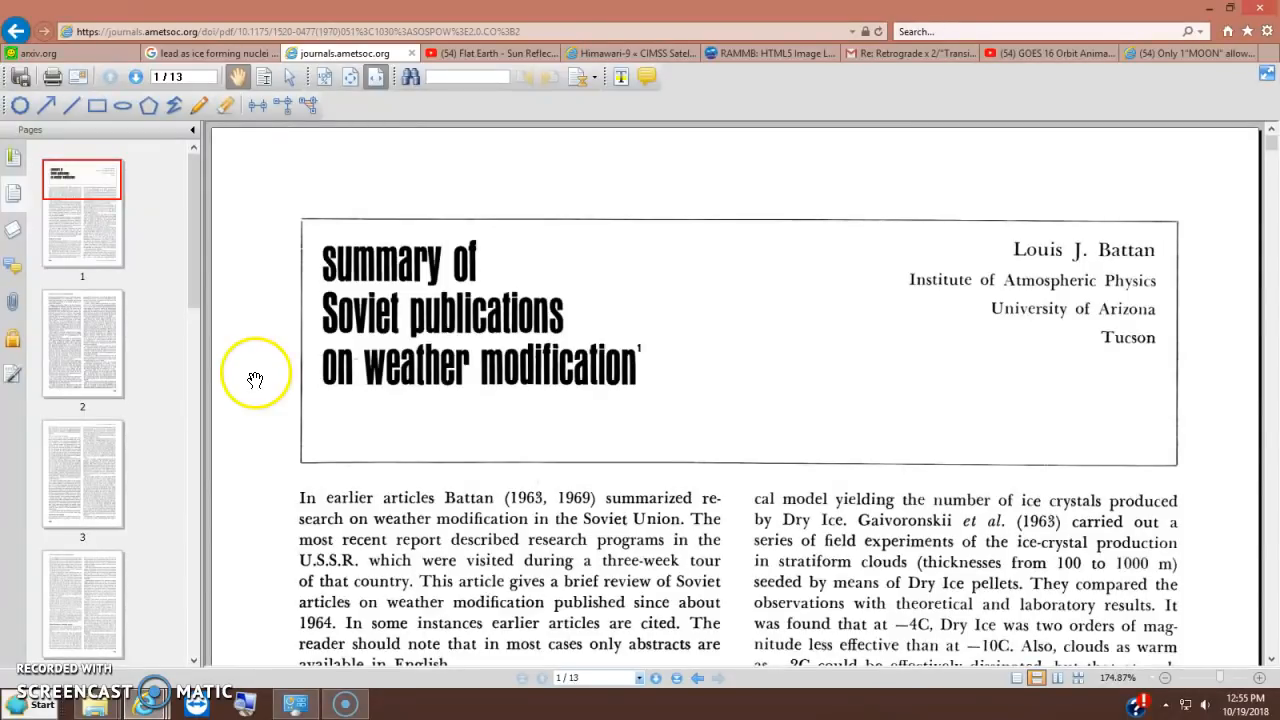
pyautogui.moveTo(272, 248)
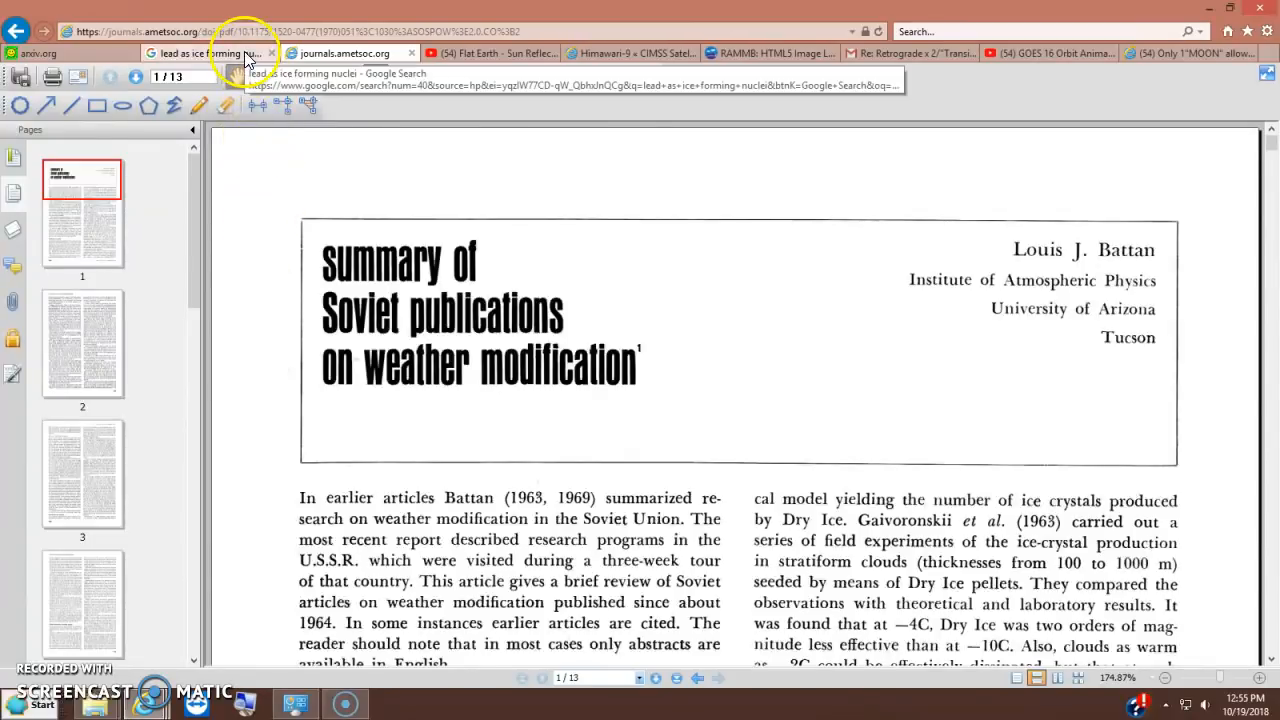
# - Switch to the Google results tab for "lead as ice forming nuclei"
pyautogui.click(204, 52)
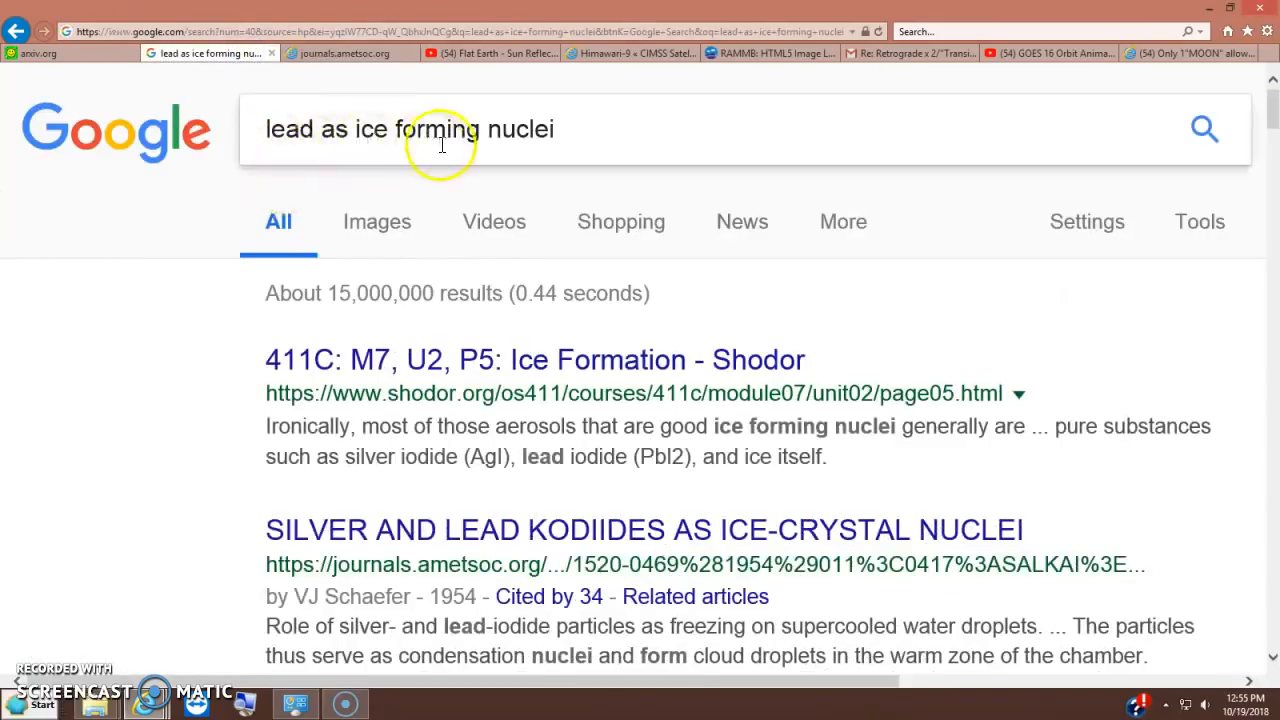
pyautogui.moveTo(218, 230)
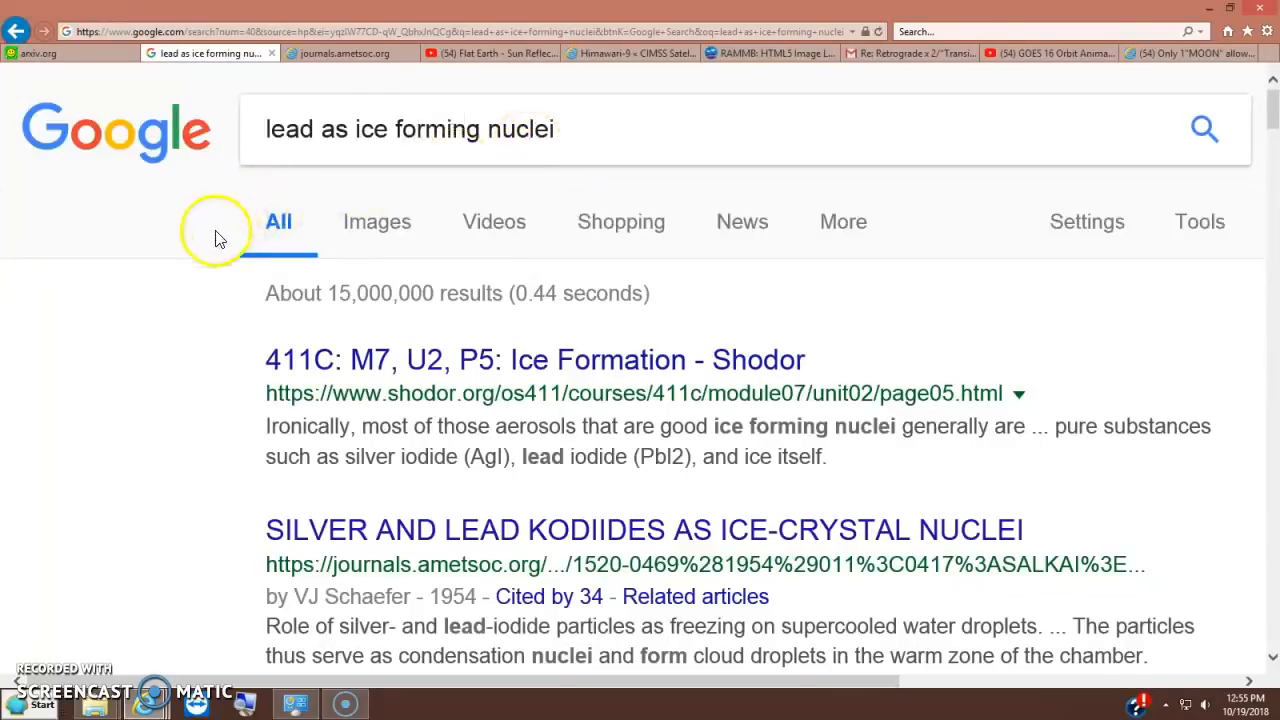
pyautogui.moveTo(108, 376)
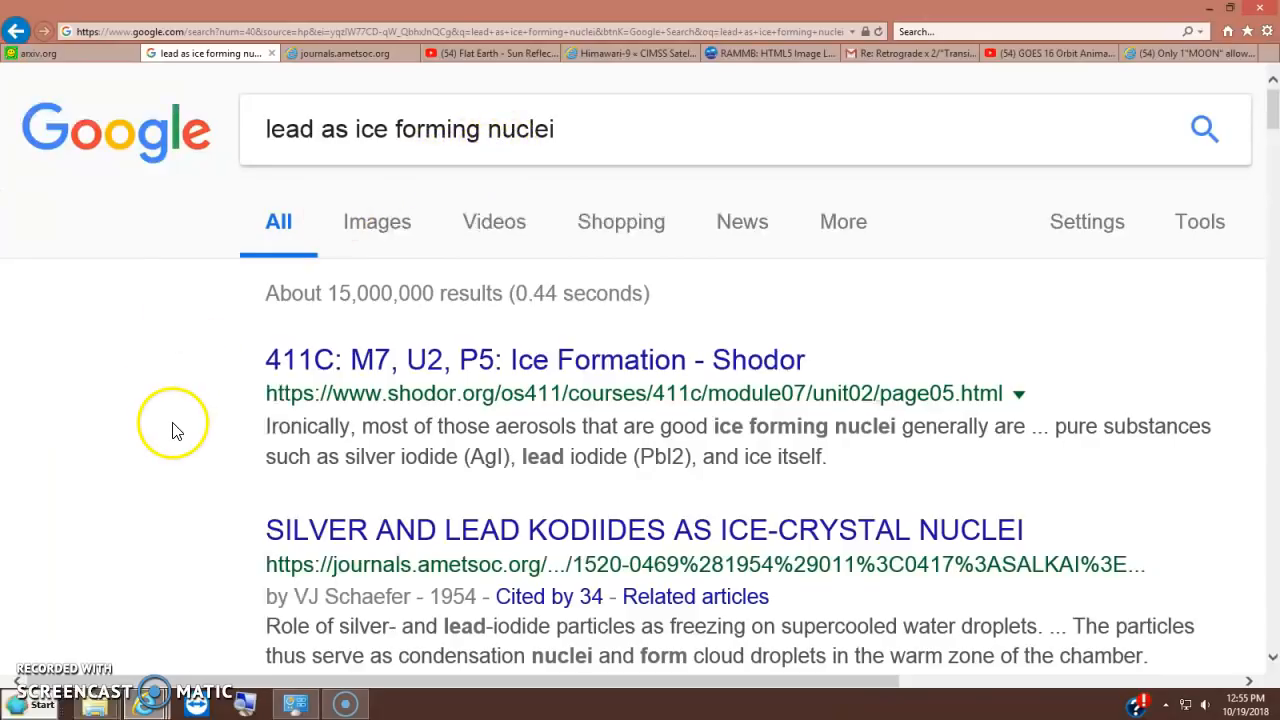
pyautogui.scroll(-3)
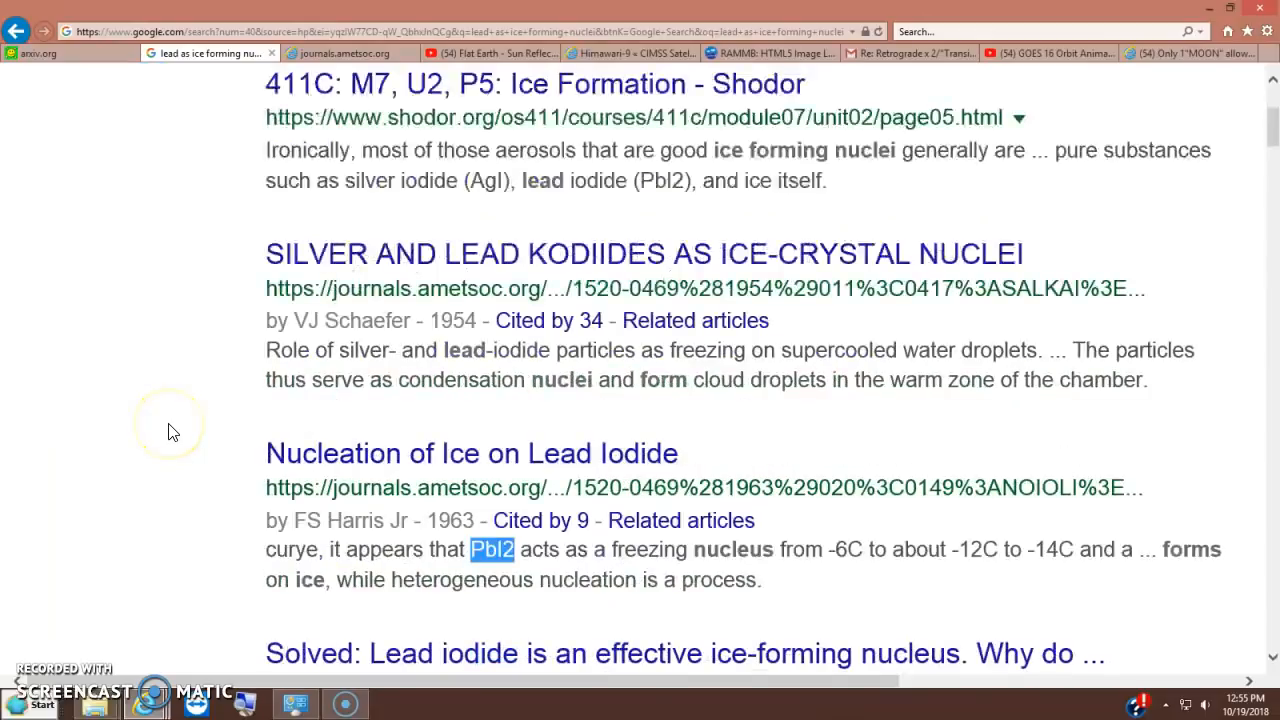
pyautogui.moveTo(236, 410)
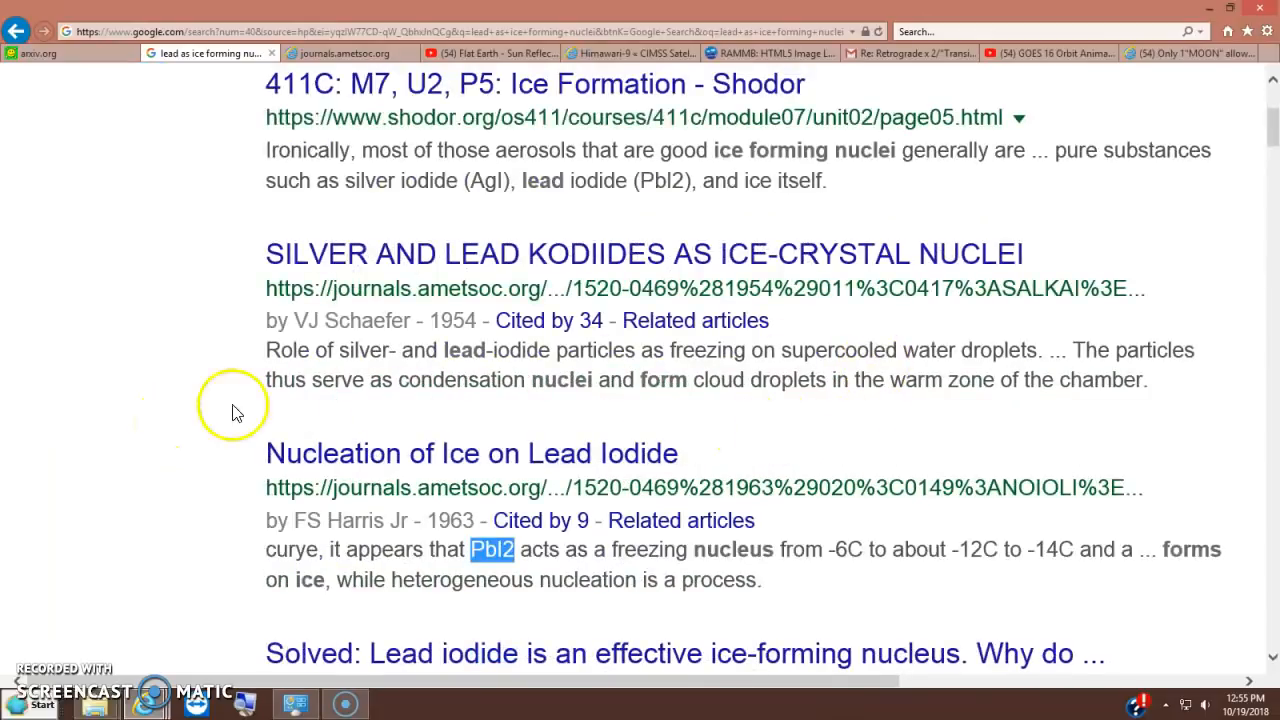
pyautogui.scroll(-3)
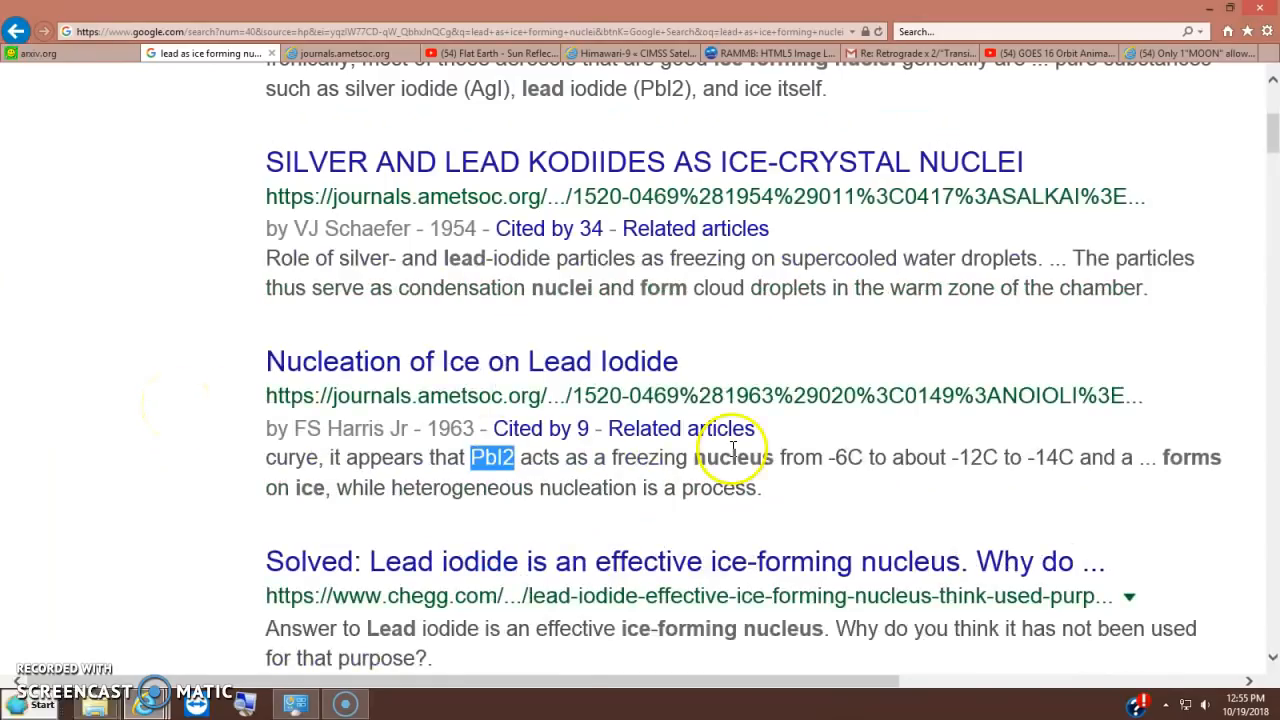
pyautogui.scroll(-3)
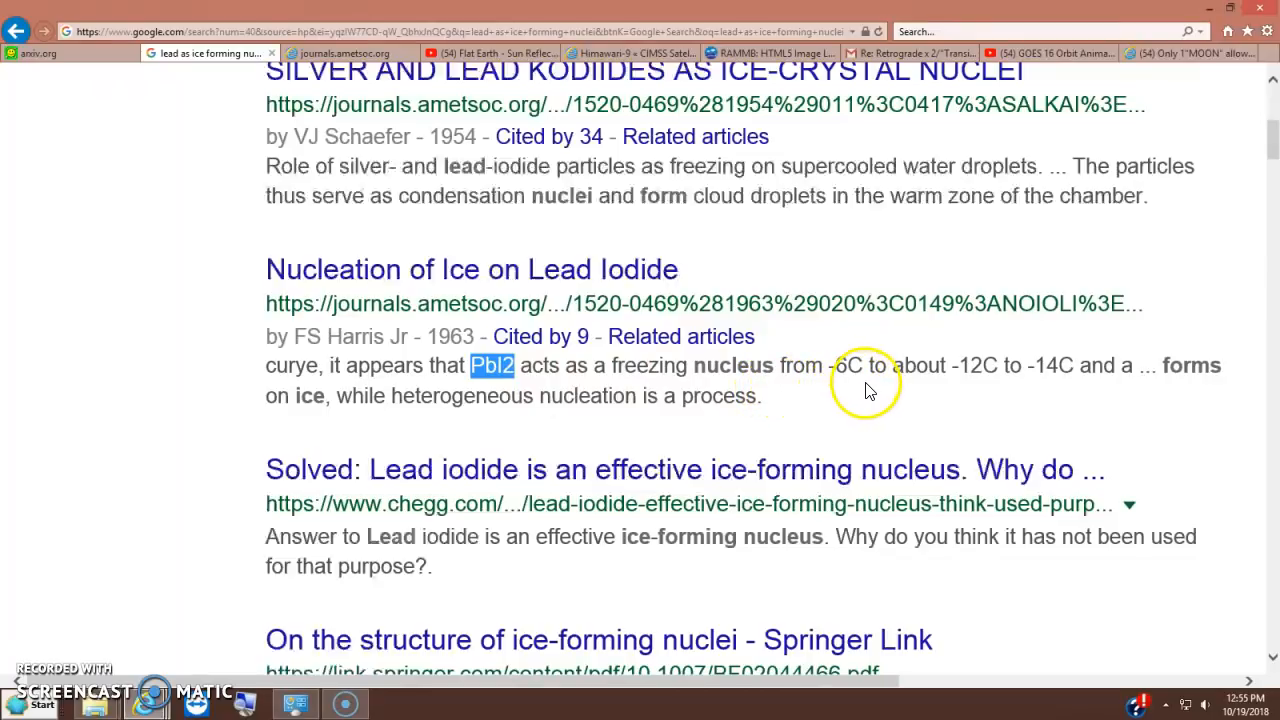
pyautogui.moveTo(1048, 376)
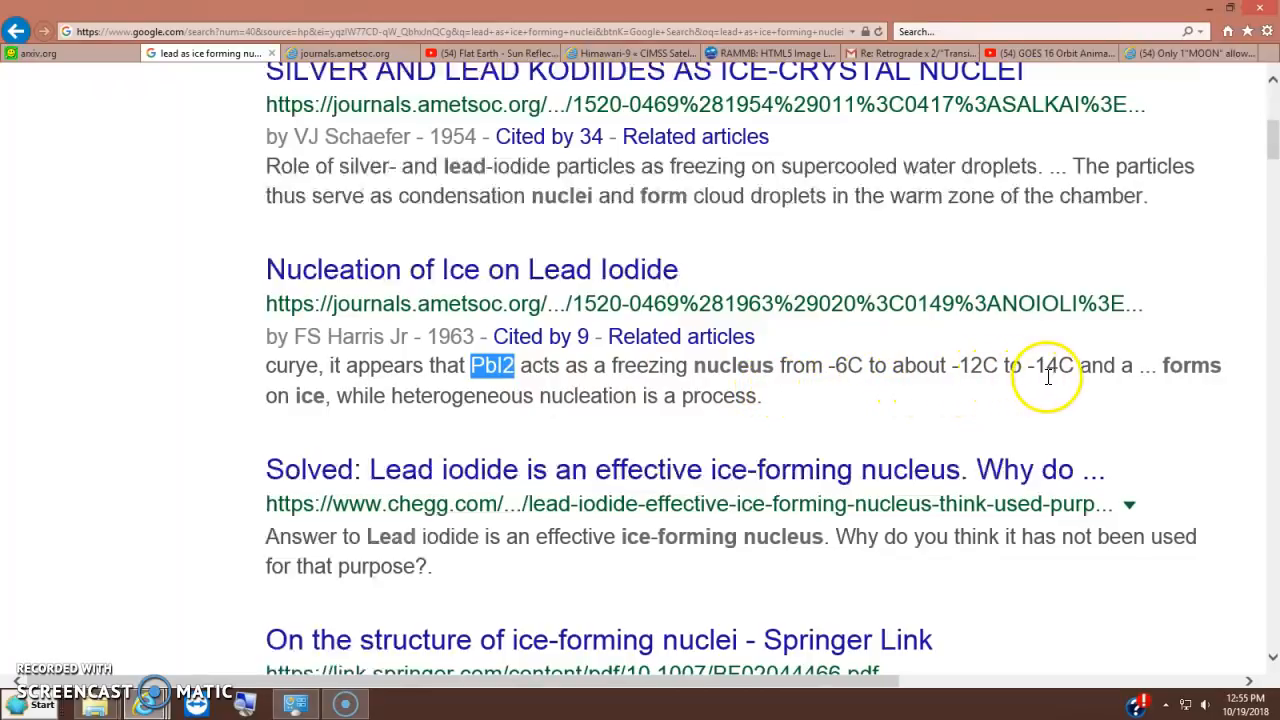
pyautogui.moveTo(1200, 390)
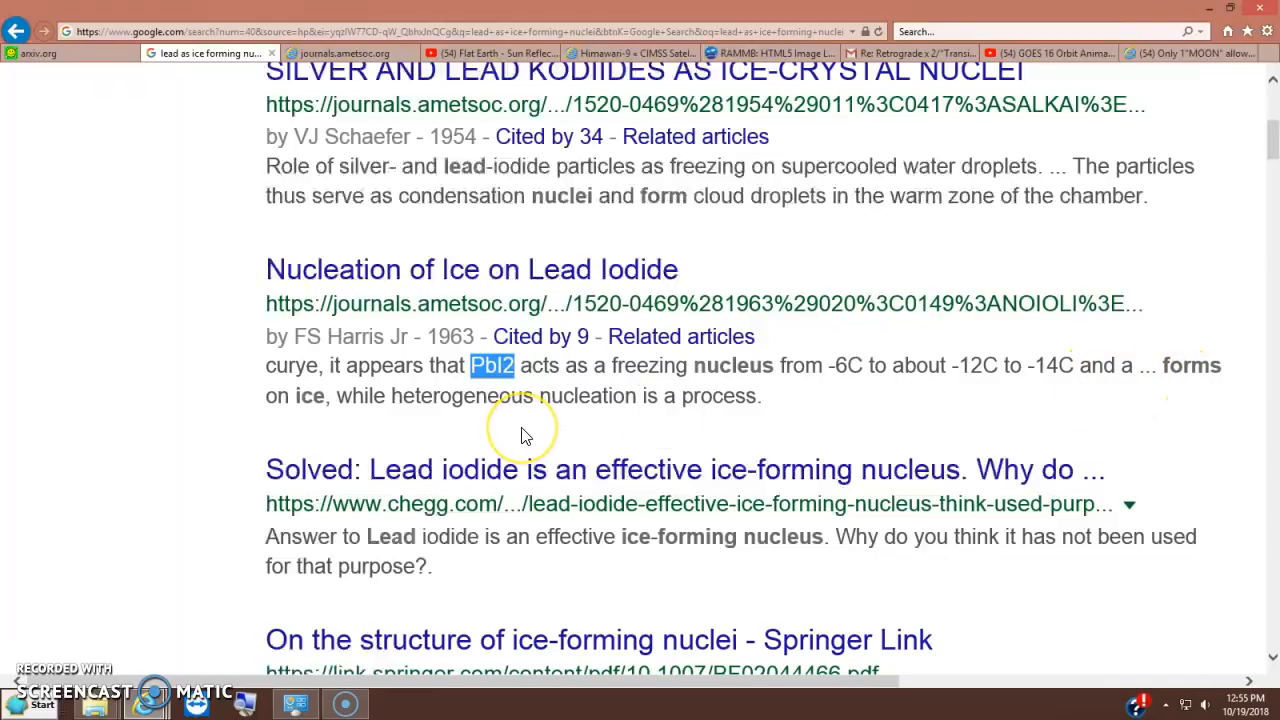
pyautogui.moveTo(420, 440)
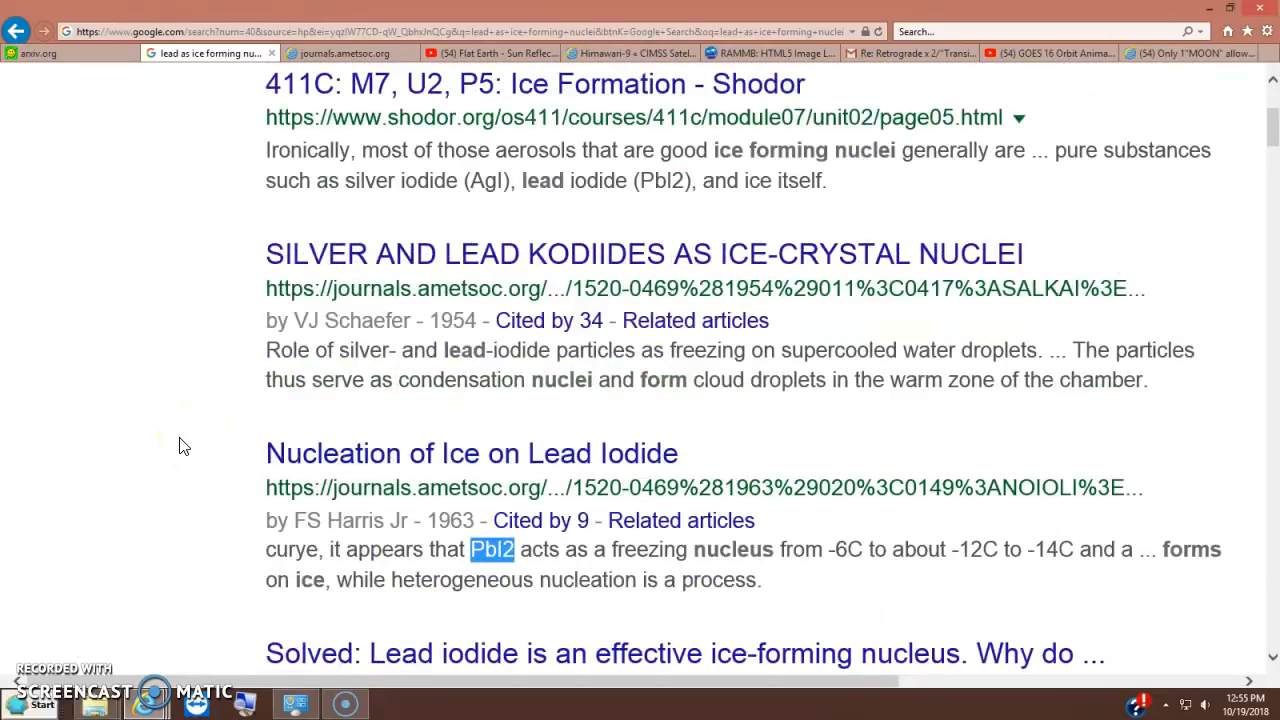
pyautogui.moveTo(176, 412)
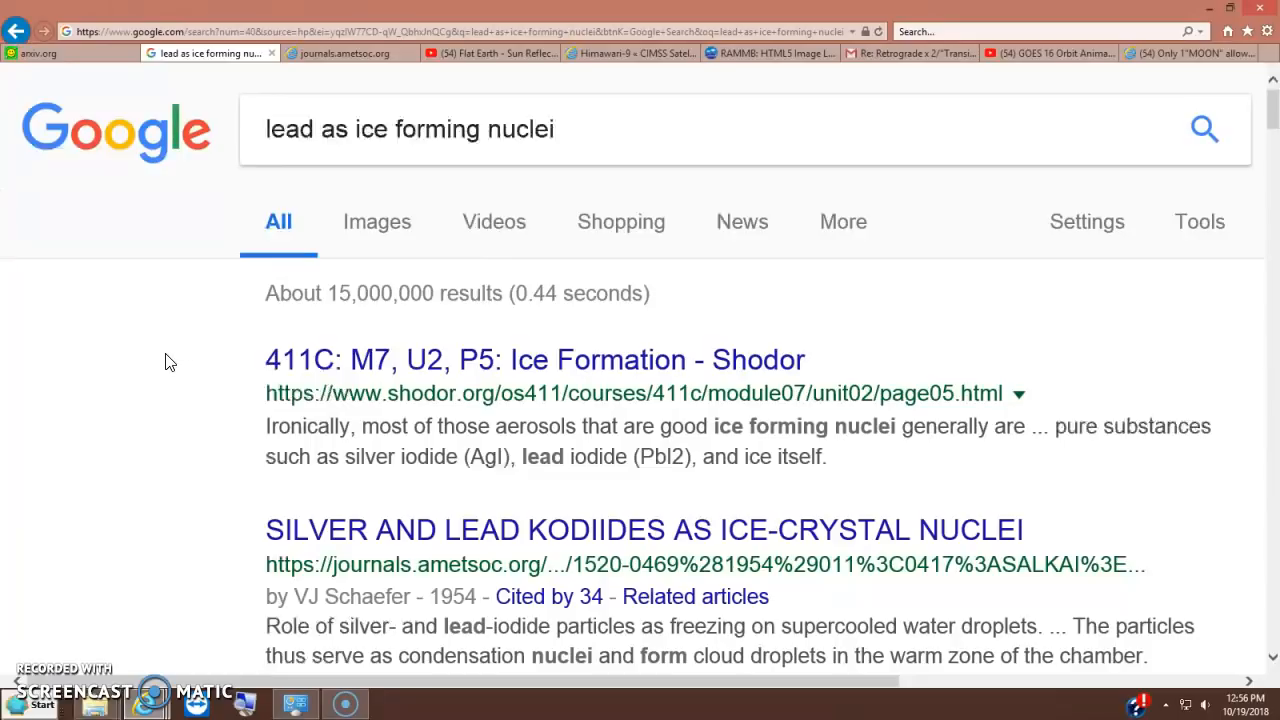
pyautogui.moveTo(158, 376)
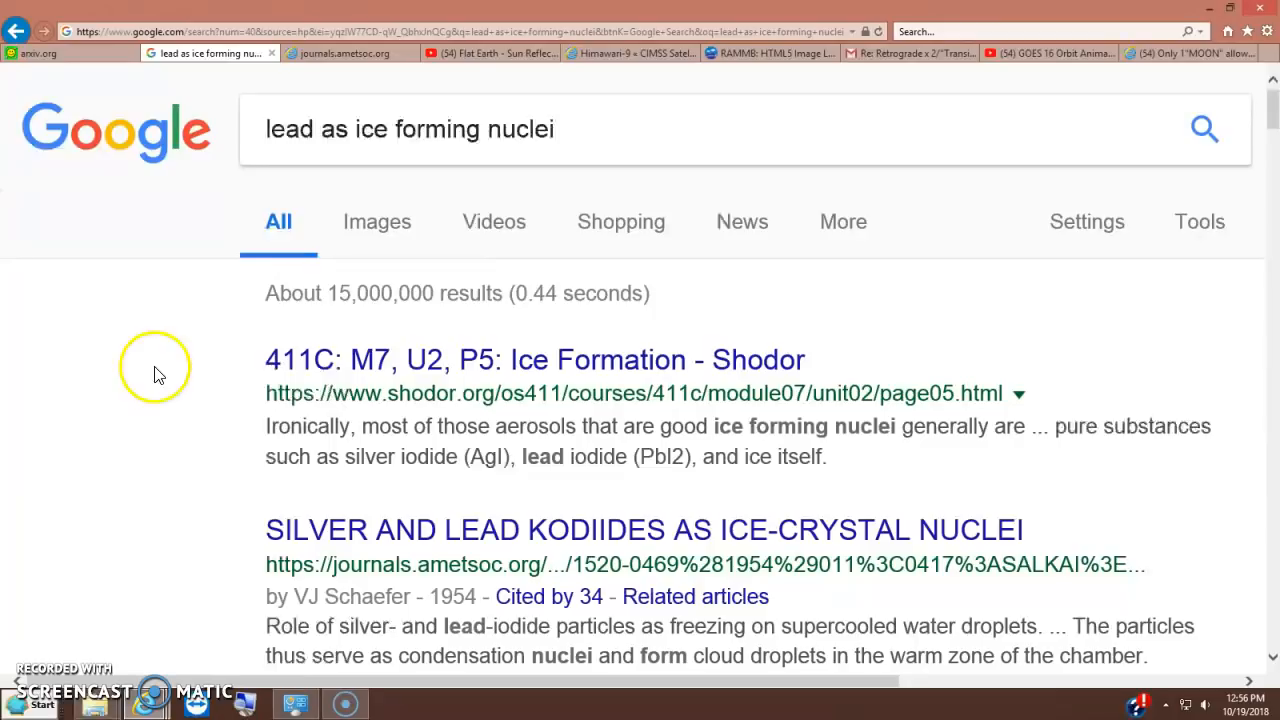
pyautogui.moveTo(98, 362)
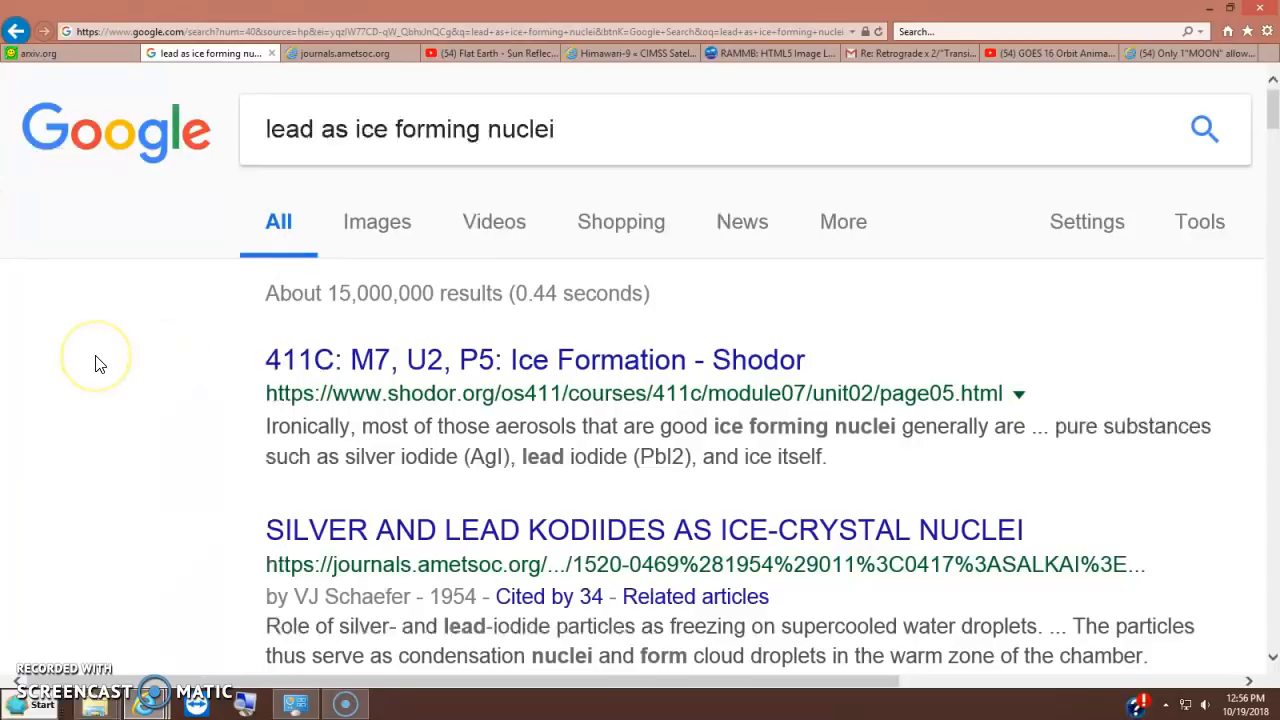
pyautogui.moveTo(44, 370)
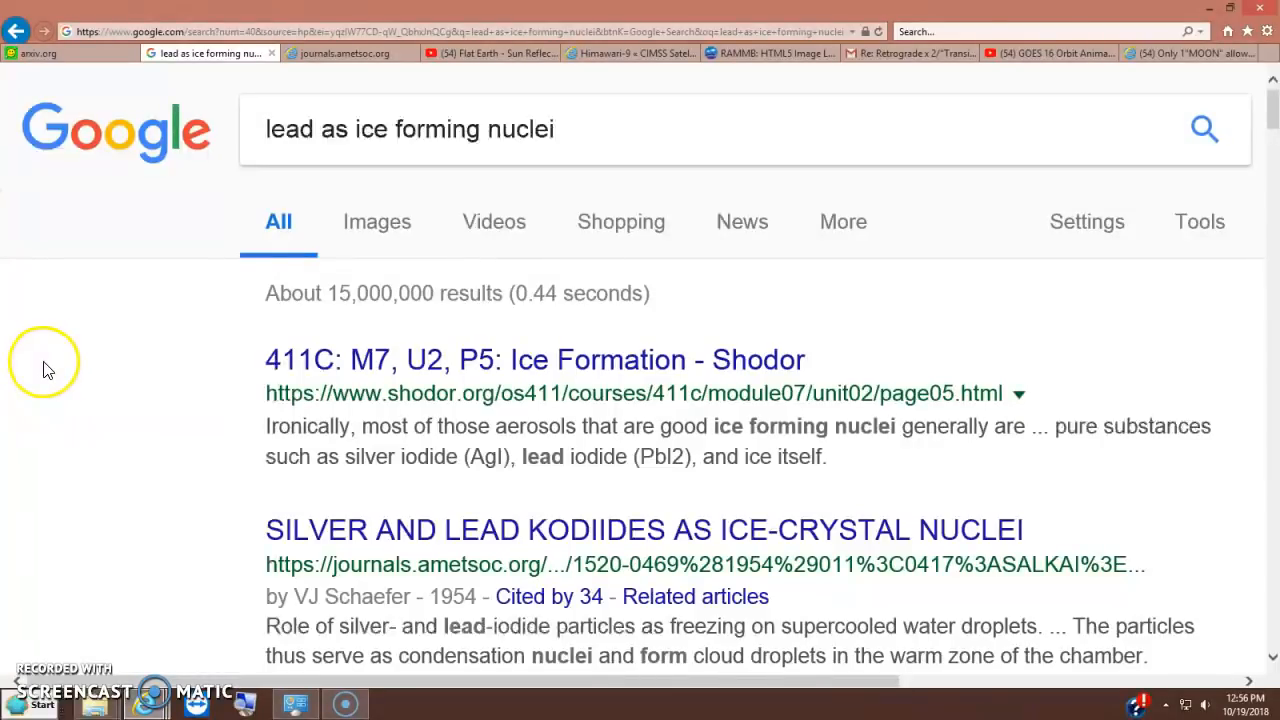
pyautogui.moveTo(170, 404)
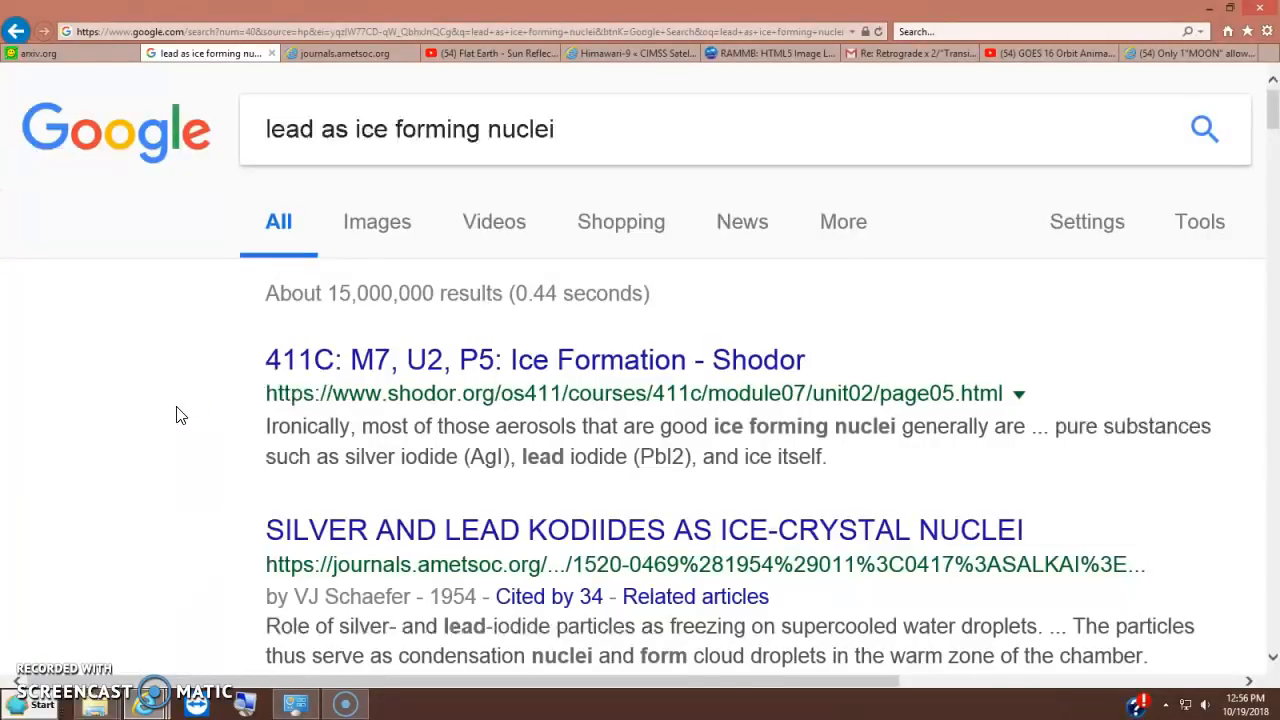
pyautogui.moveTo(176, 452)
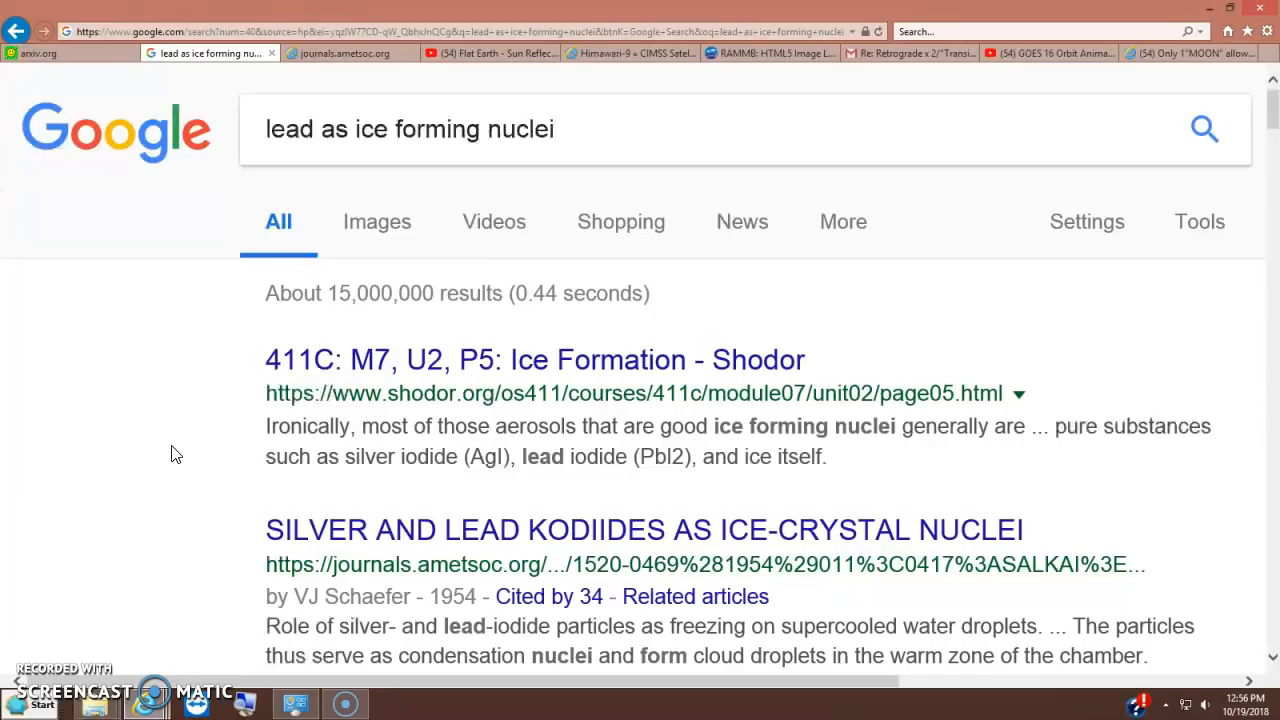
pyautogui.moveTo(948, 290)
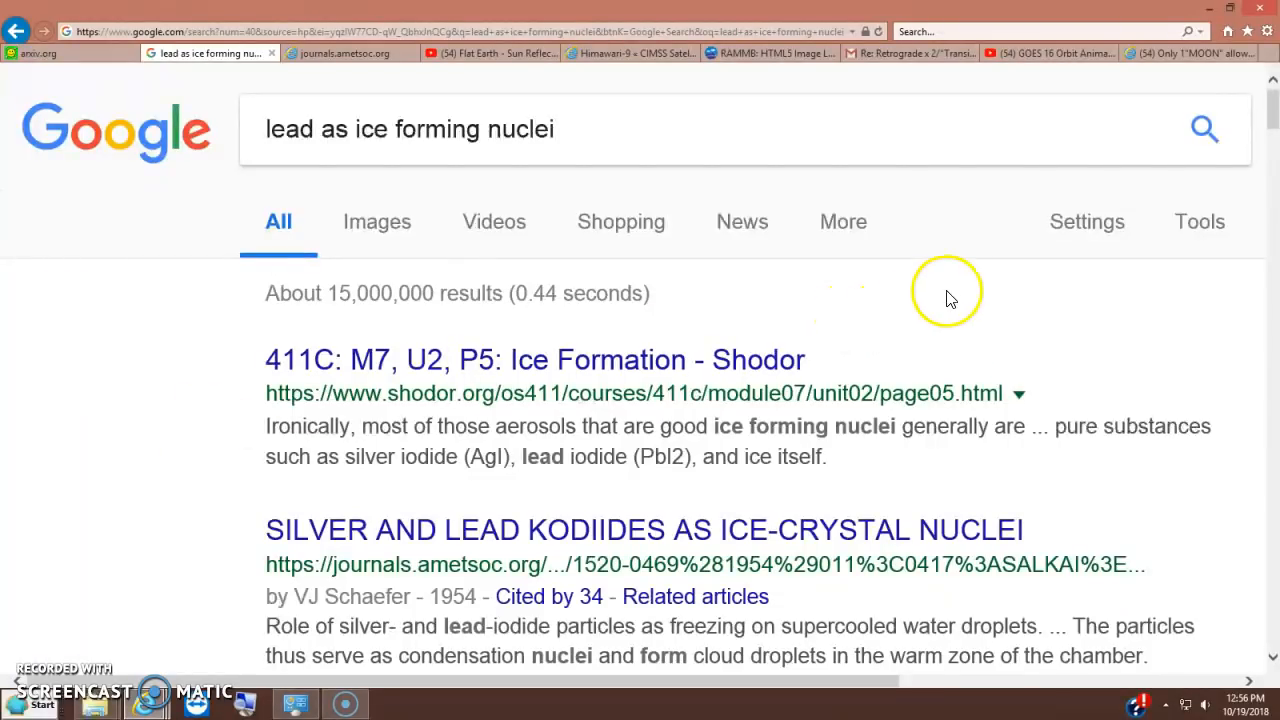
pyautogui.moveTo(384, 292)
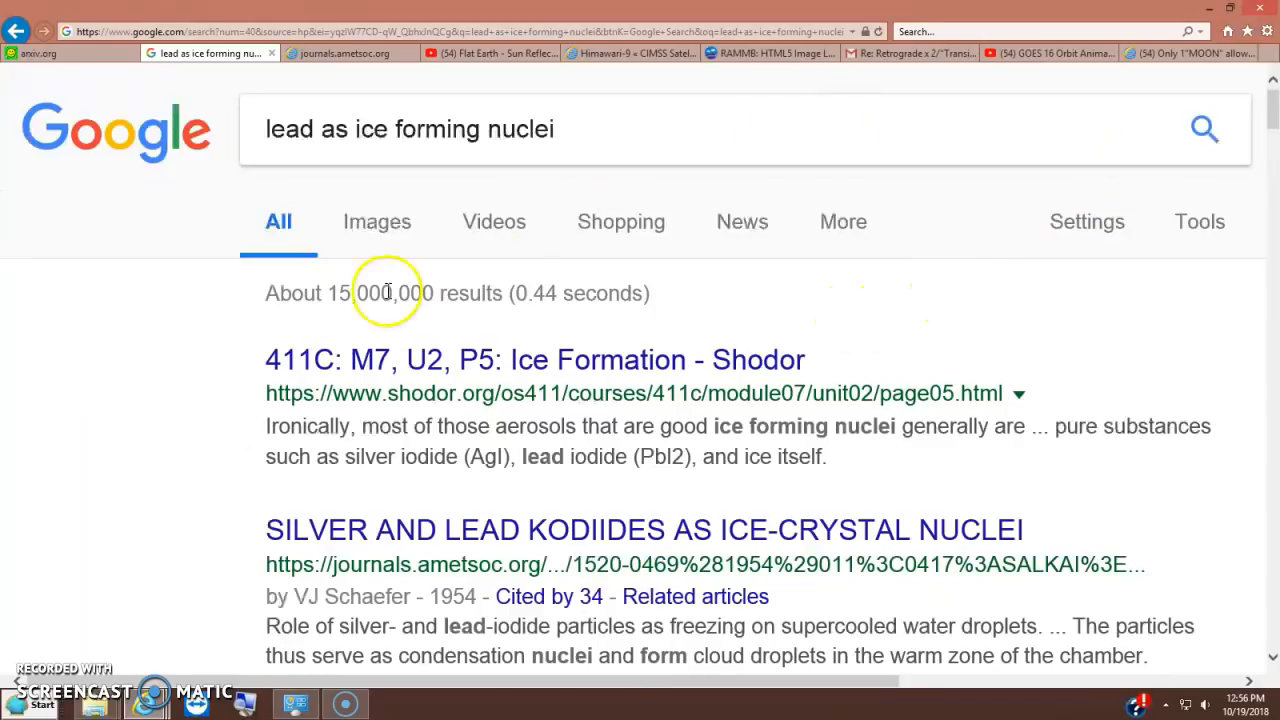
pyautogui.moveTo(18, 668)
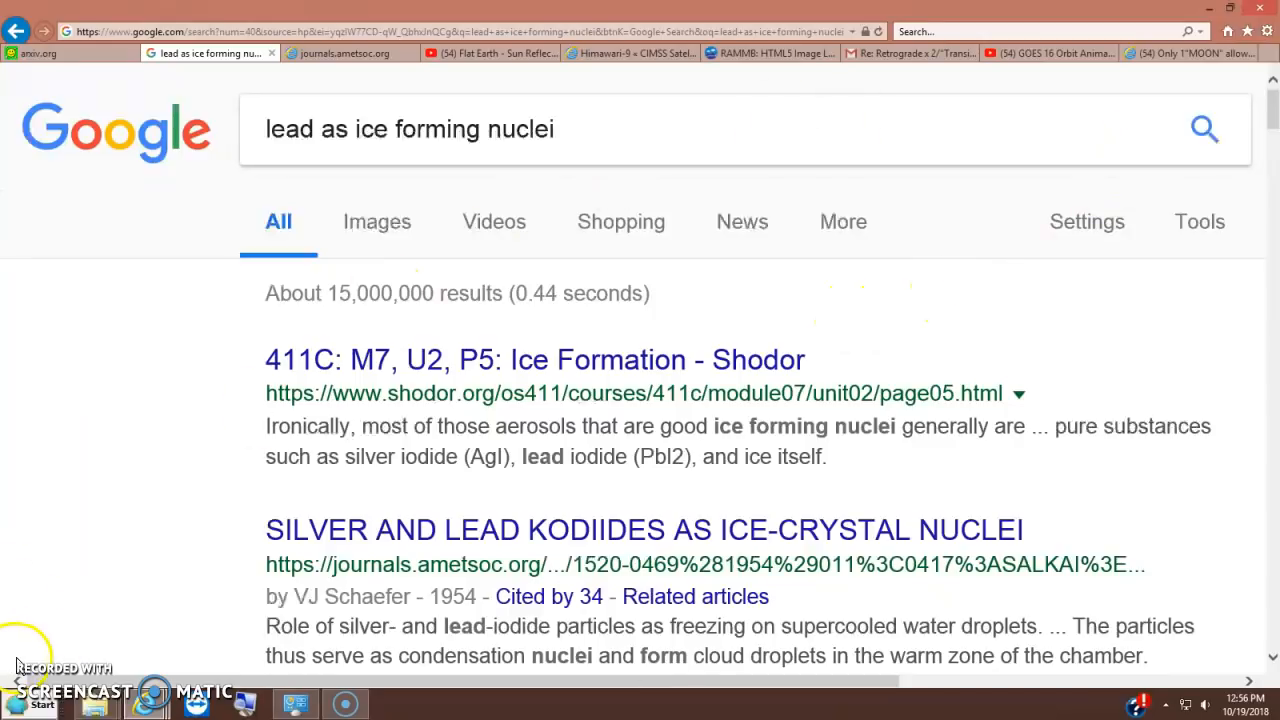